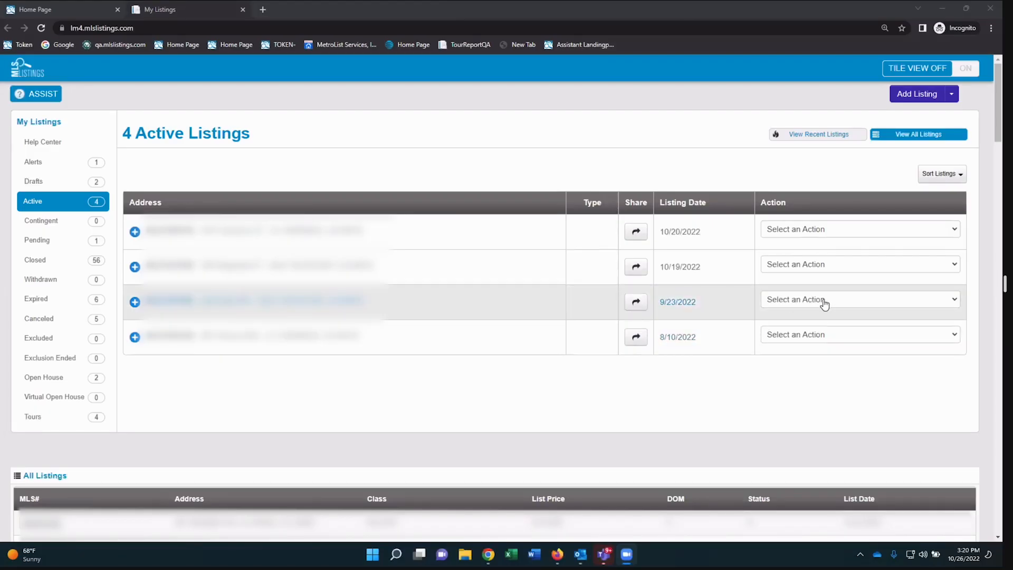
mouse_move(830, 308)
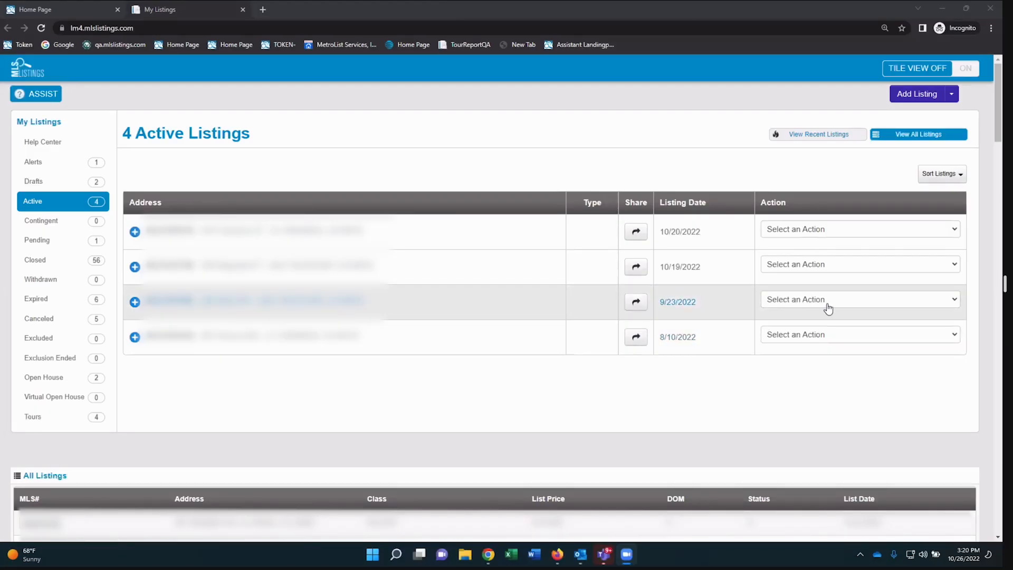
Choose Manage Showings from the Action dropdown of the 9/23/2022 listing
left_click(859, 299)
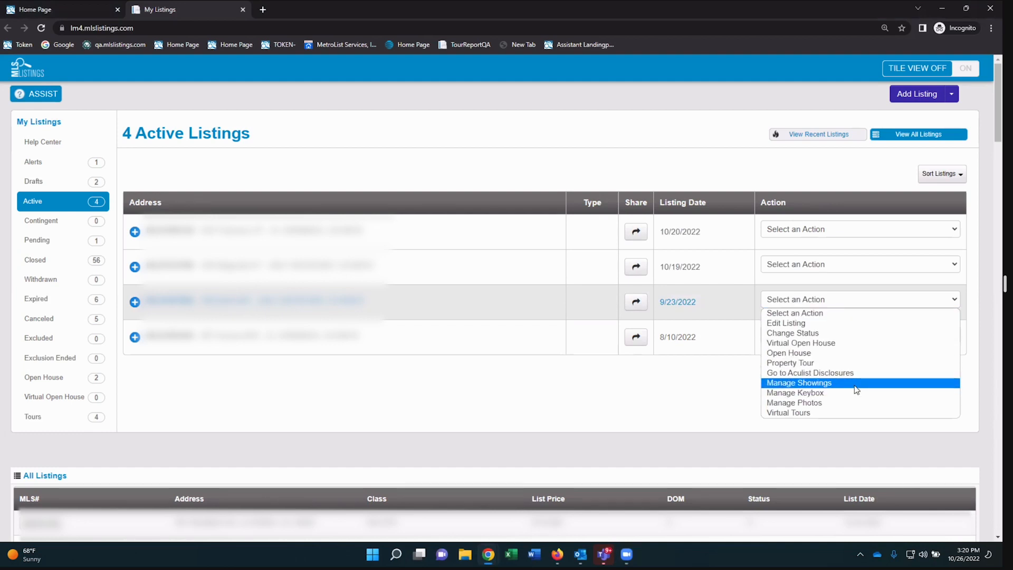
left_click(798, 382)
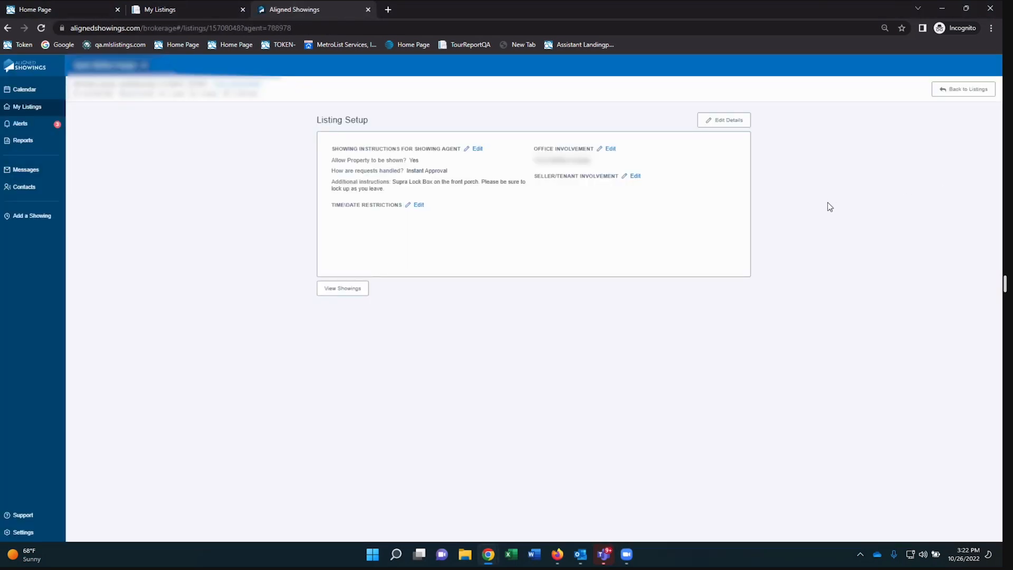
mouse_move(831, 106)
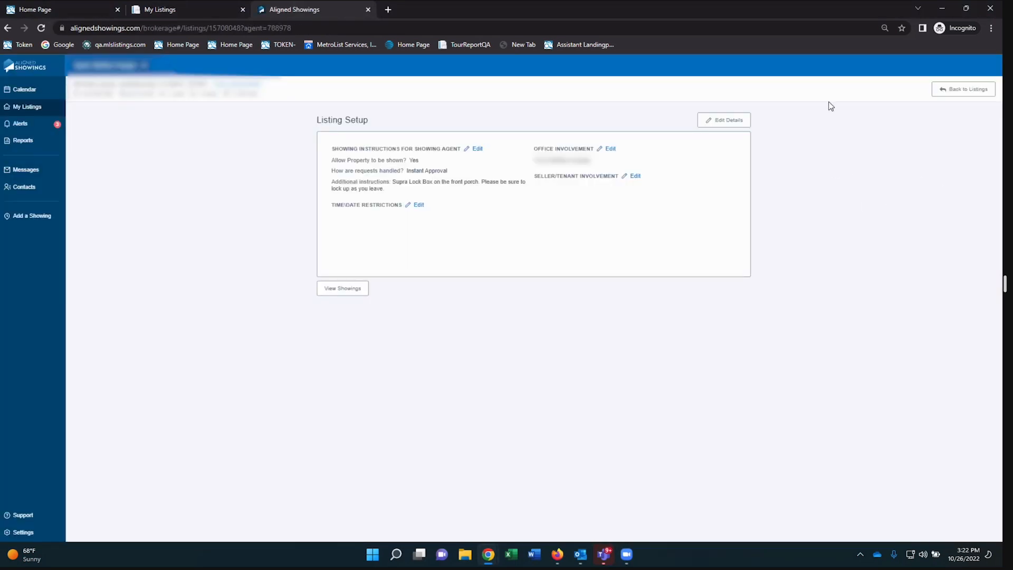
mouse_move(853, 195)
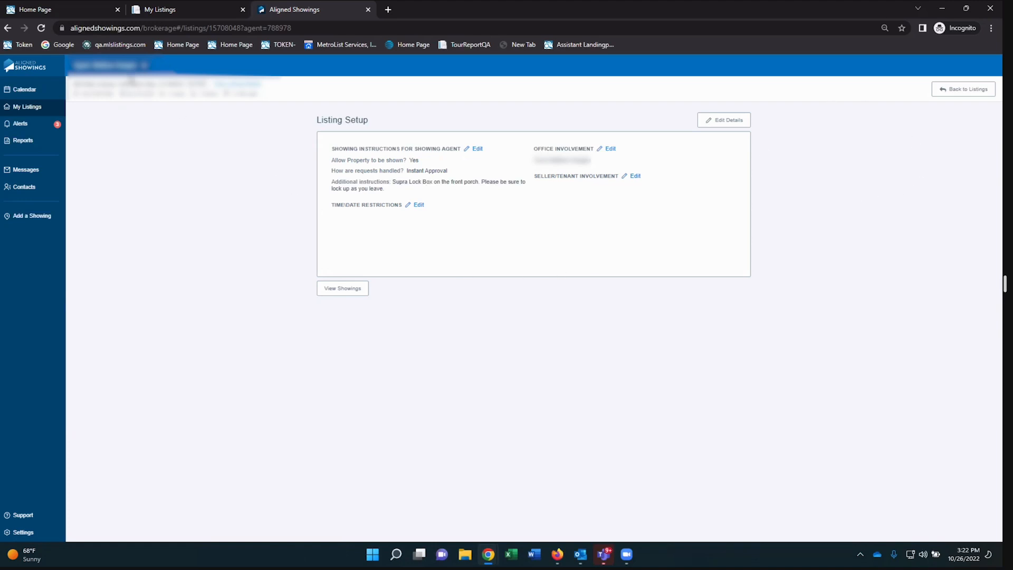
mouse_move(193, 103)
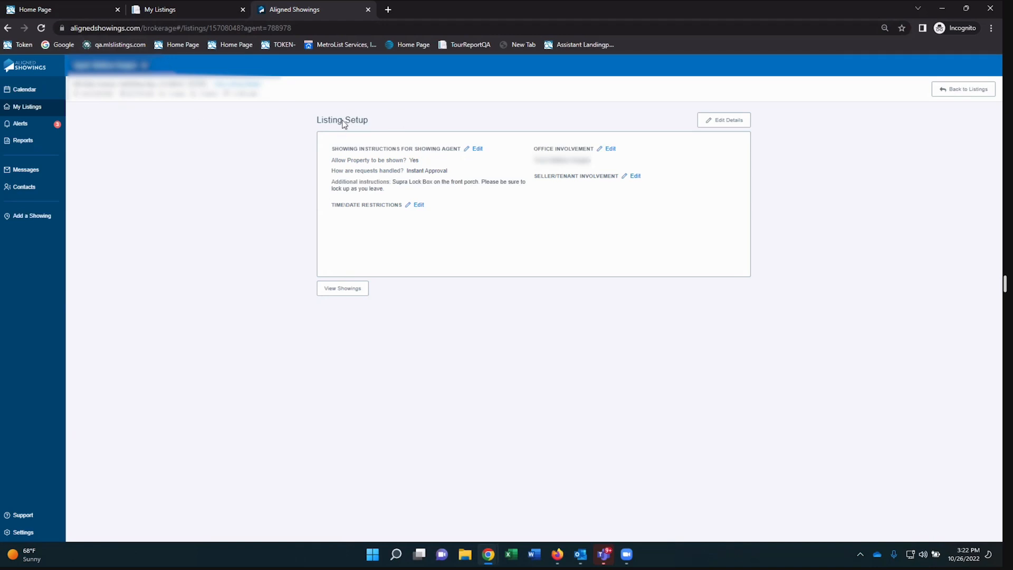
mouse_move(370, 122)
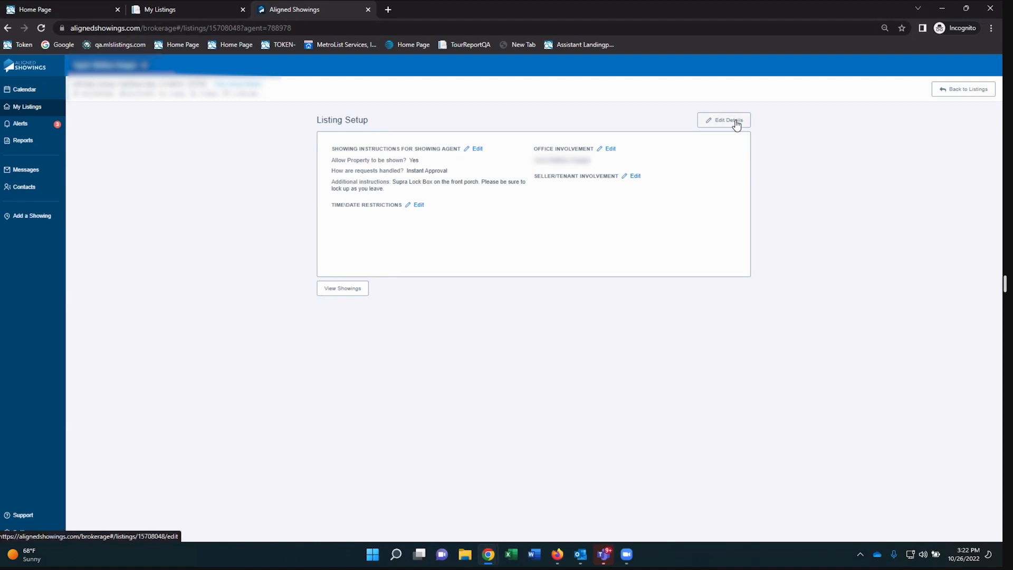
Enter Edit Details mode and expand step 1, Showing Instructions for Showing Agent
left_click(723, 120)
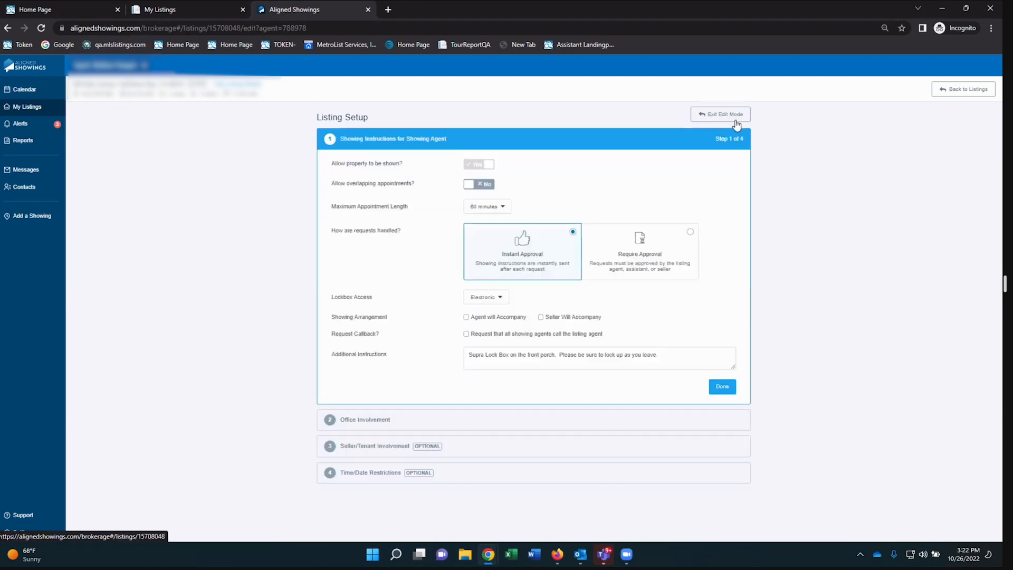
mouse_move(652, 117)
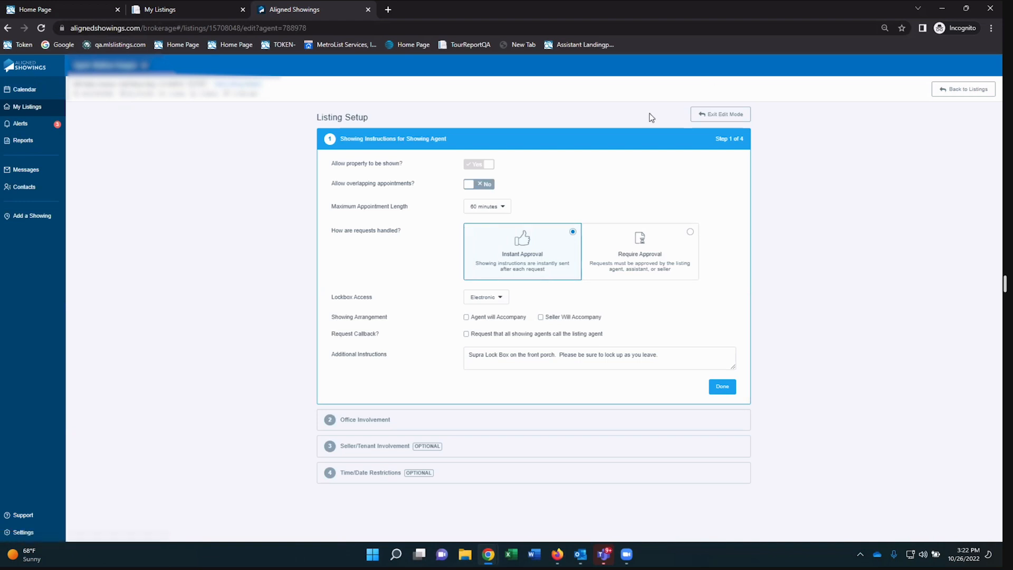
mouse_move(341, 168)
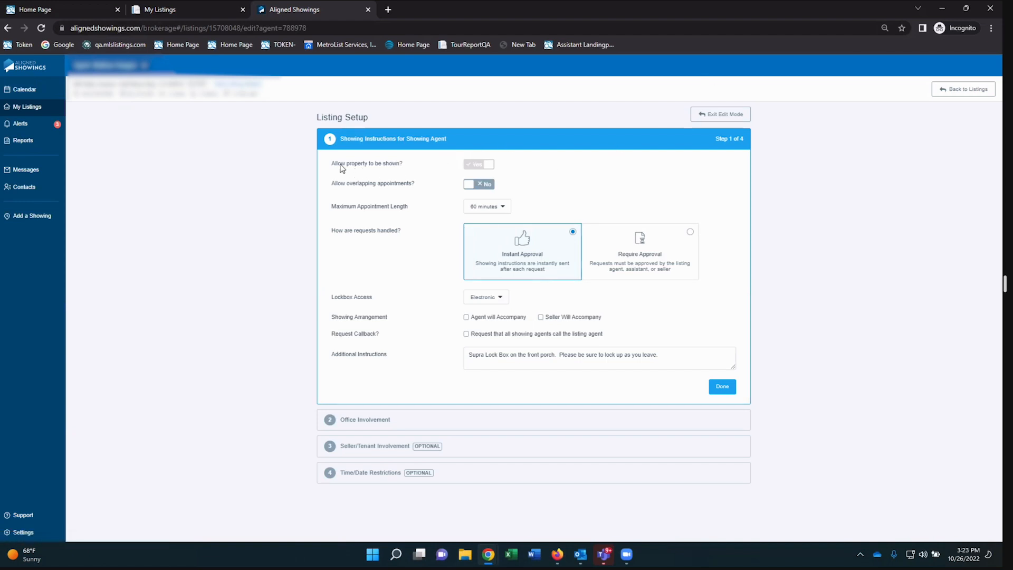
mouse_move(489, 166)
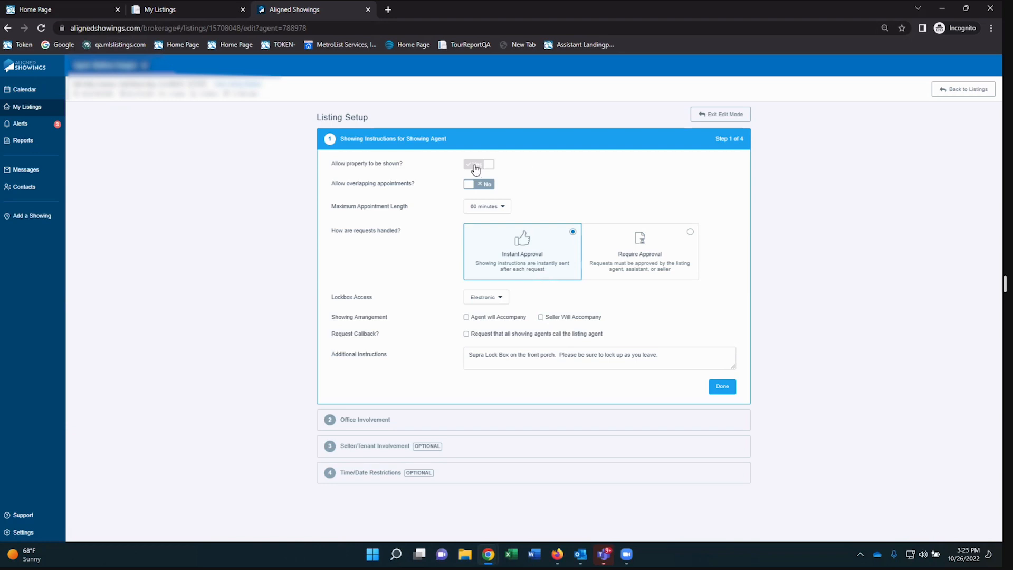
left_click(479, 164)
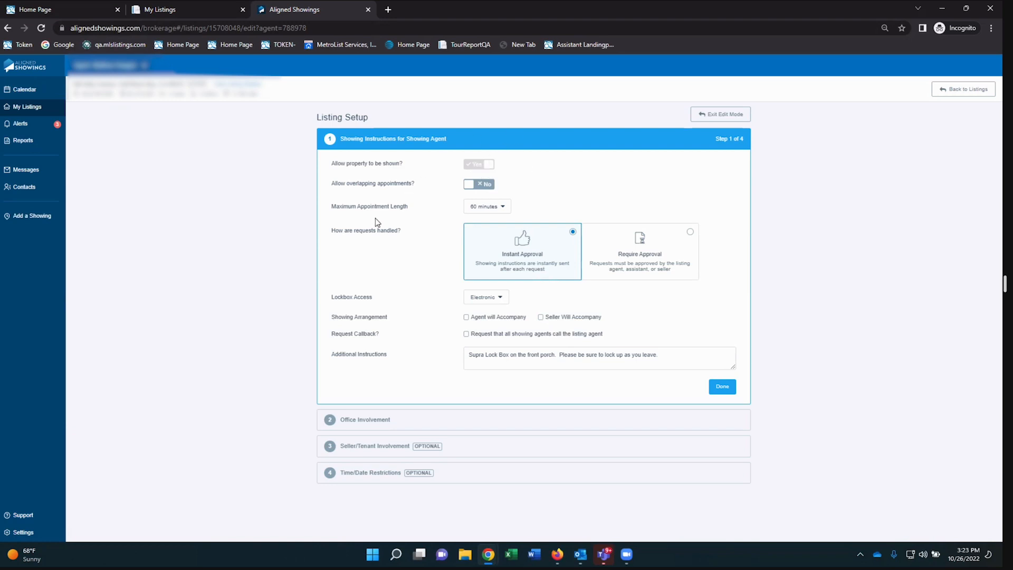
mouse_move(342, 188)
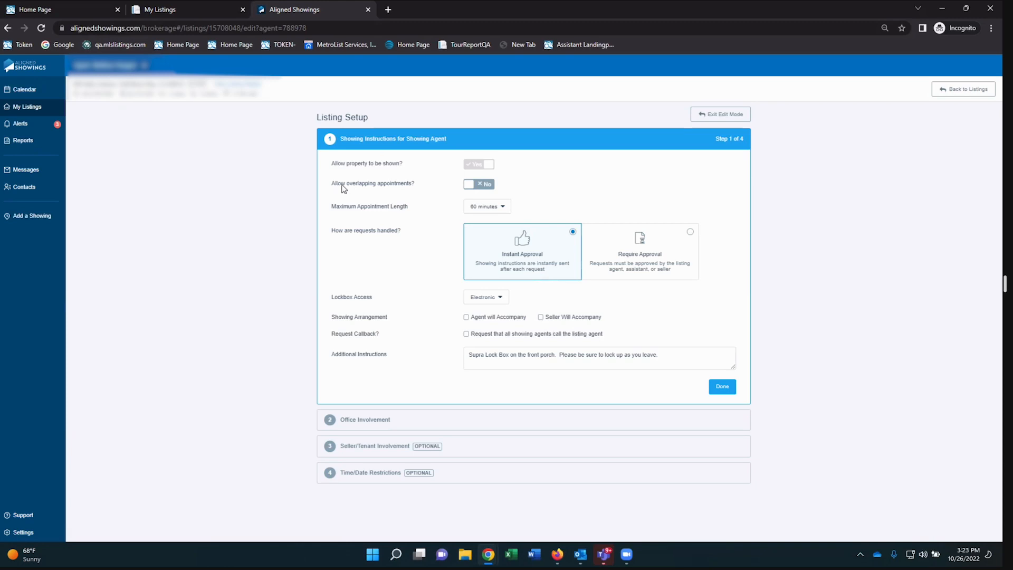
mouse_move(427, 188)
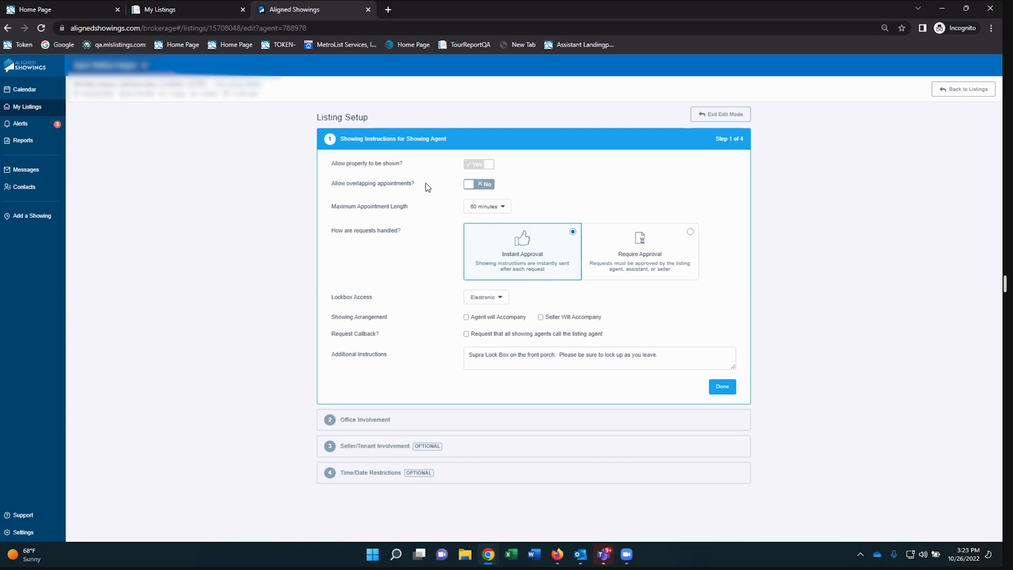
mouse_move(478, 187)
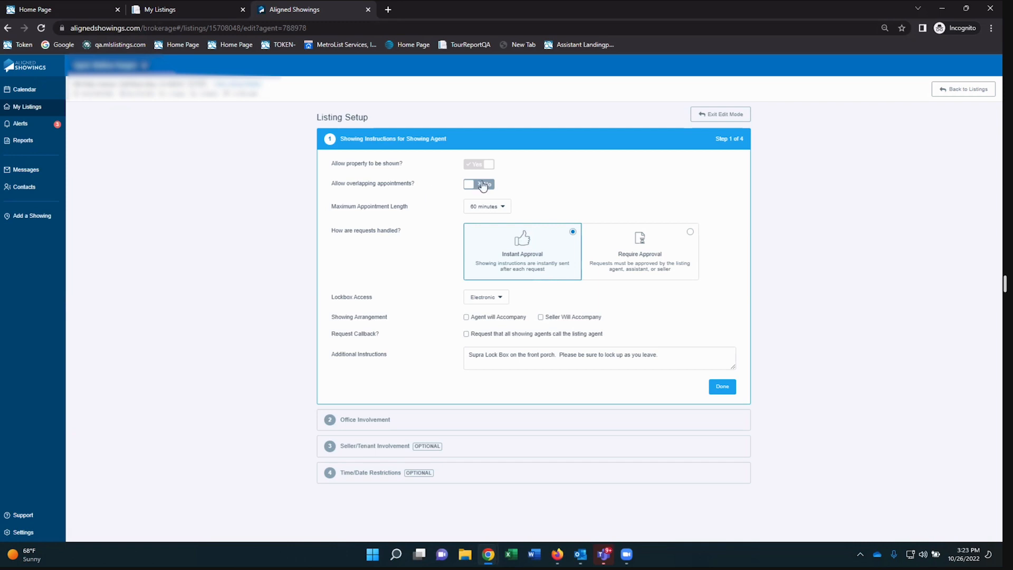
left_click(477, 184)
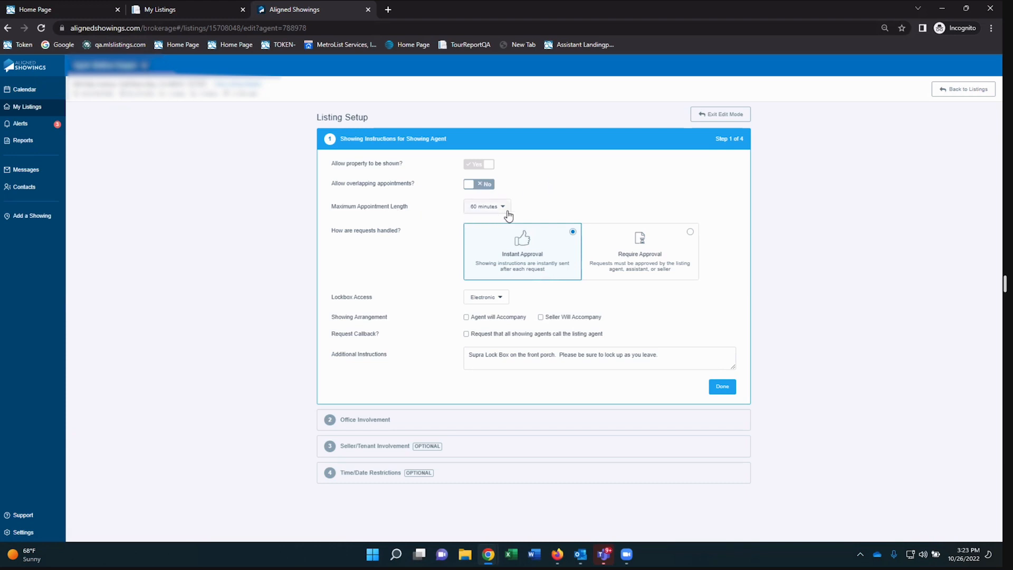
left_click(486, 206)
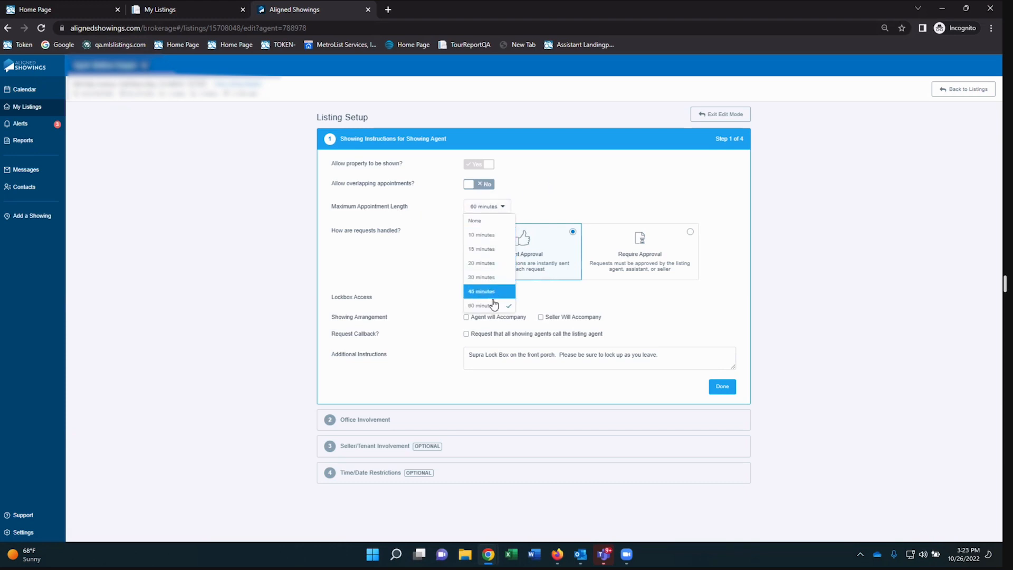
mouse_move(489, 234)
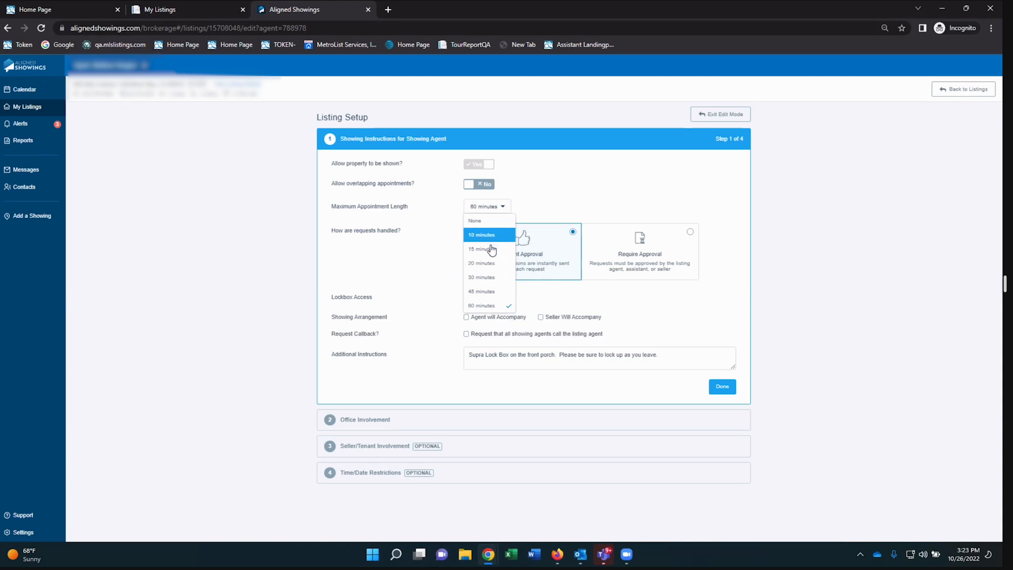
mouse_move(489, 292)
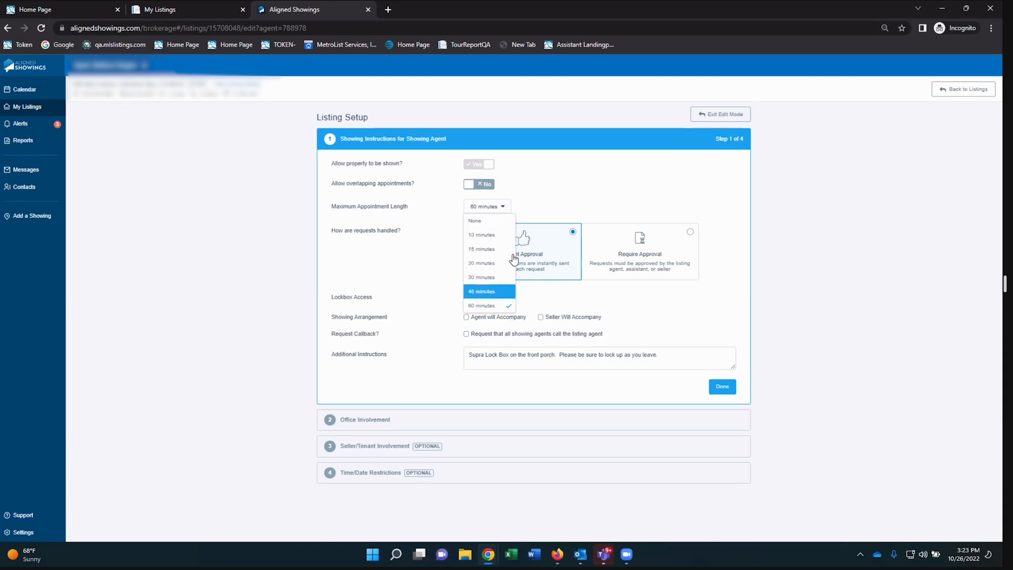
left_click(482, 305)
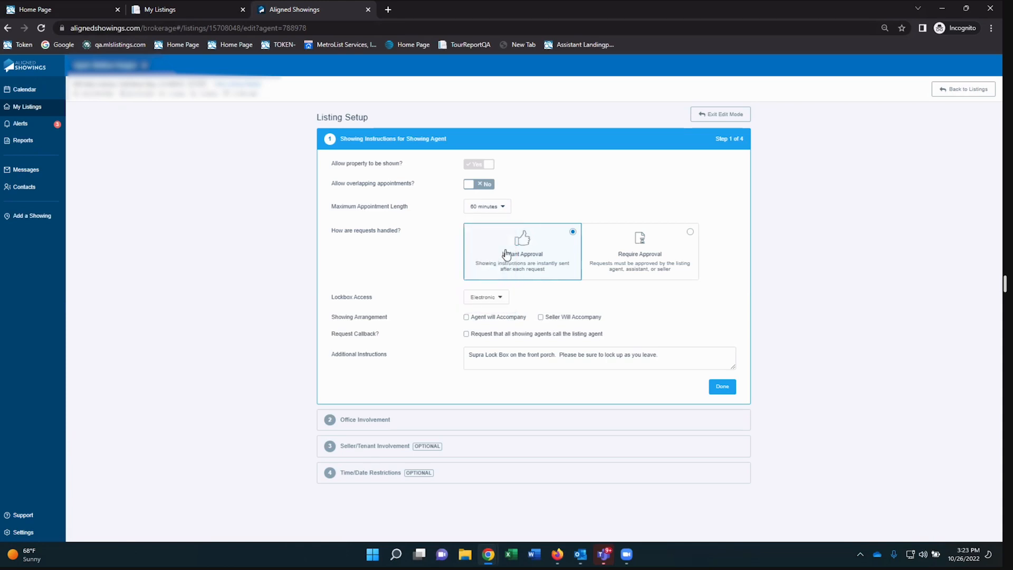
mouse_move(557, 288)
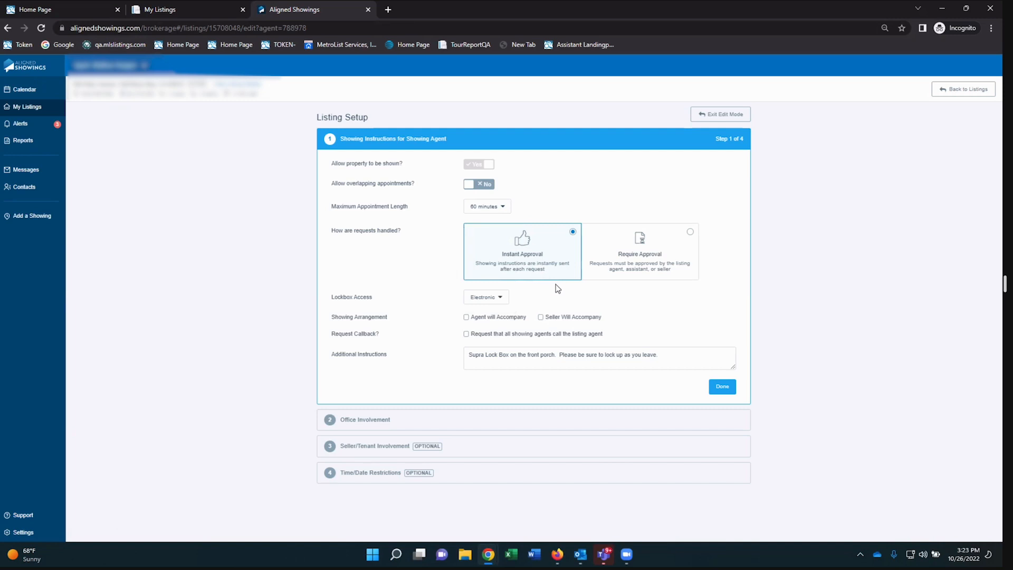
mouse_move(619, 278)
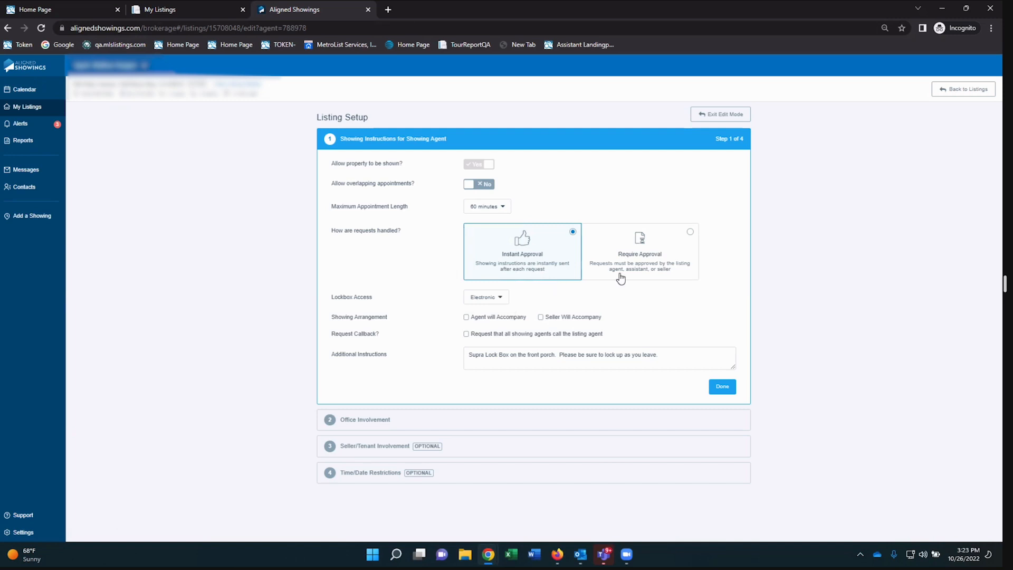
mouse_move(663, 264)
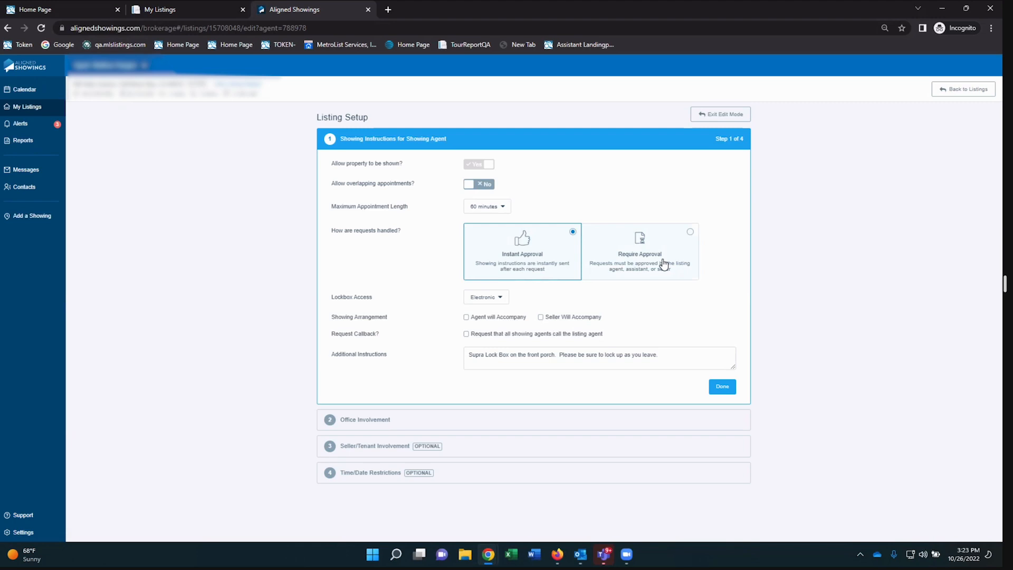
mouse_move(729, 241)
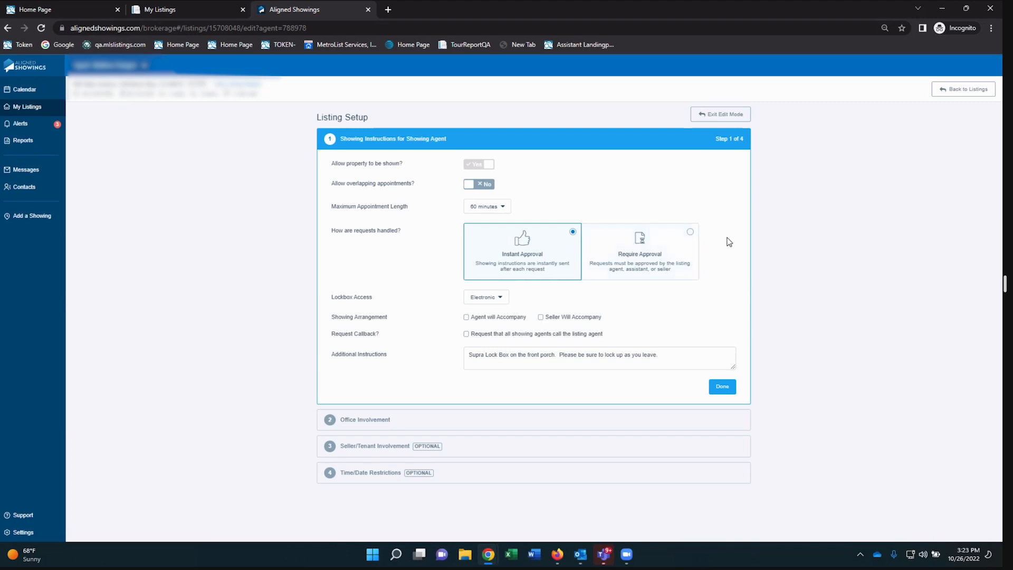
mouse_move(382, 310)
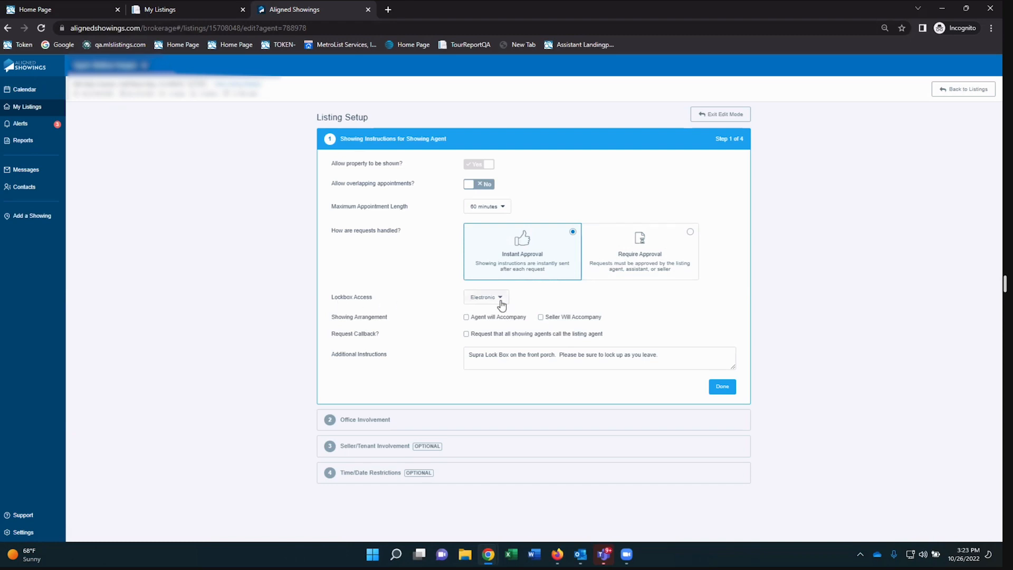
left_click(486, 296)
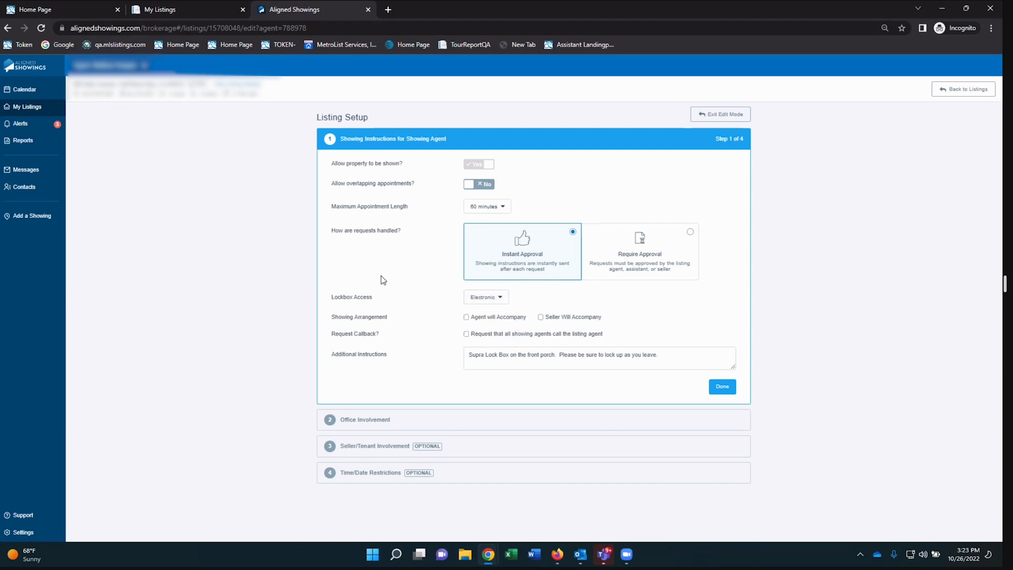
mouse_move(337, 321)
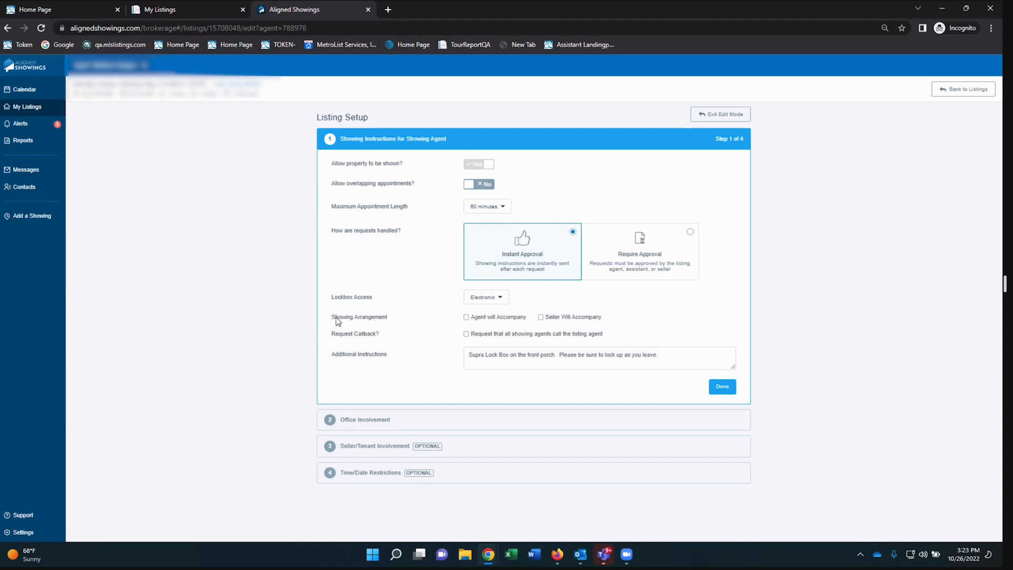
mouse_move(413, 319)
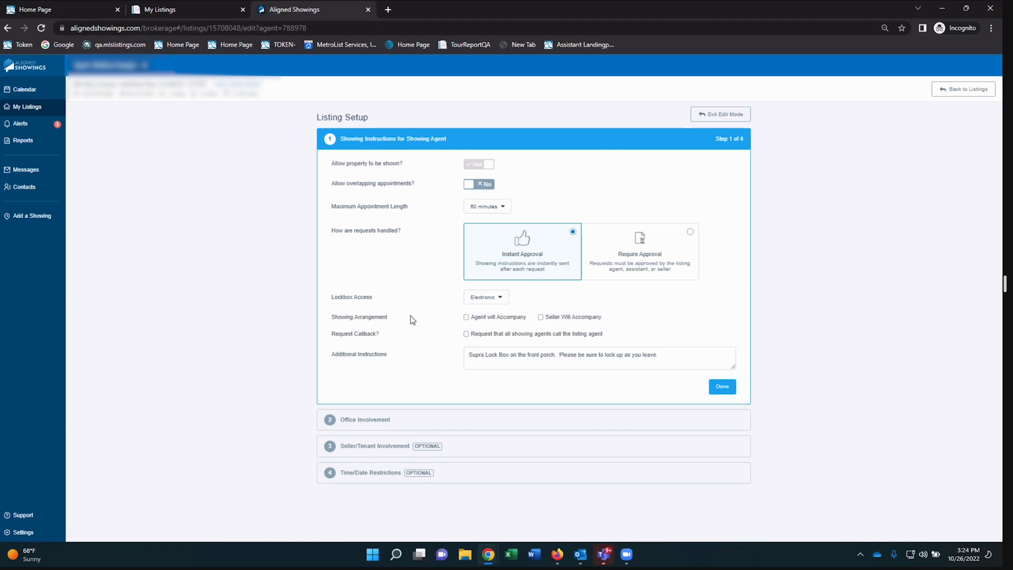
mouse_move(584, 319)
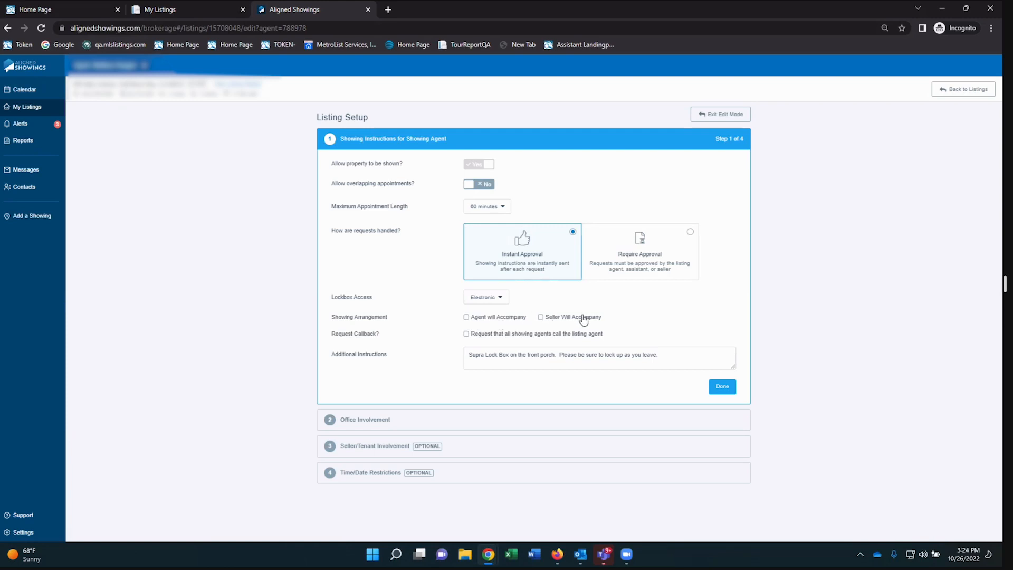
mouse_move(664, 315)
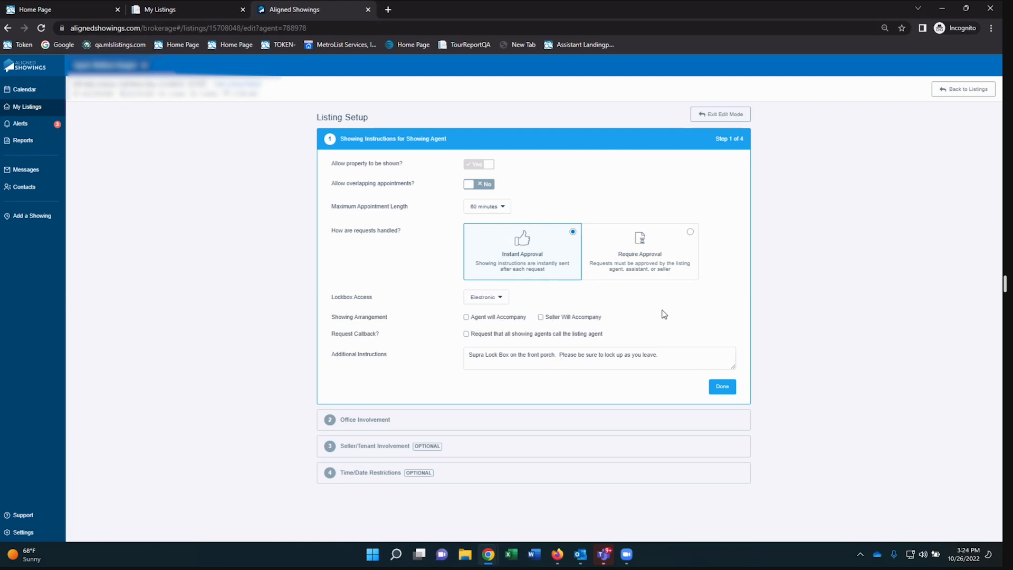
mouse_move(635, 322)
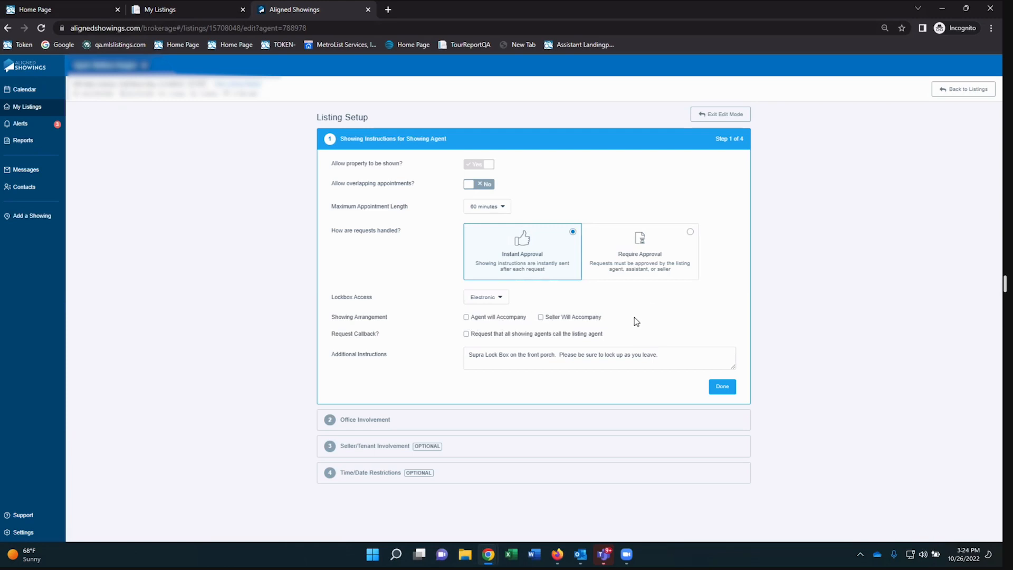
mouse_move(626, 318)
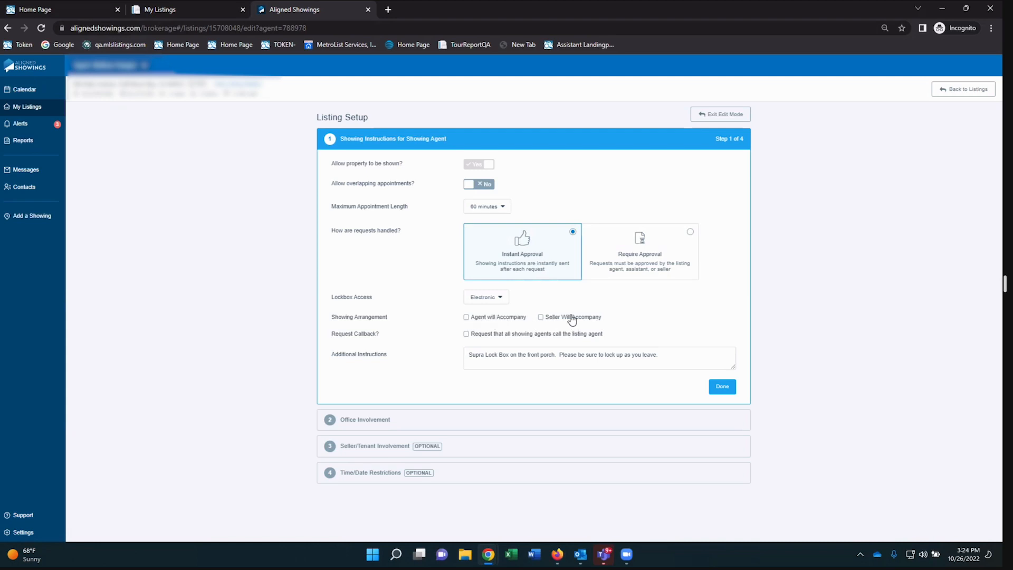
mouse_move(414, 302)
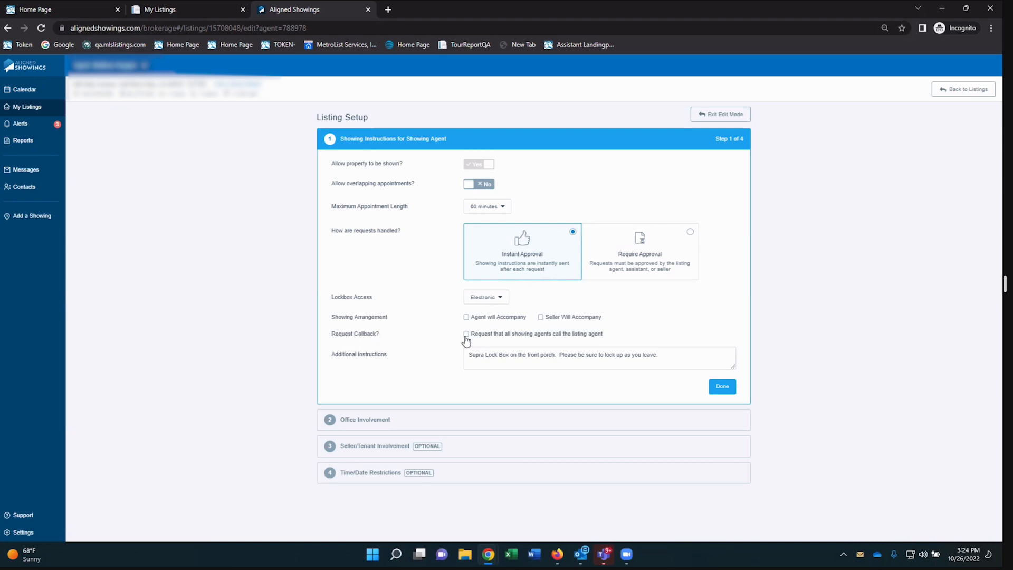
mouse_move(409, 337)
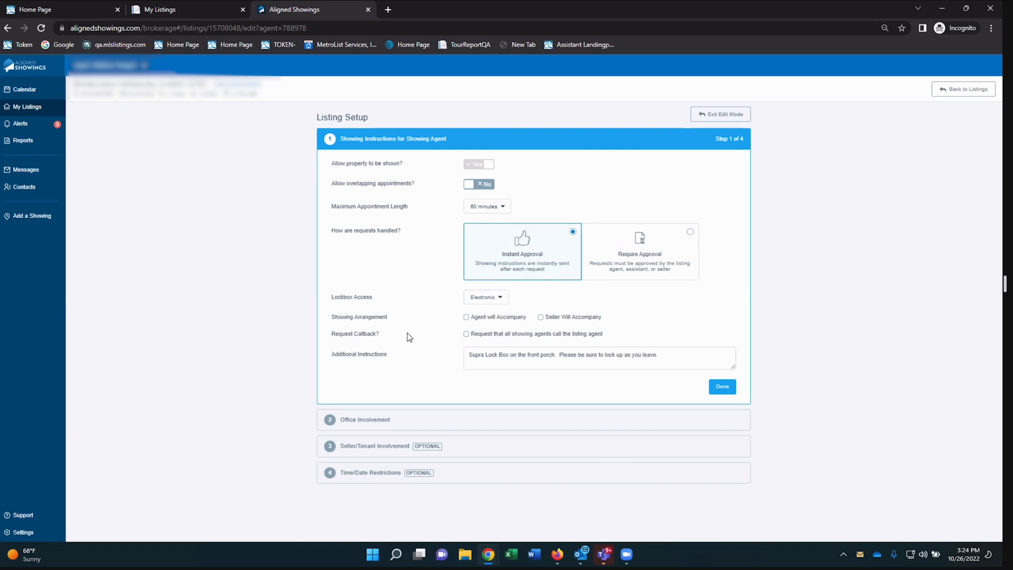
mouse_move(469, 336)
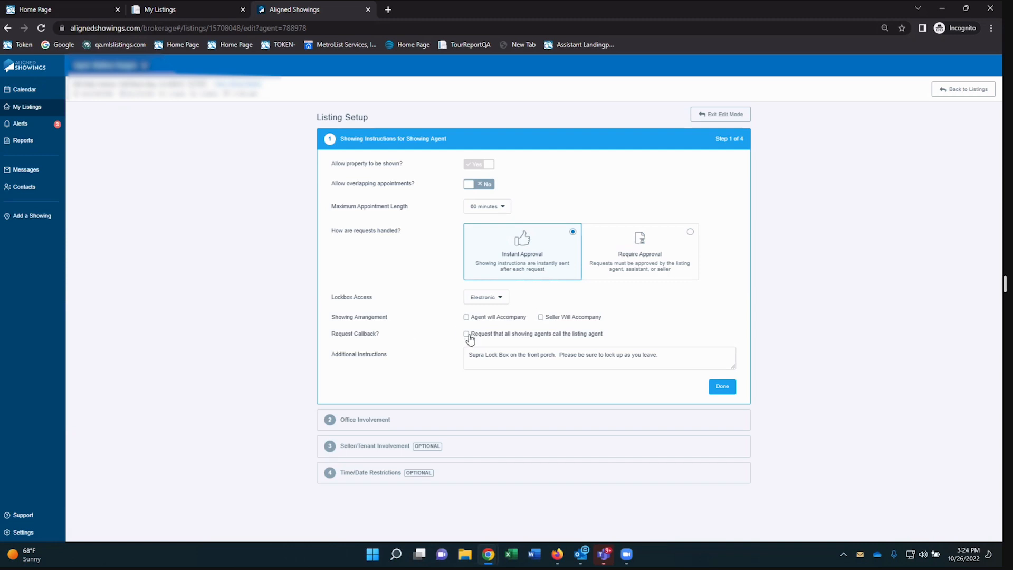
mouse_move(456, 338)
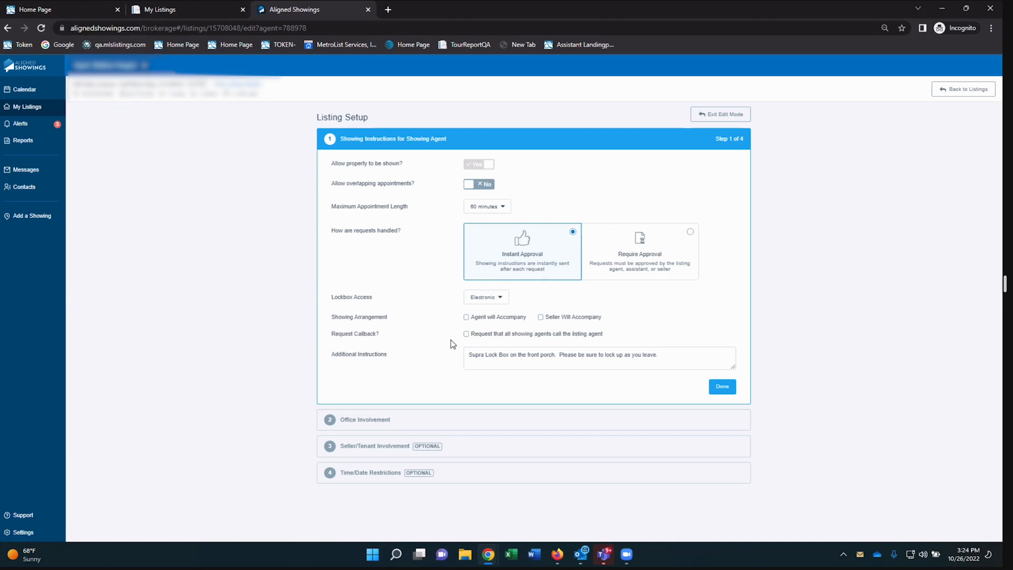
mouse_move(450, 306)
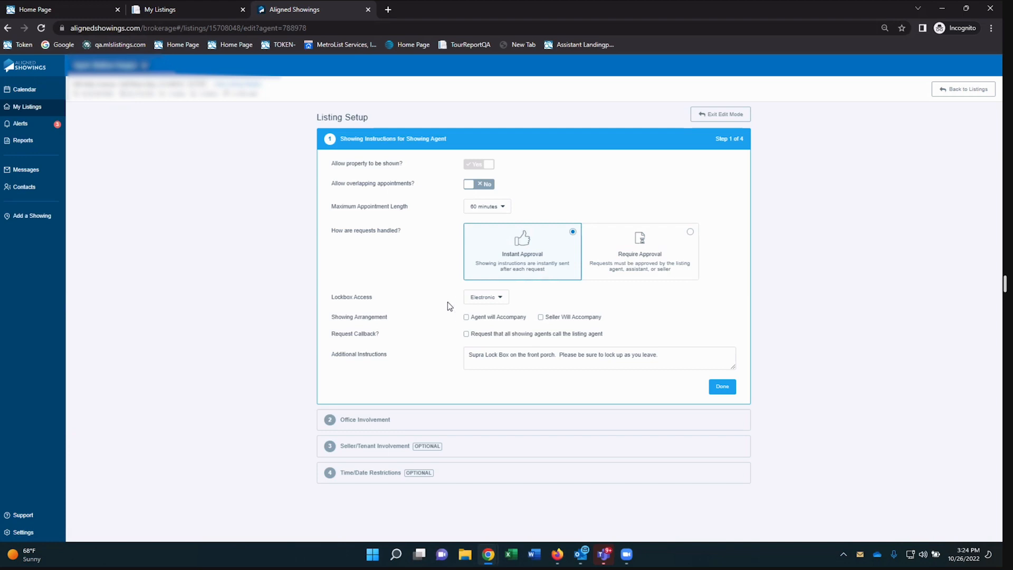
mouse_move(344, 358)
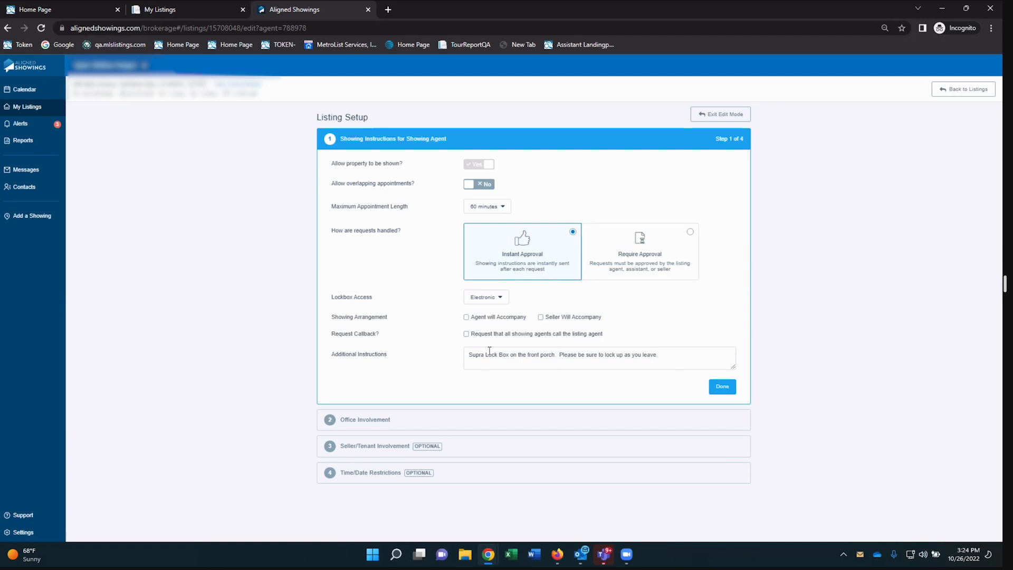
mouse_move(726, 329)
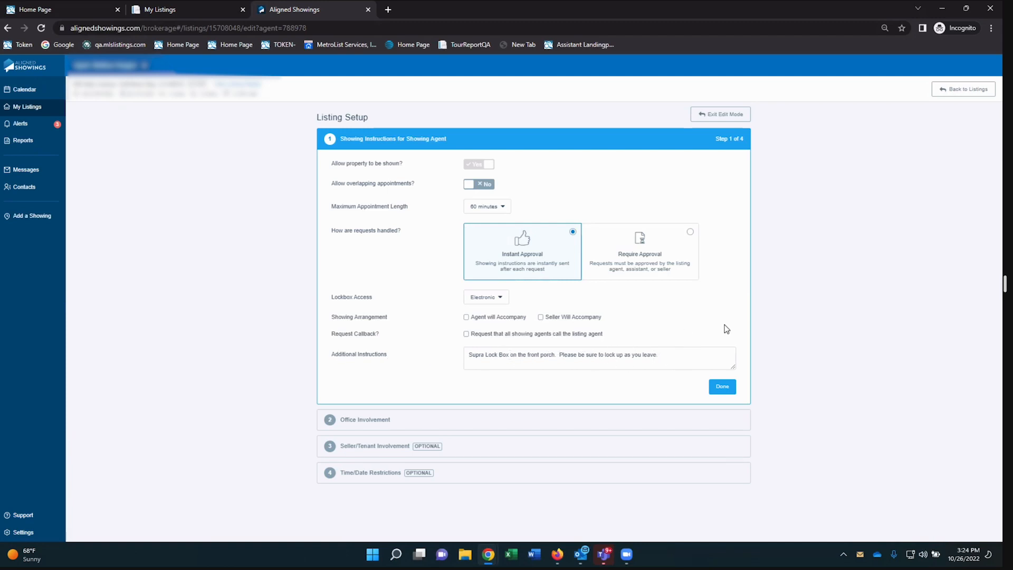
mouse_move(739, 145)
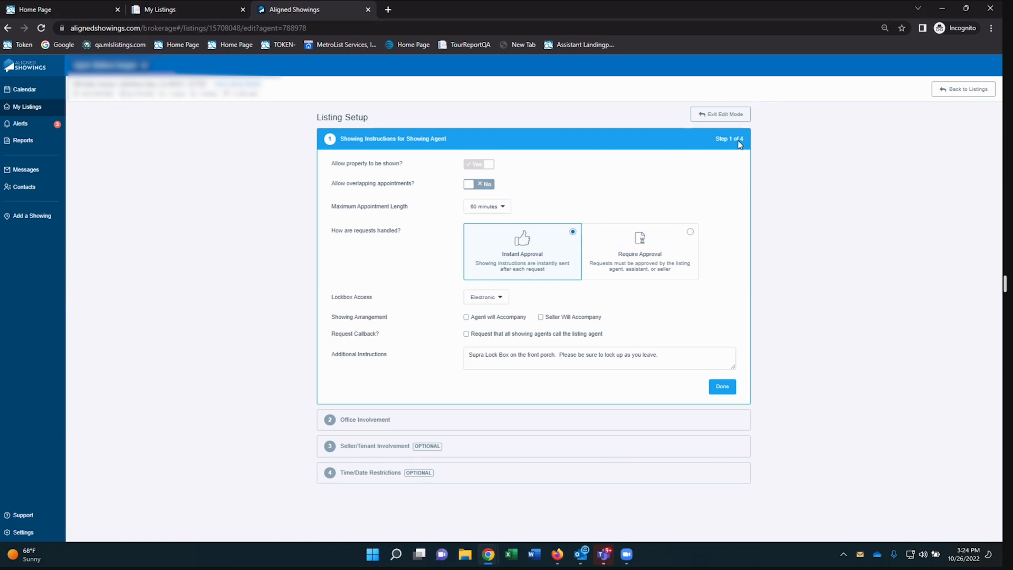
Mark Showing Instructions done and expand step 2, Office Involvement, with its contacts and Team Instructions
left_click(722, 387)
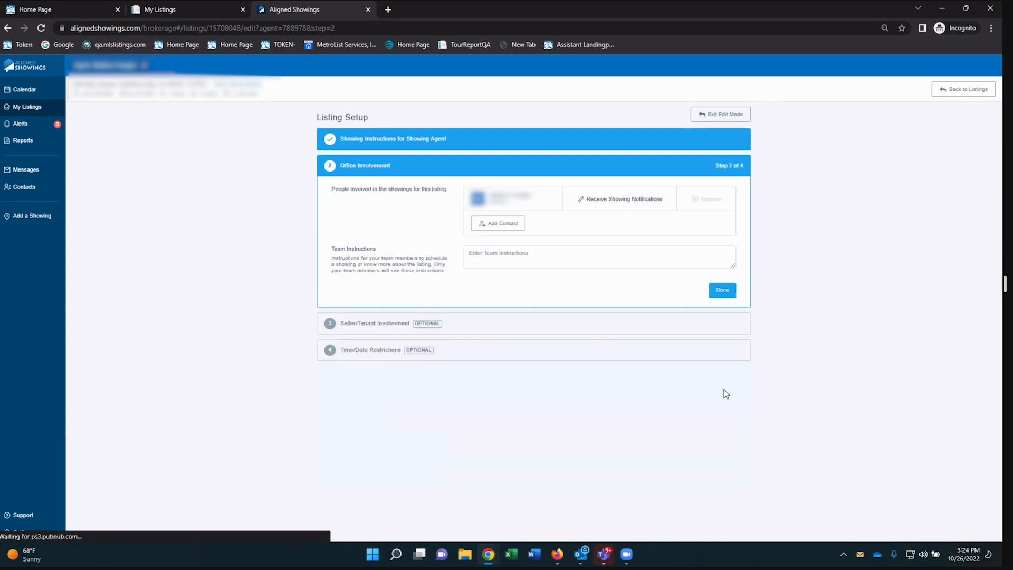
mouse_move(625, 251)
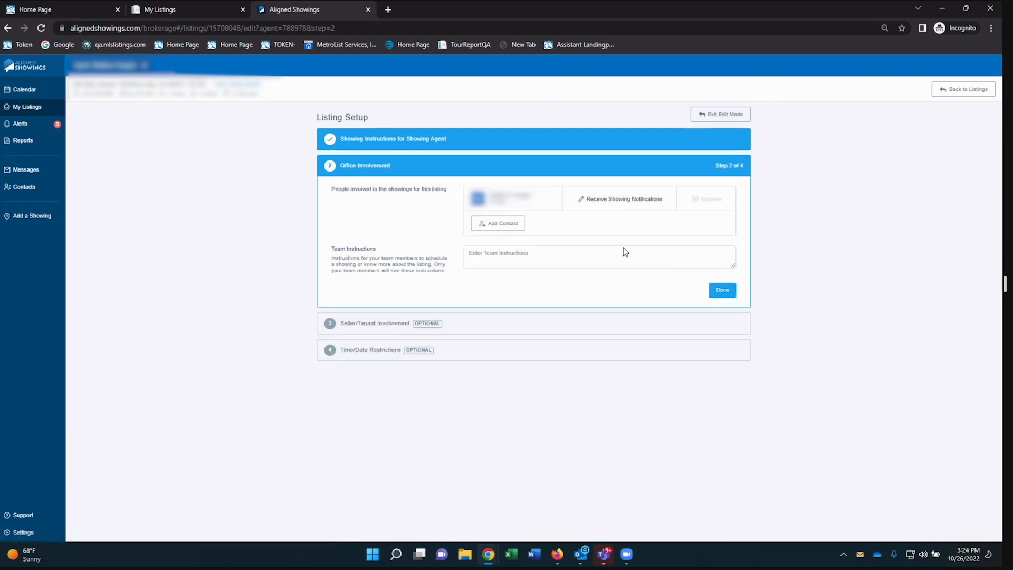
mouse_move(533, 170)
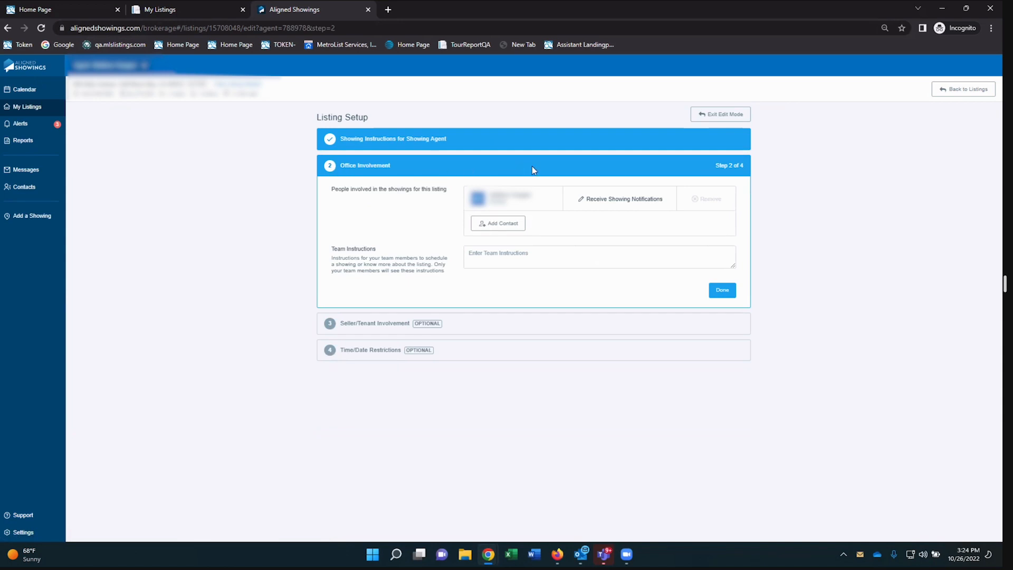
mouse_move(531, 206)
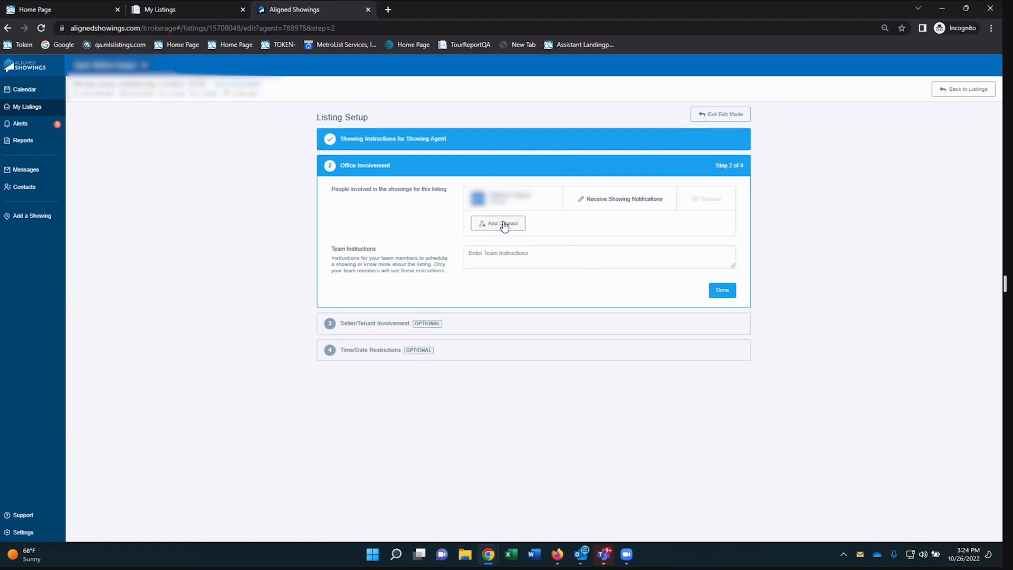
mouse_move(505, 233)
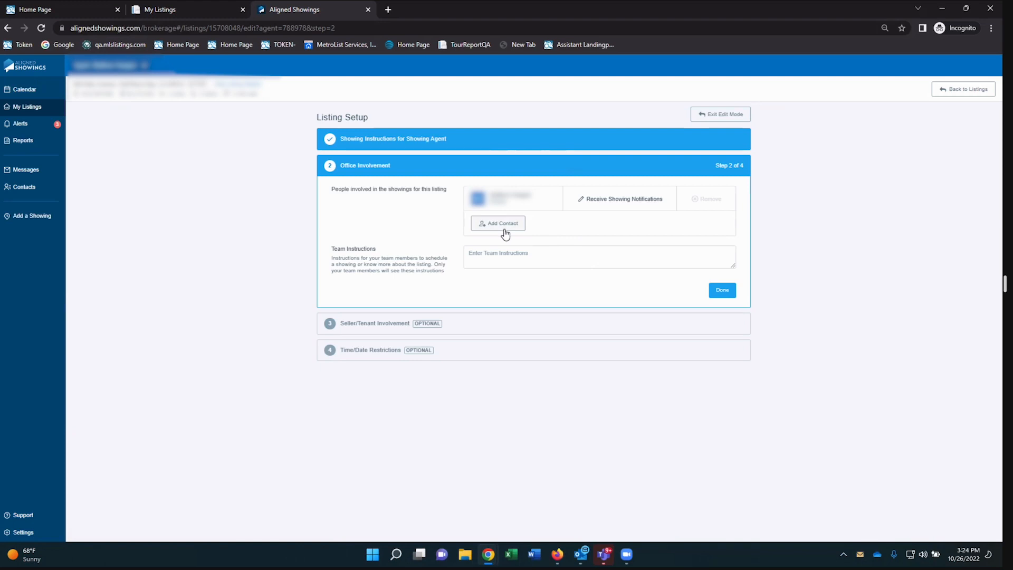
mouse_move(620, 203)
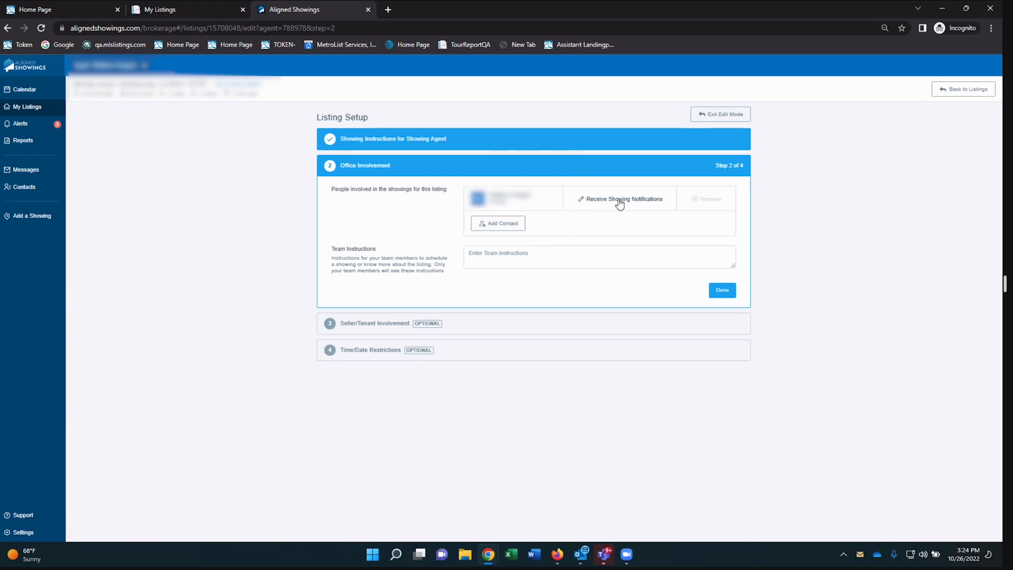
mouse_move(624, 204)
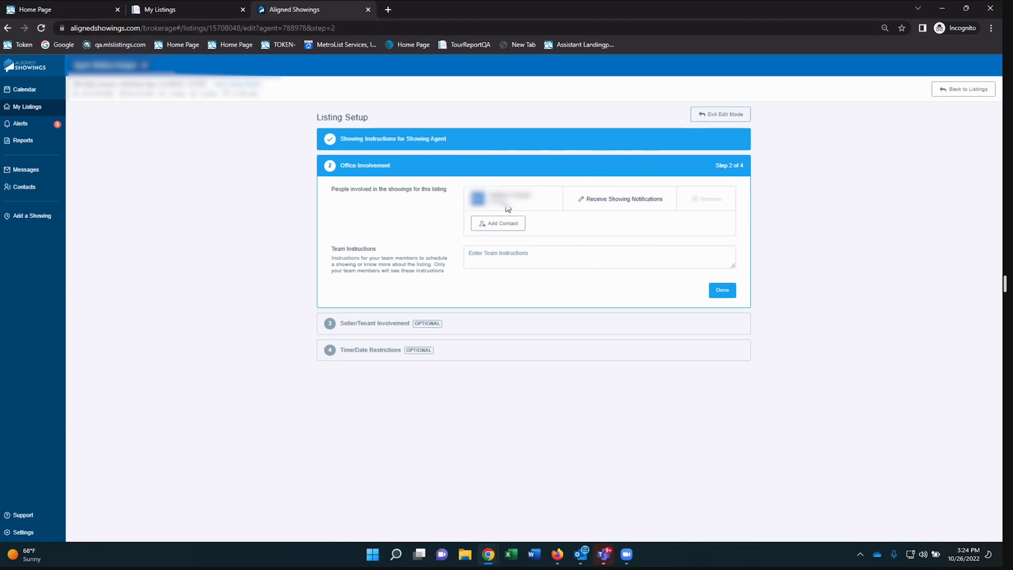
mouse_move(615, 201)
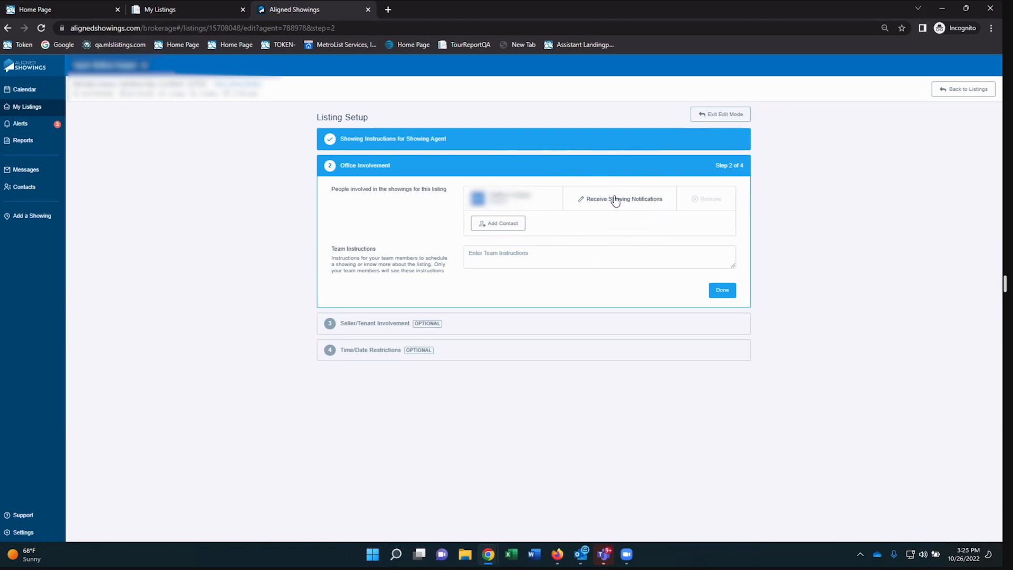
mouse_move(672, 223)
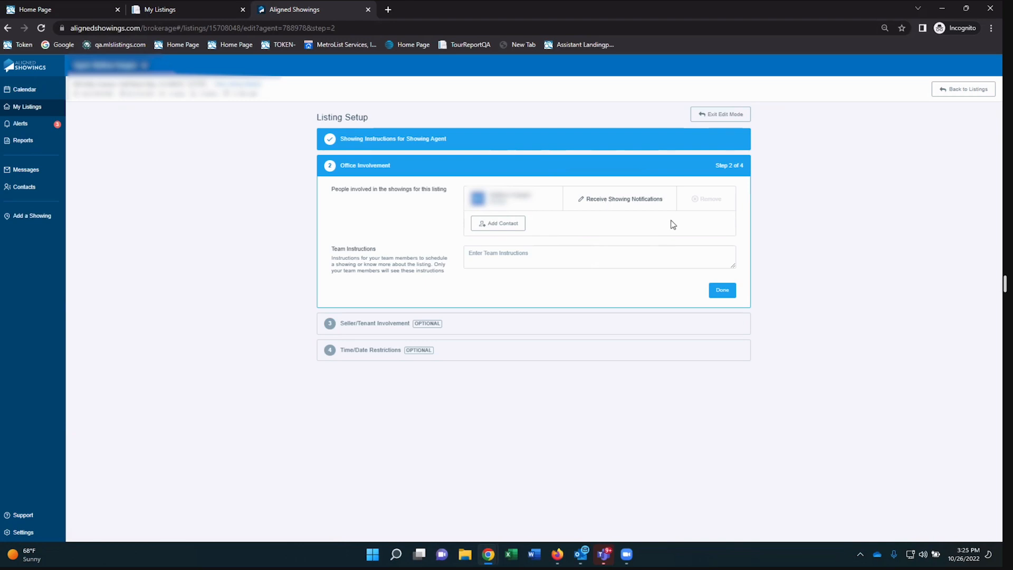
mouse_move(700, 203)
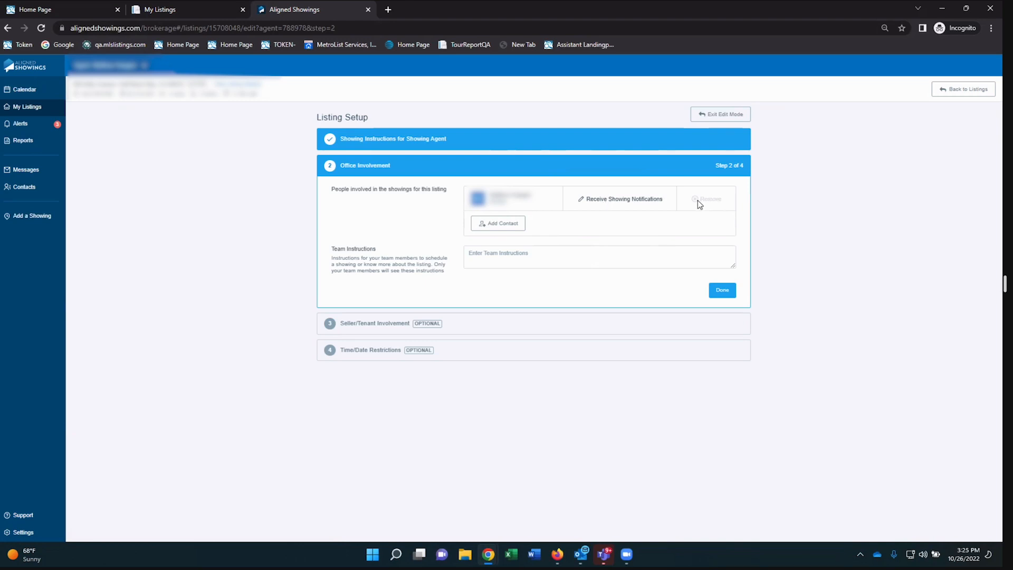
mouse_move(716, 202)
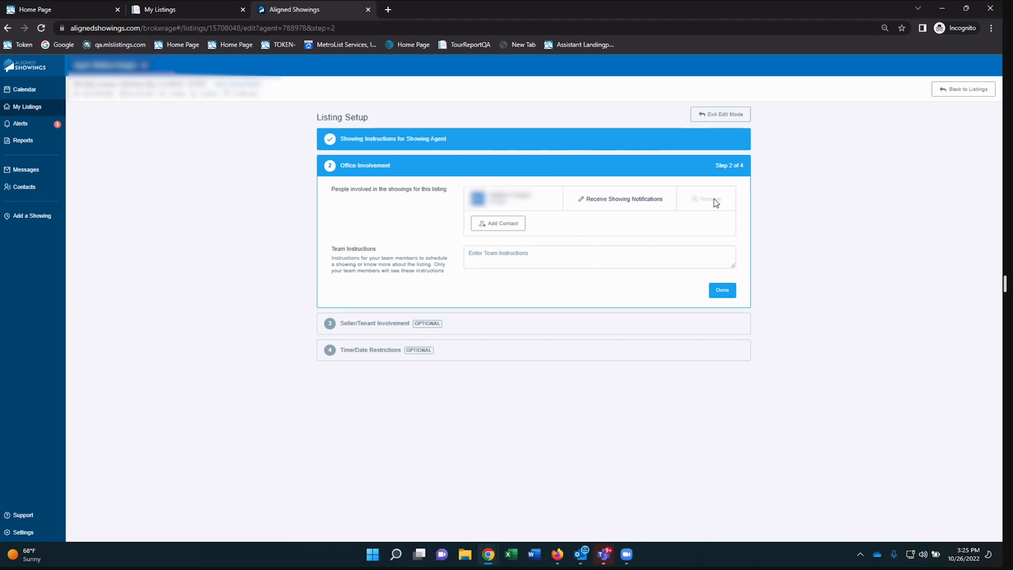
mouse_move(692, 191)
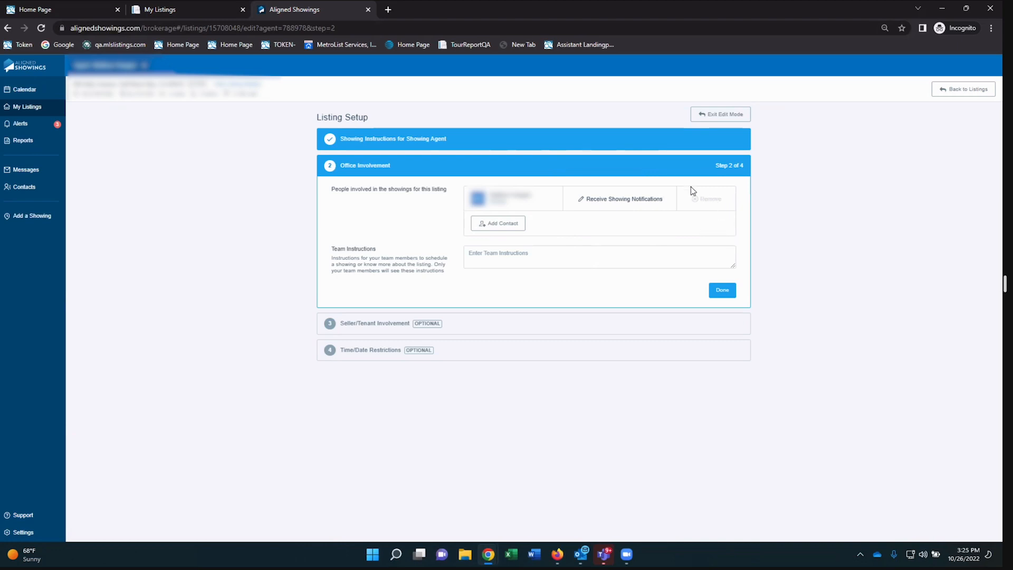
mouse_move(572, 277)
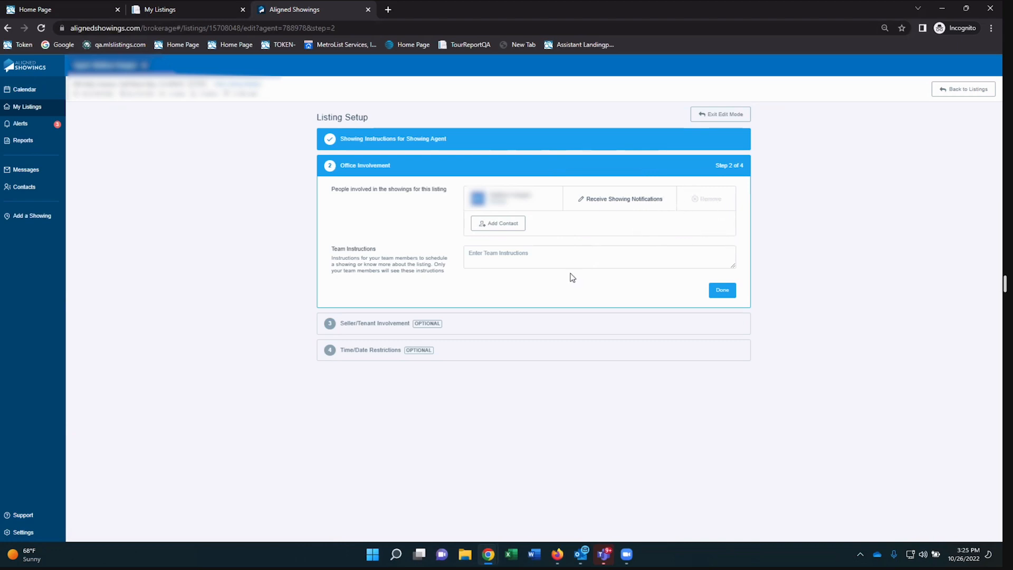
mouse_move(540, 286)
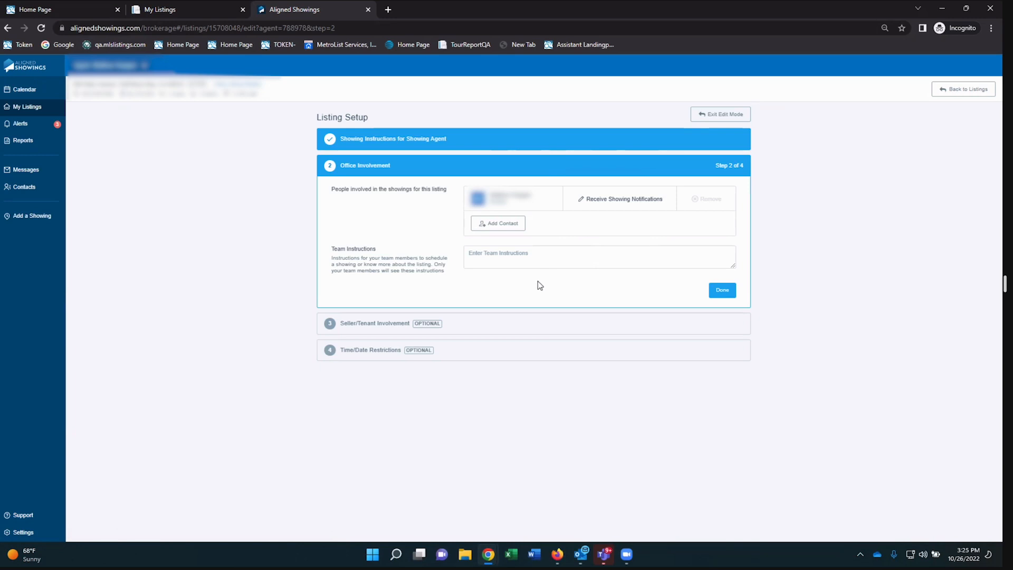
left_click(582, 256)
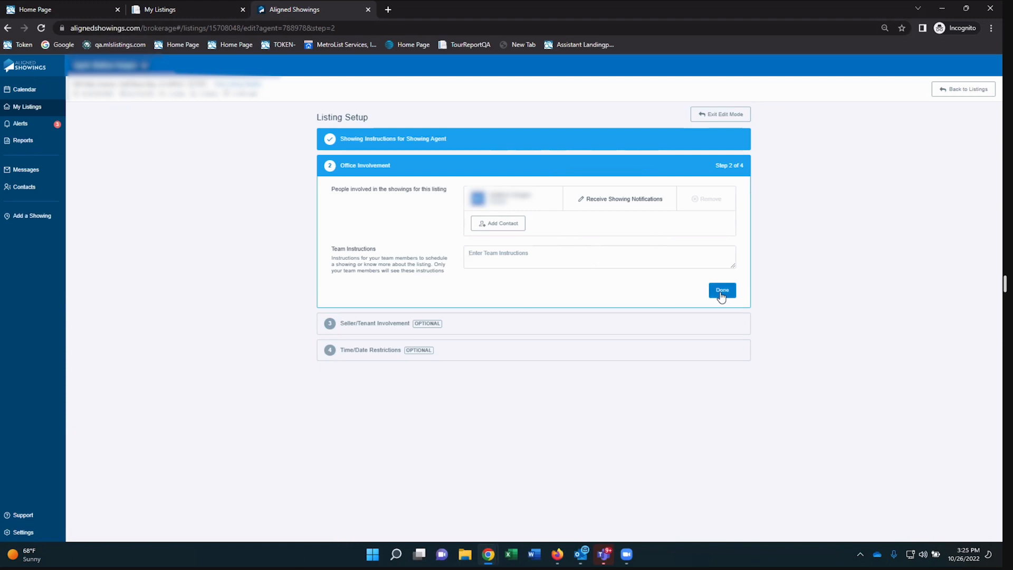
Mark Office Involvement done so step 3, Seller/Tenant Involvement, opens
left_click(721, 290)
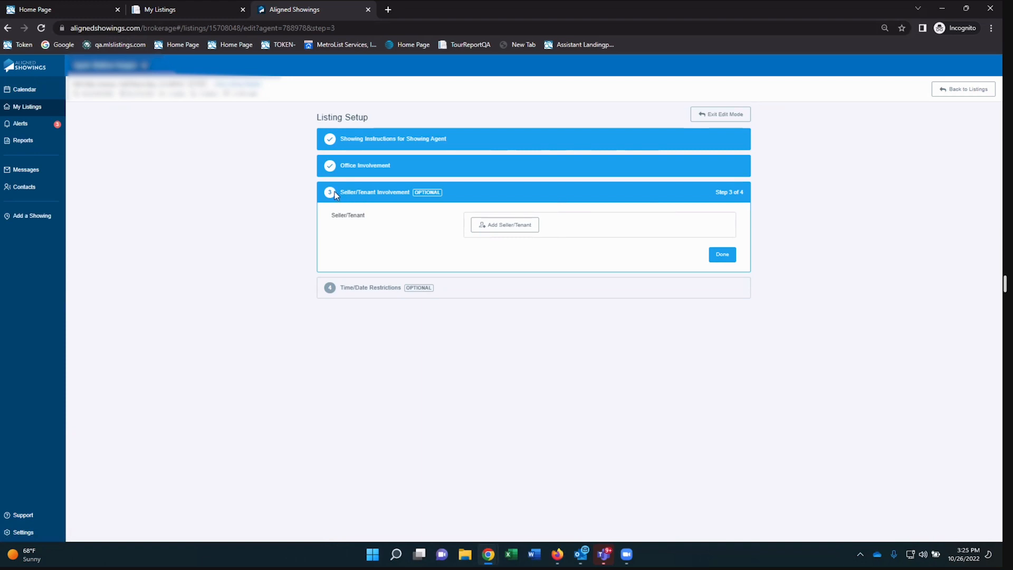
mouse_move(409, 211)
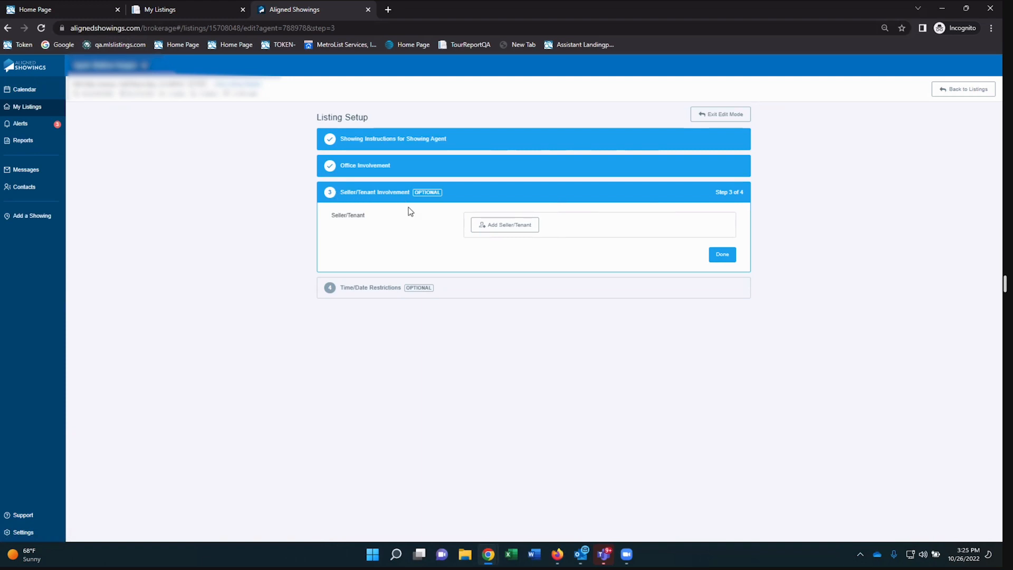
mouse_move(626, 232)
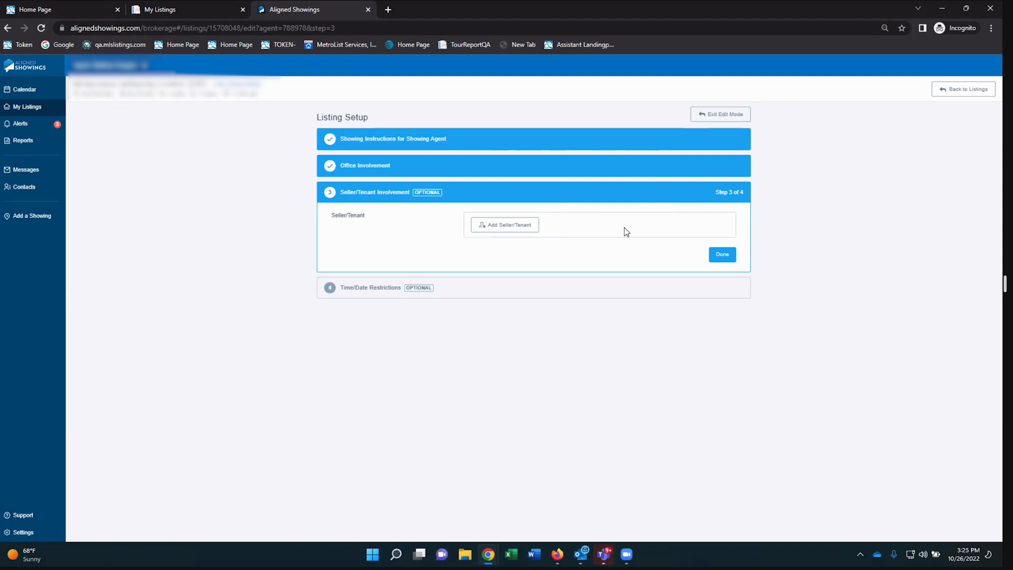
mouse_move(591, 211)
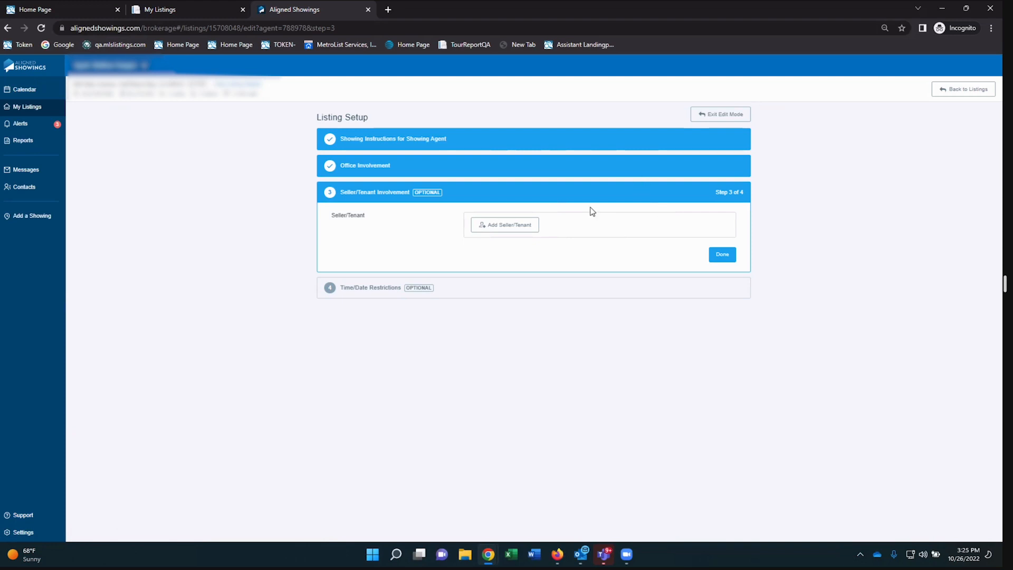
mouse_move(664, 233)
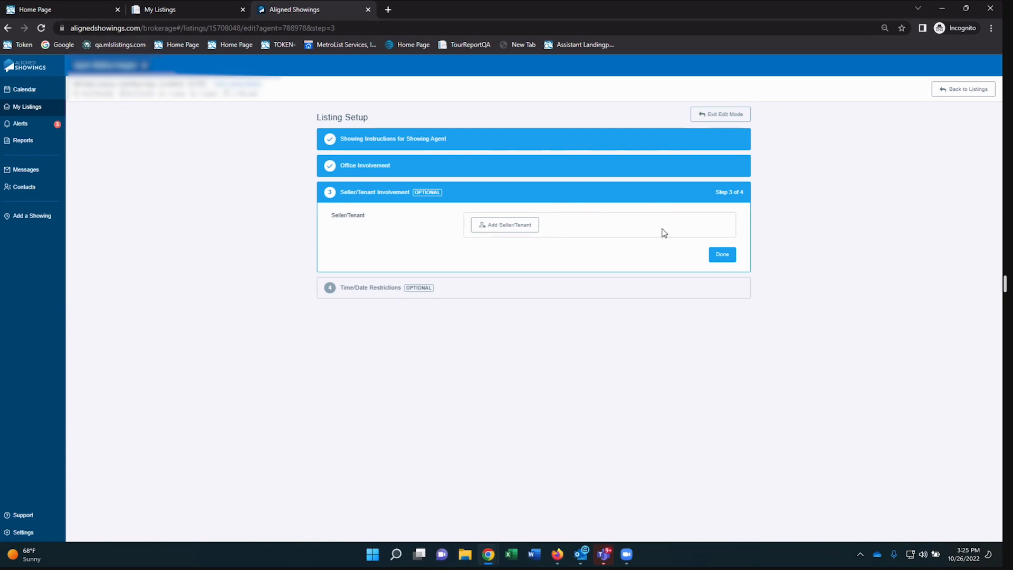
mouse_move(690, 246)
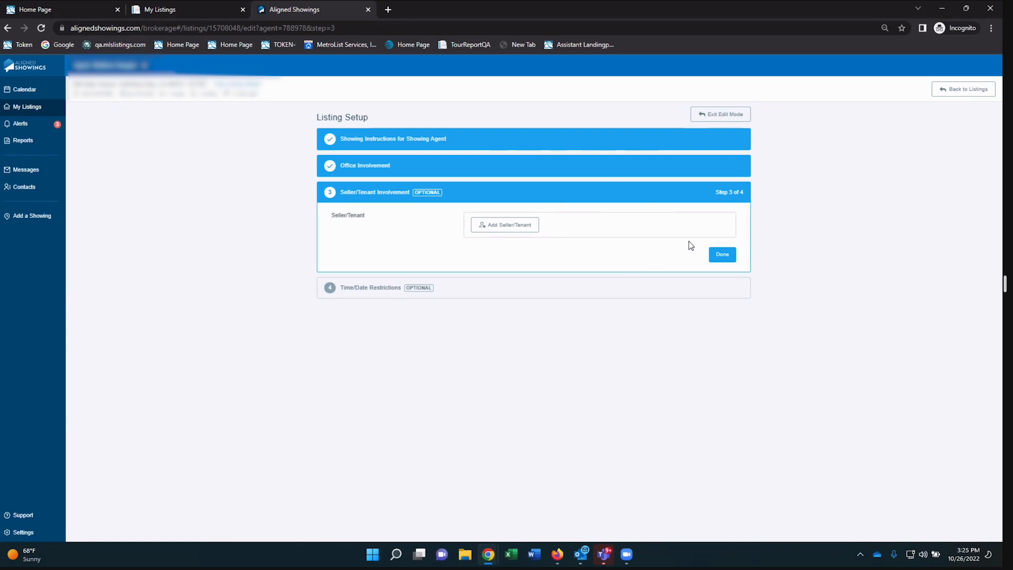
mouse_move(685, 235)
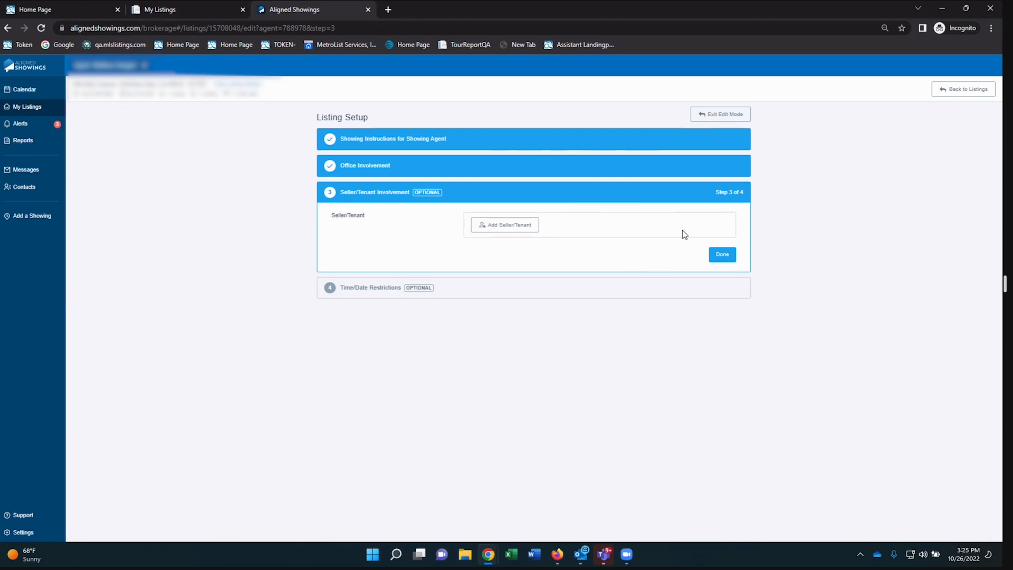
mouse_move(388, 287)
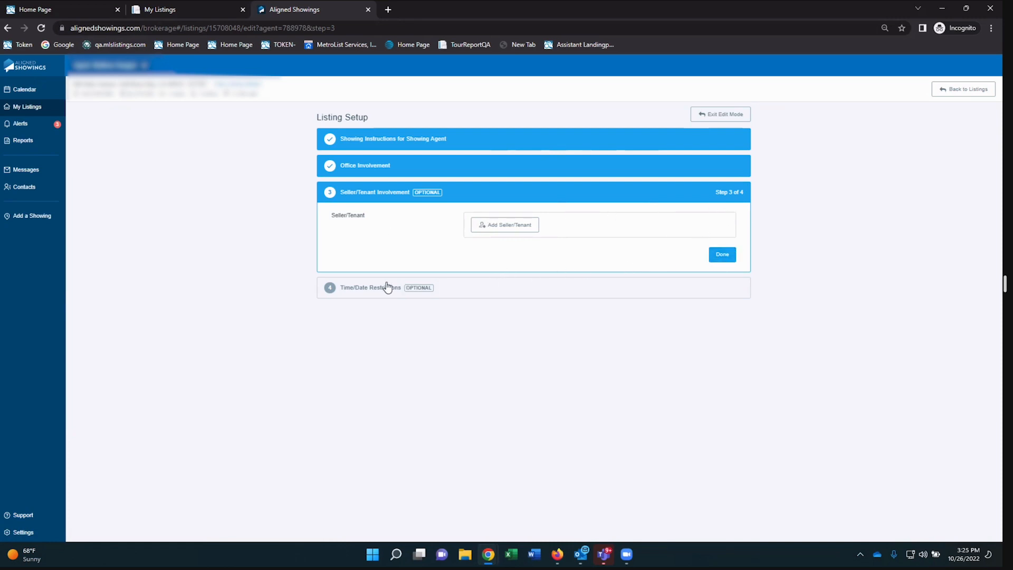
Expand step 4, Time/Date Restrictions, listing the five specific-date windows
left_click(721, 254)
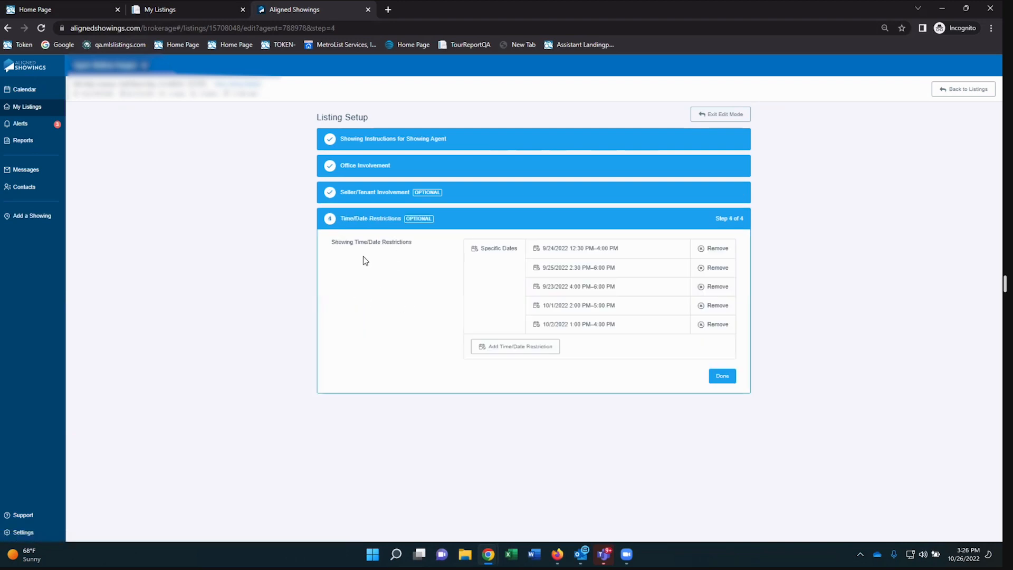
mouse_move(806, 268)
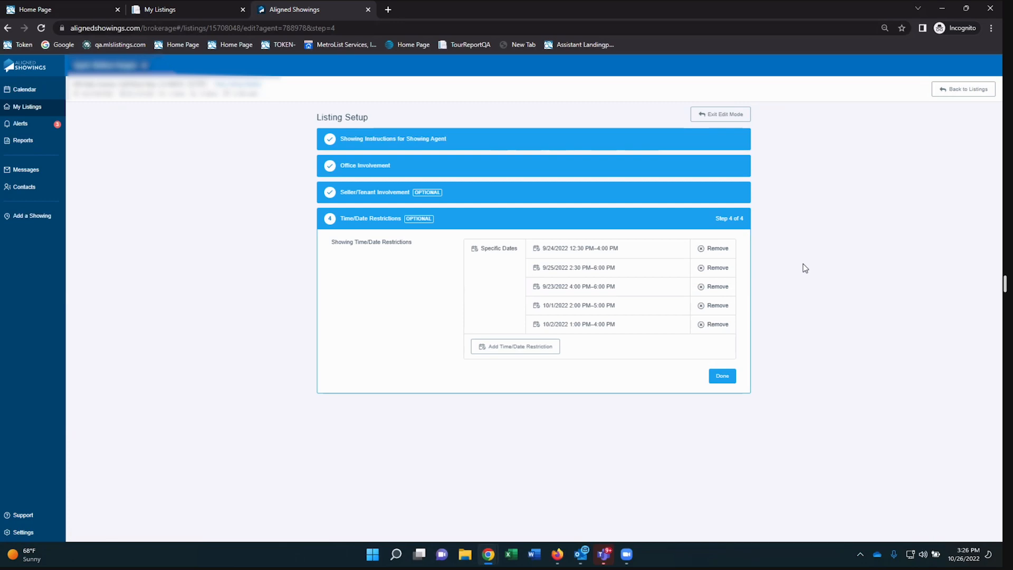
mouse_move(869, 330)
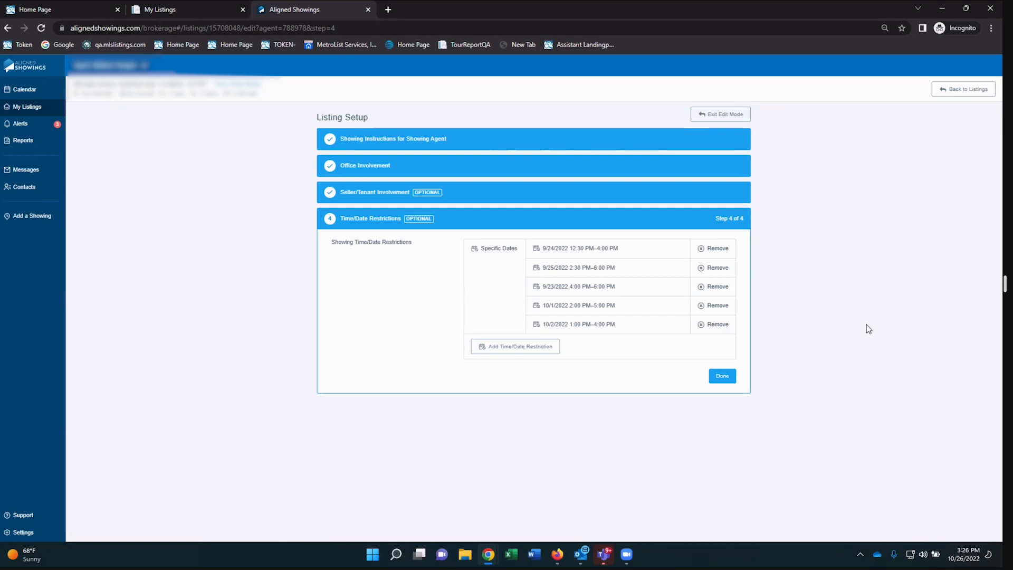
mouse_move(839, 247)
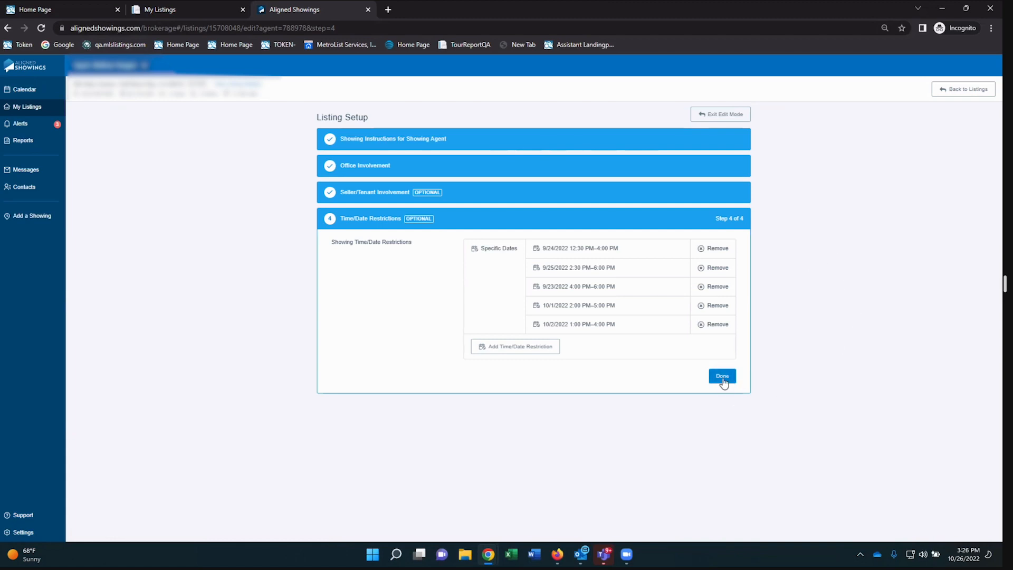
Mark Time/Date Restrictions done, returning to the My Listings table of four active listings
left_click(722, 376)
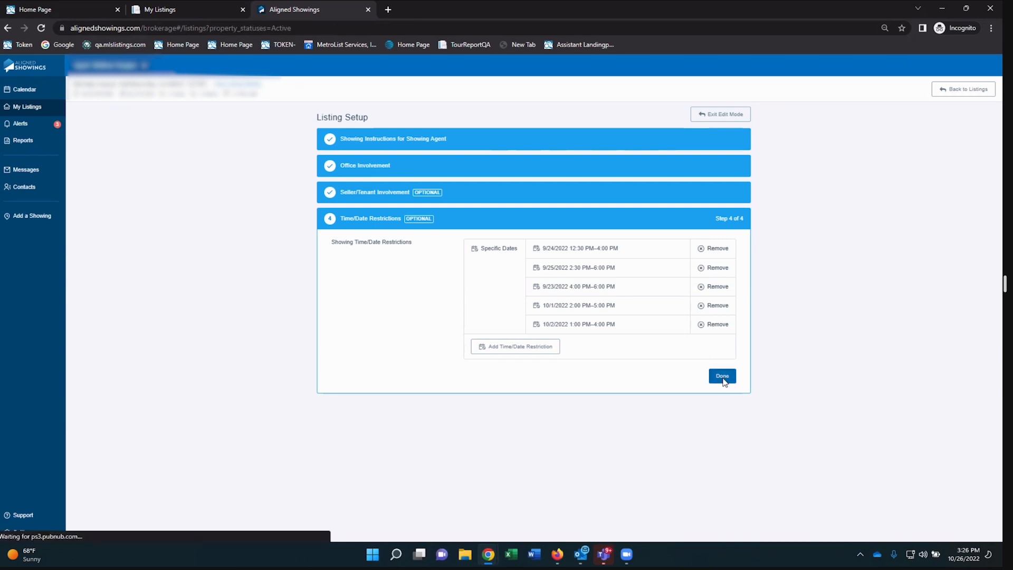
left_click(722, 376)
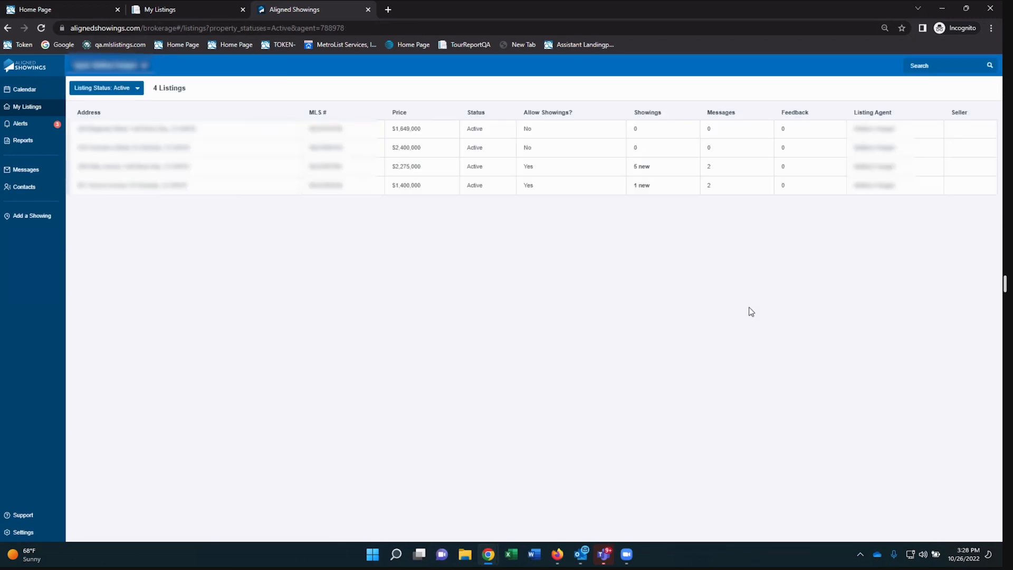
mouse_move(505, 272)
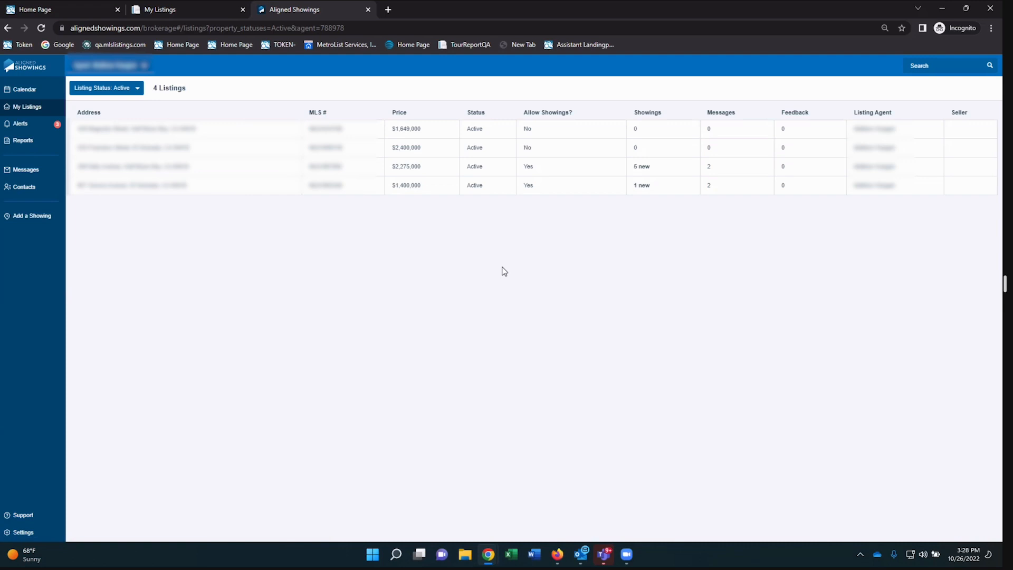
mouse_move(526, 525)
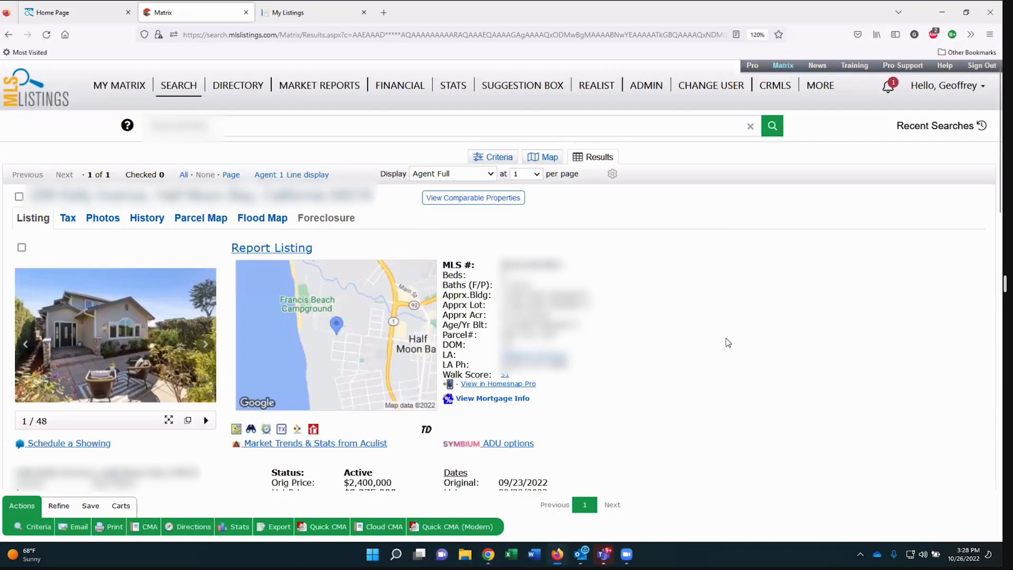
mouse_move(597, 218)
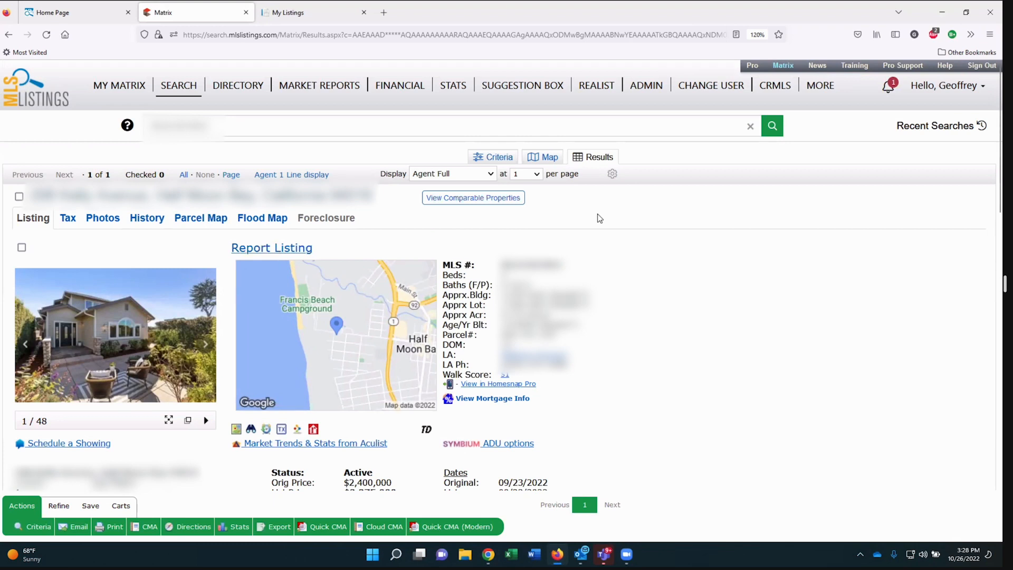
mouse_move(659, 345)
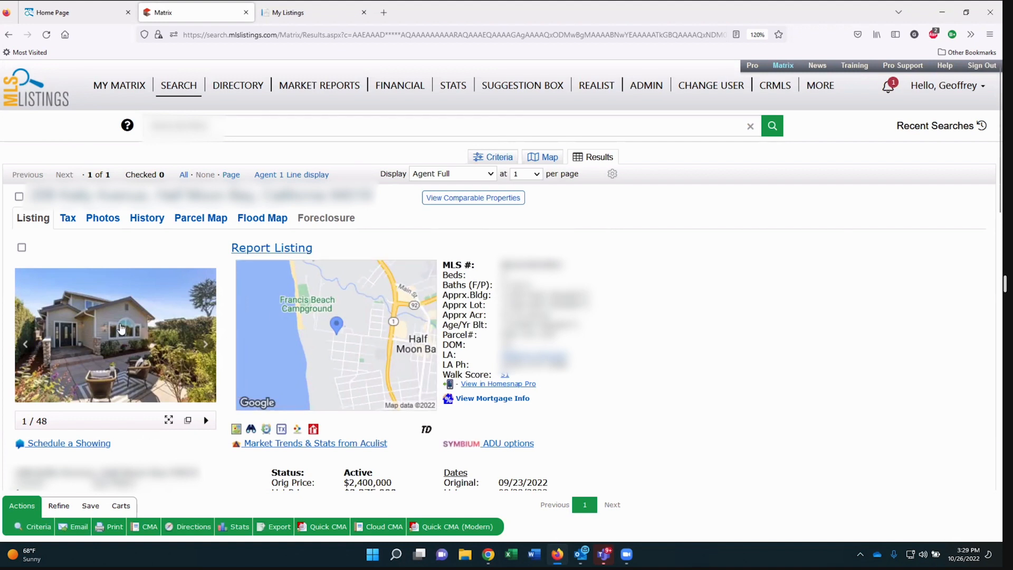
mouse_move(65, 443)
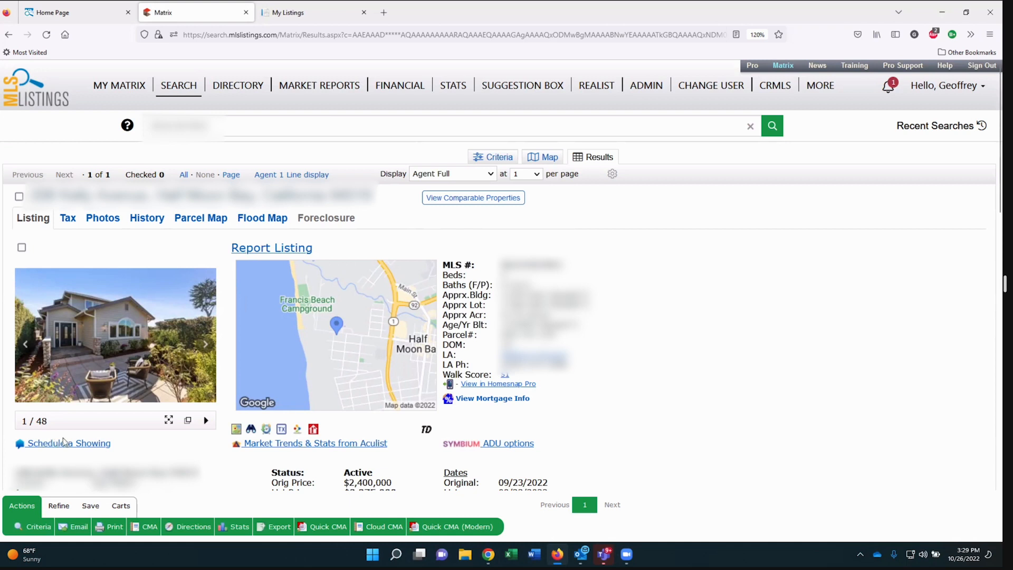
mouse_move(93, 450)
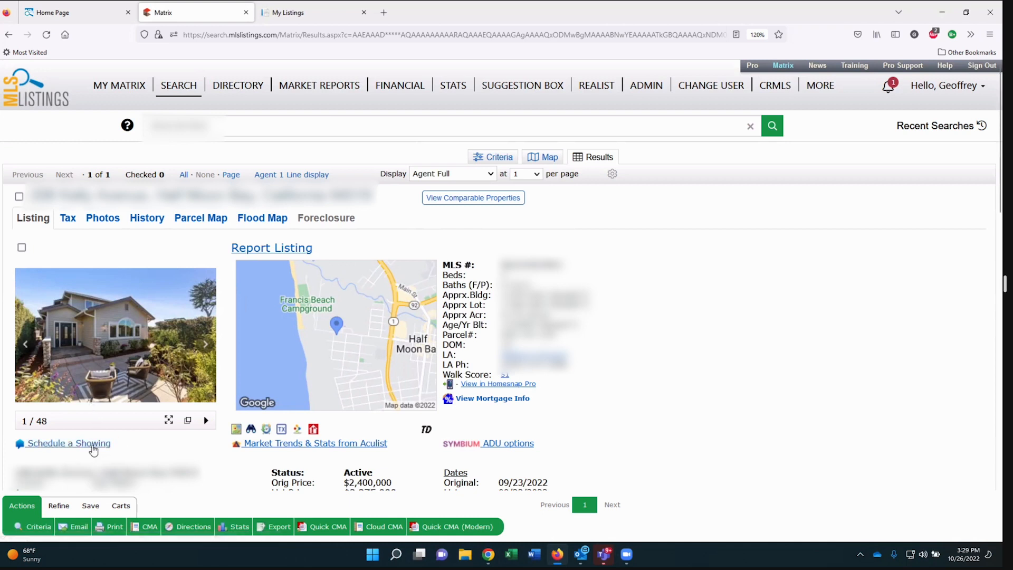
Scroll the Matrix listing display down past the photo and map
scroll("down", 3)
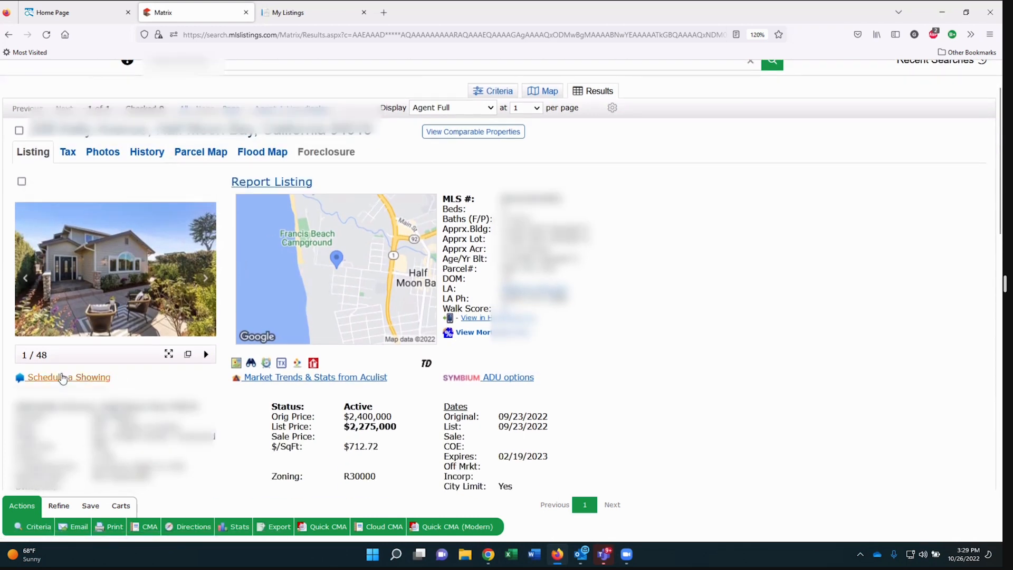
mouse_move(127, 381)
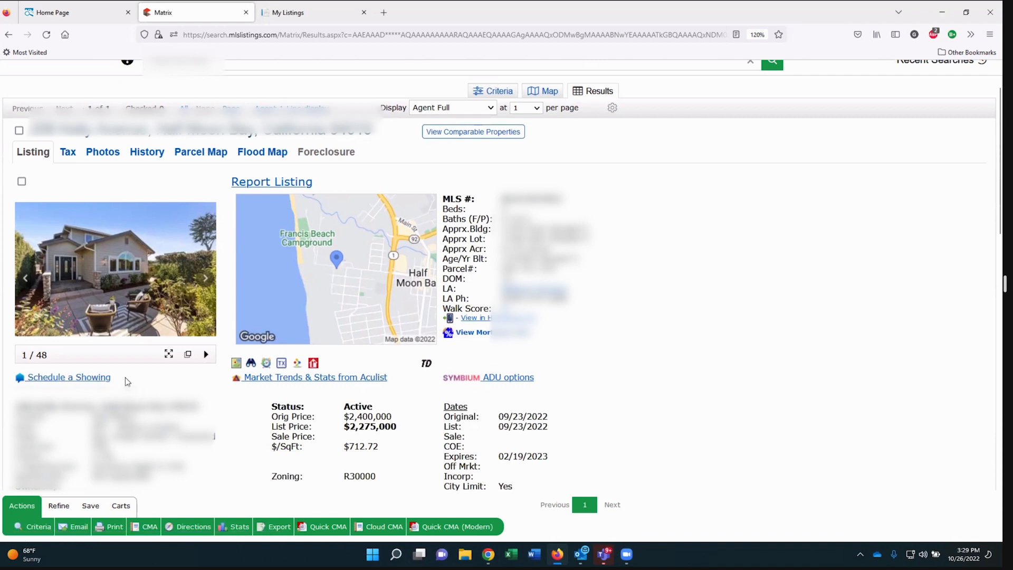
mouse_move(68, 378)
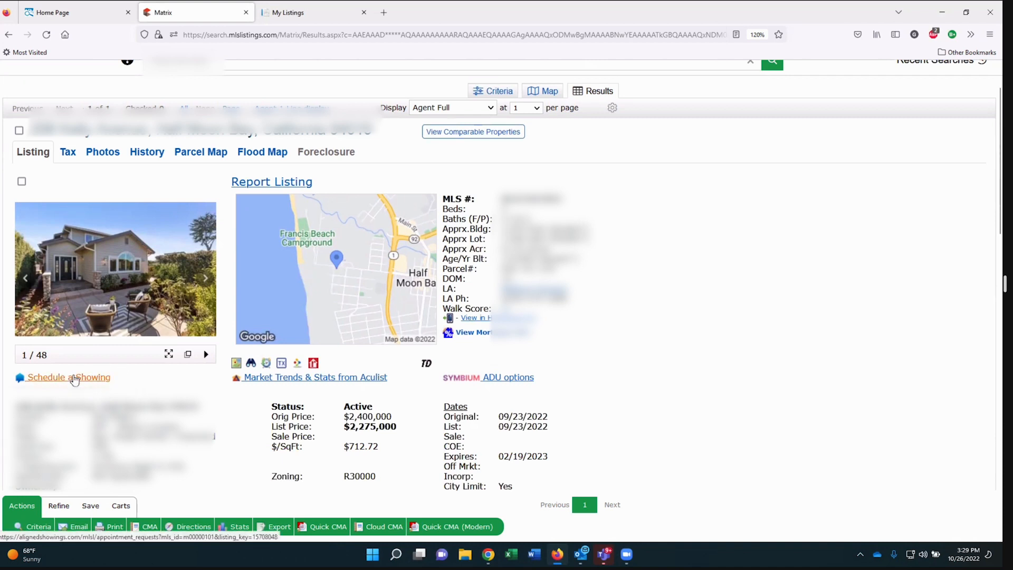
Start a showing request from the listing and pick October 29th in the Select Showing Date calendar
left_click(69, 377)
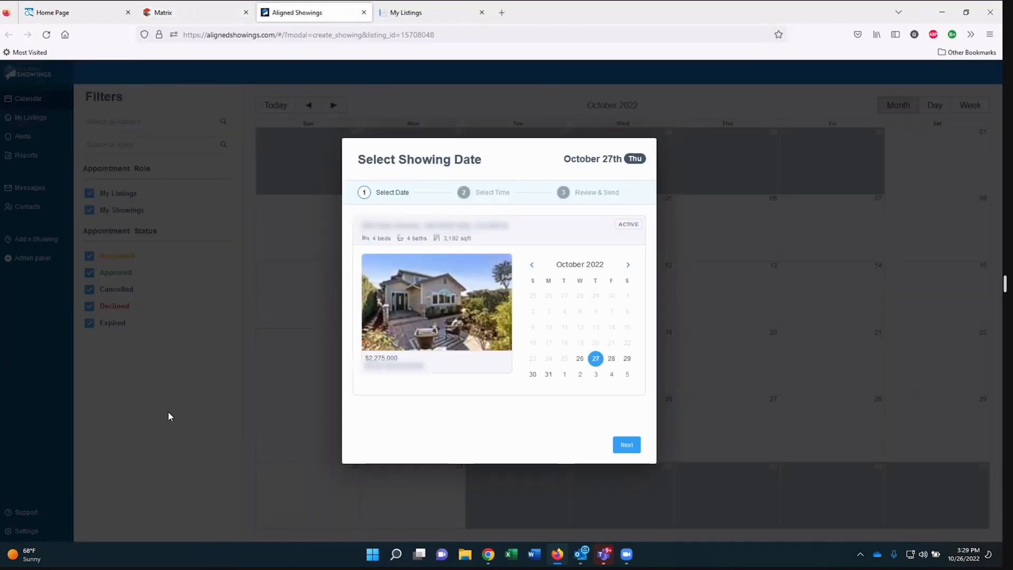
mouse_move(398, 307)
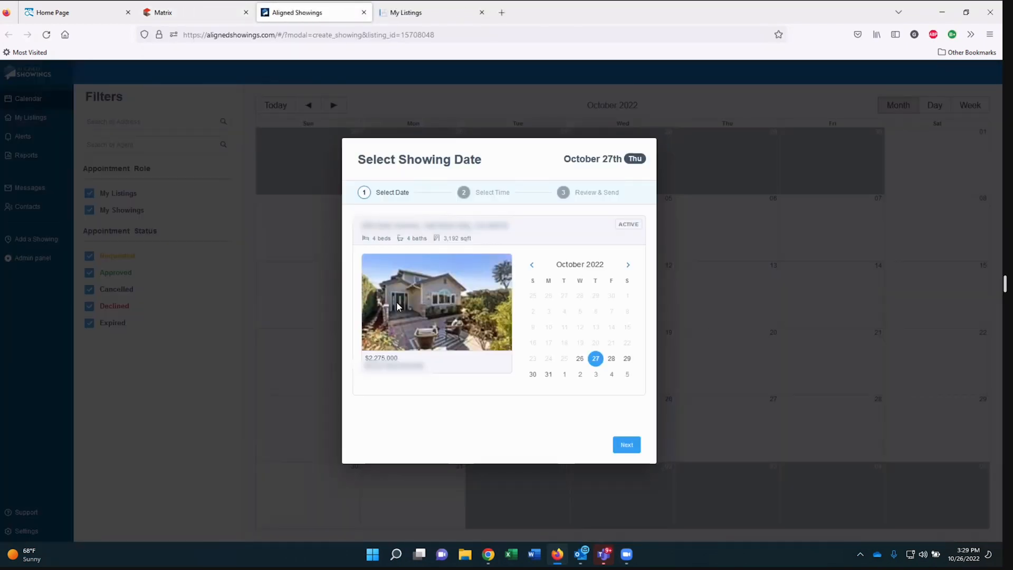
mouse_move(411, 169)
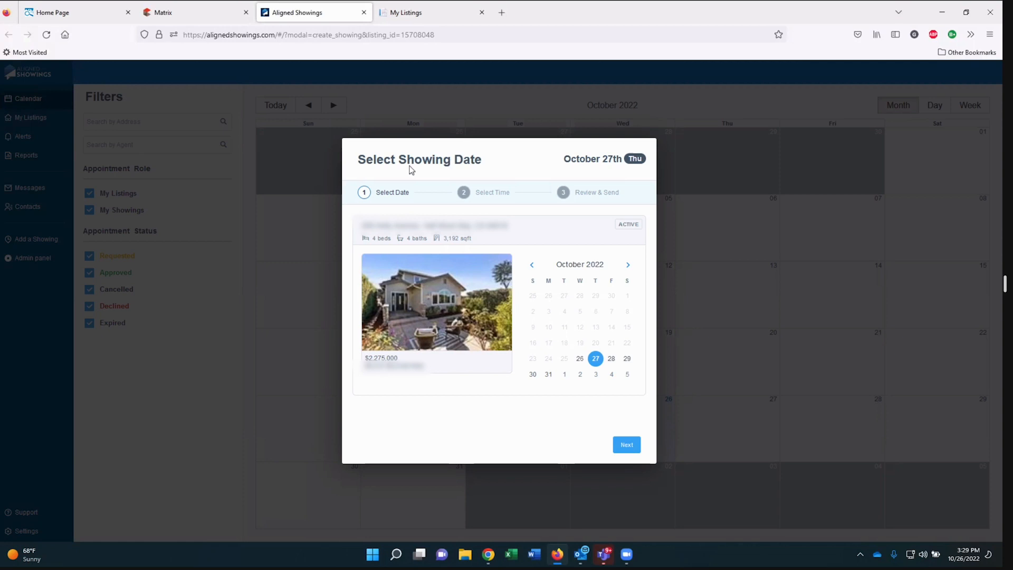
mouse_move(605, 459)
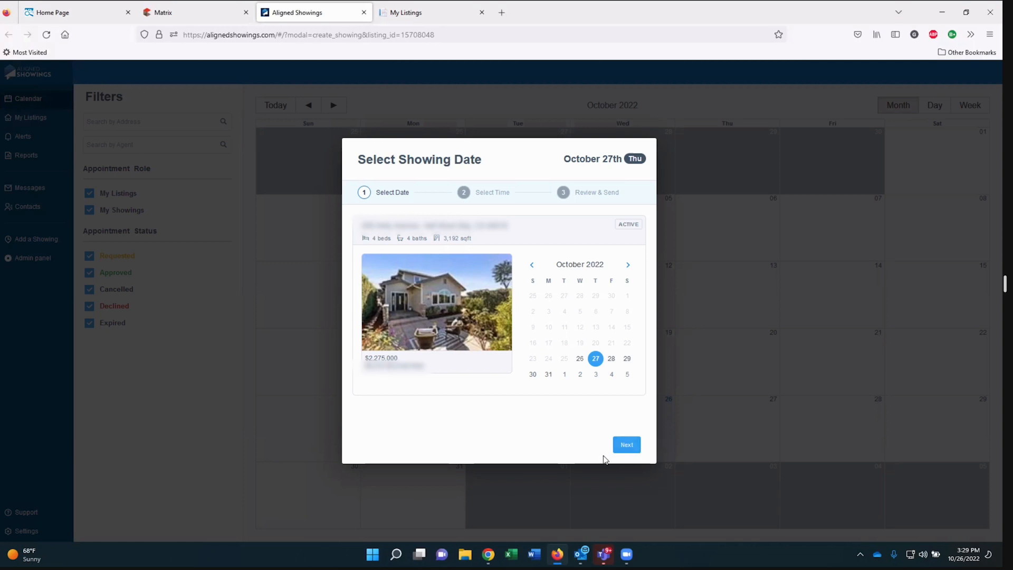
mouse_move(605, 386)
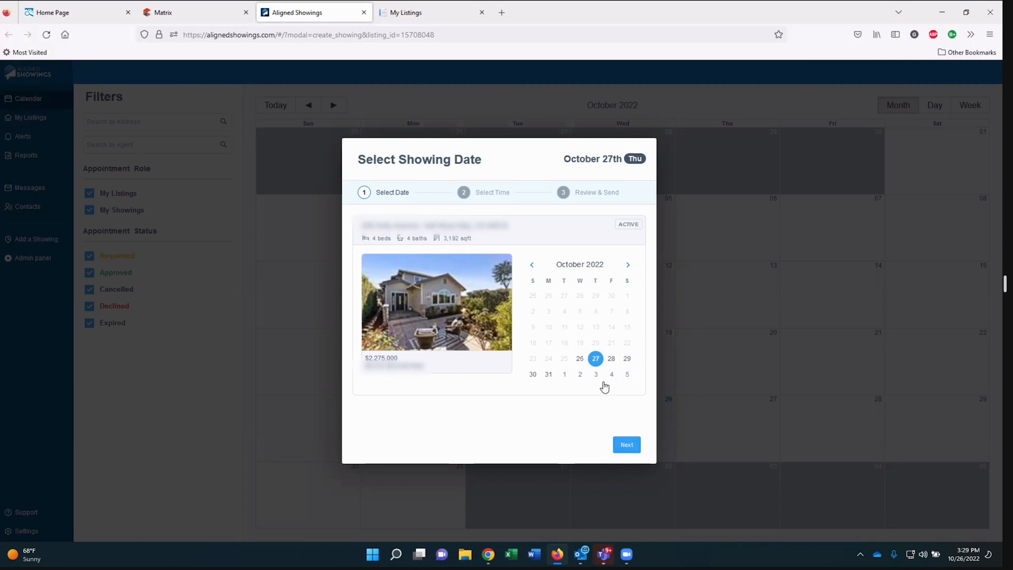
mouse_move(627, 368)
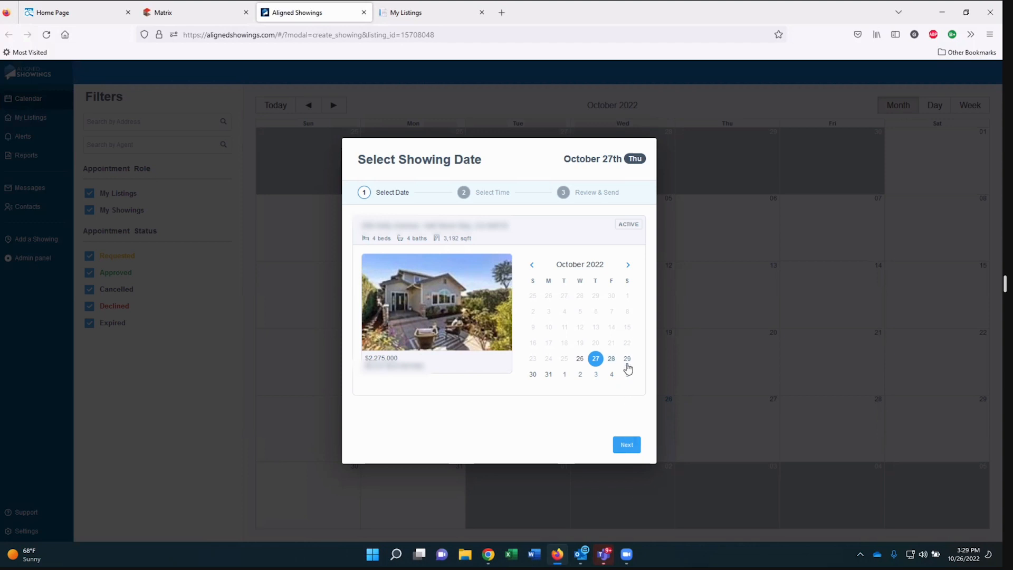
left_click(627, 359)
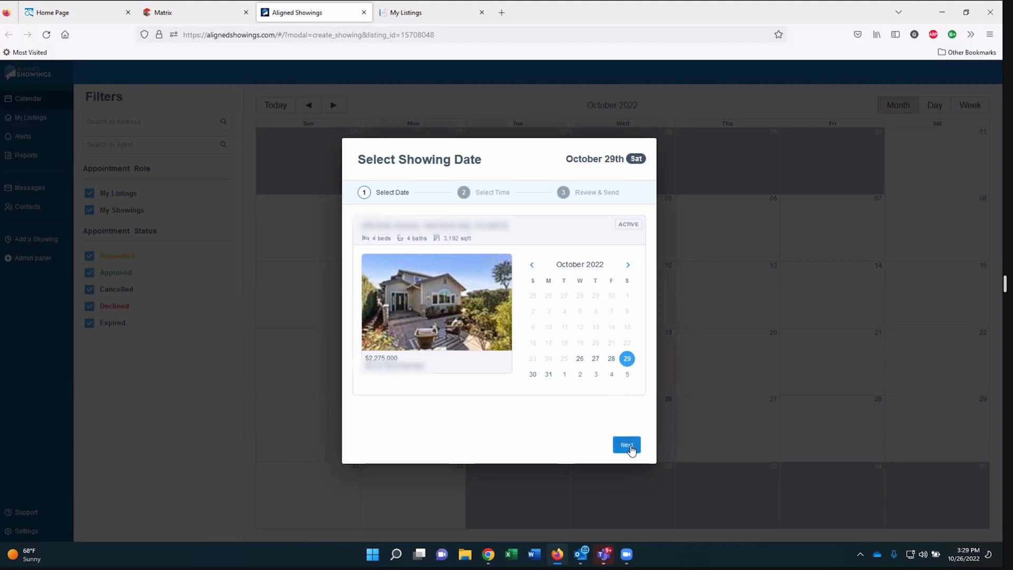
Move to the time step and set the showing slot to 11:00am–11:20am
left_click(626, 445)
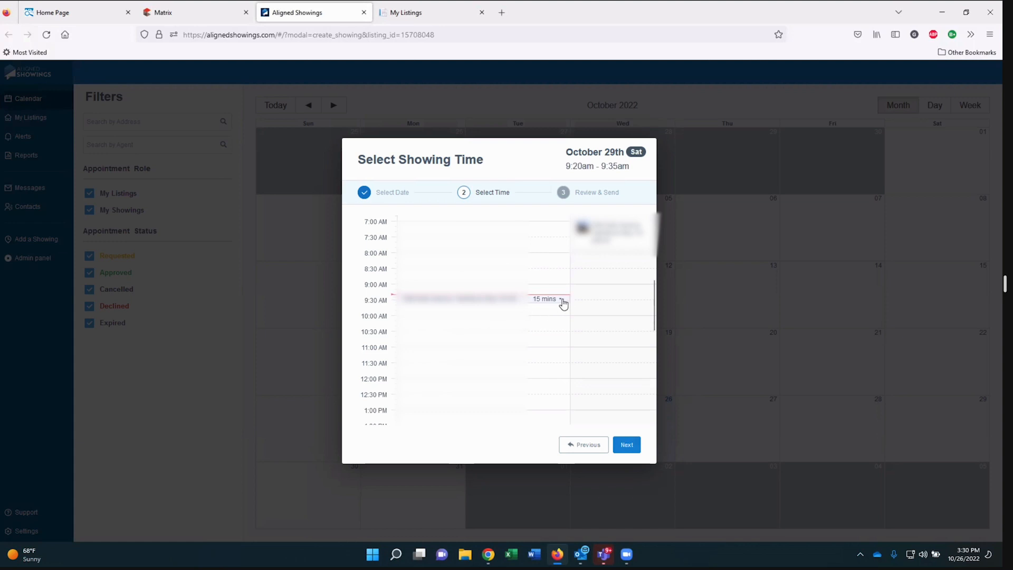
left_click(547, 299)
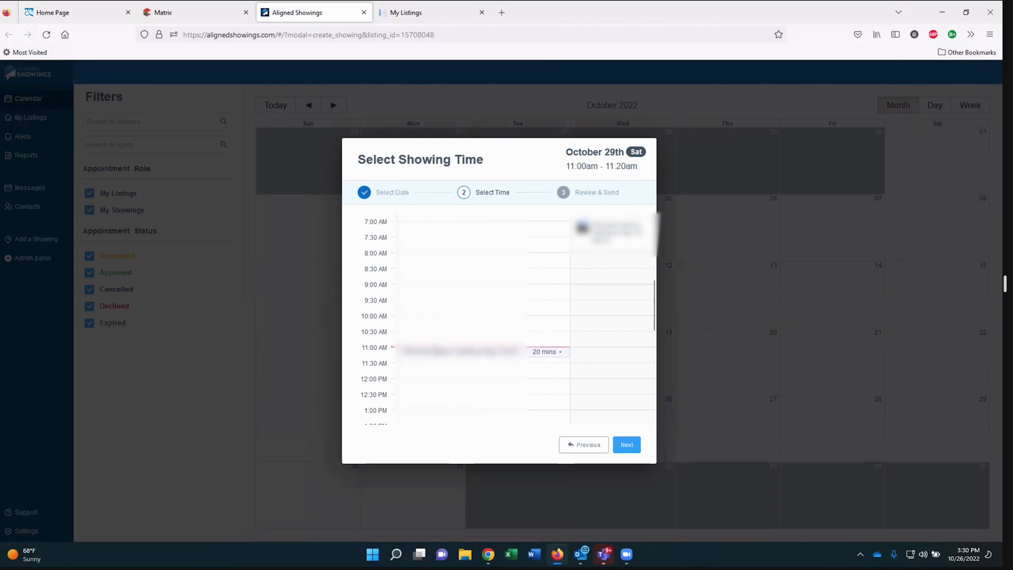
mouse_move(535, 355)
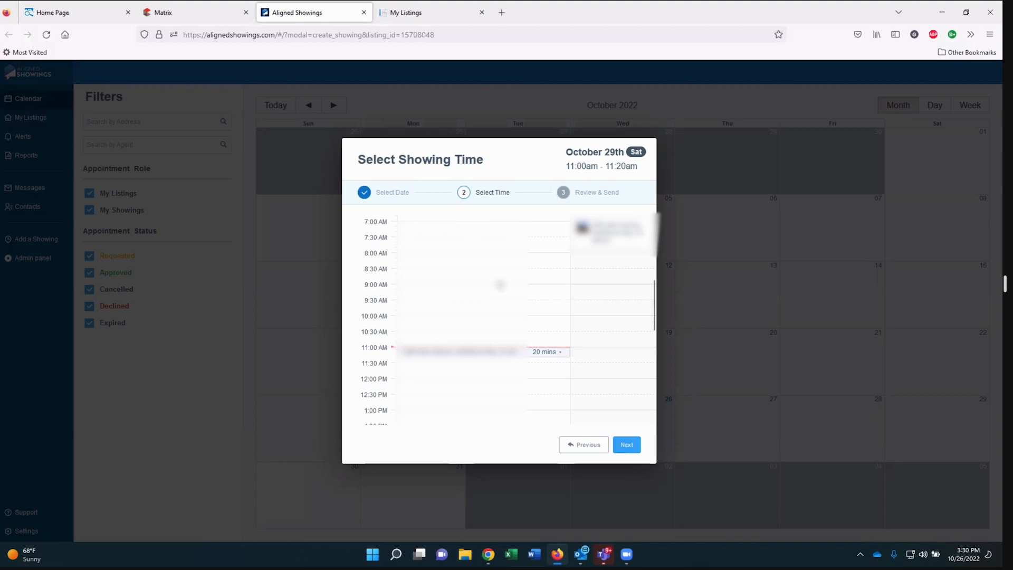
mouse_move(487, 356)
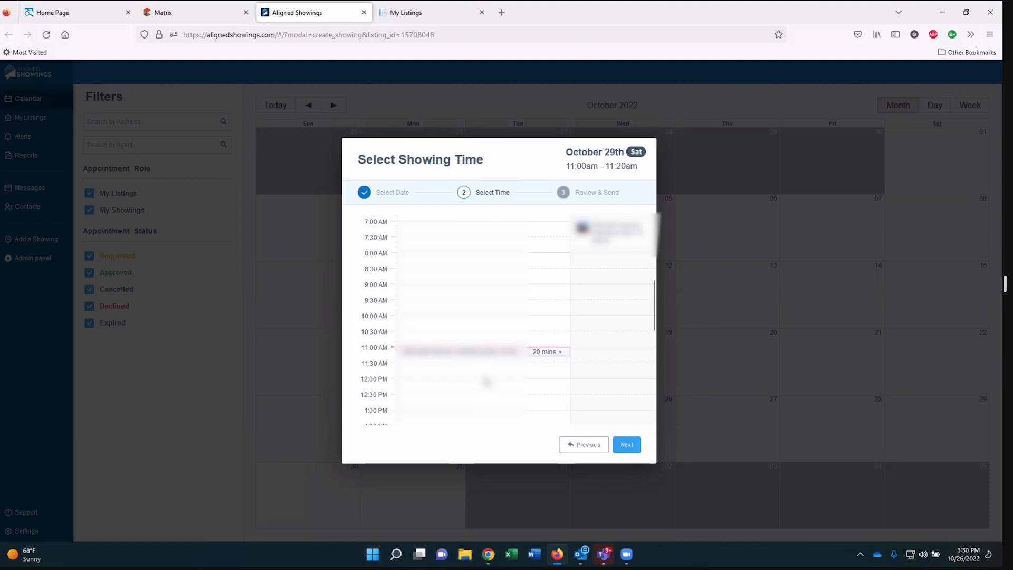
mouse_move(560, 393)
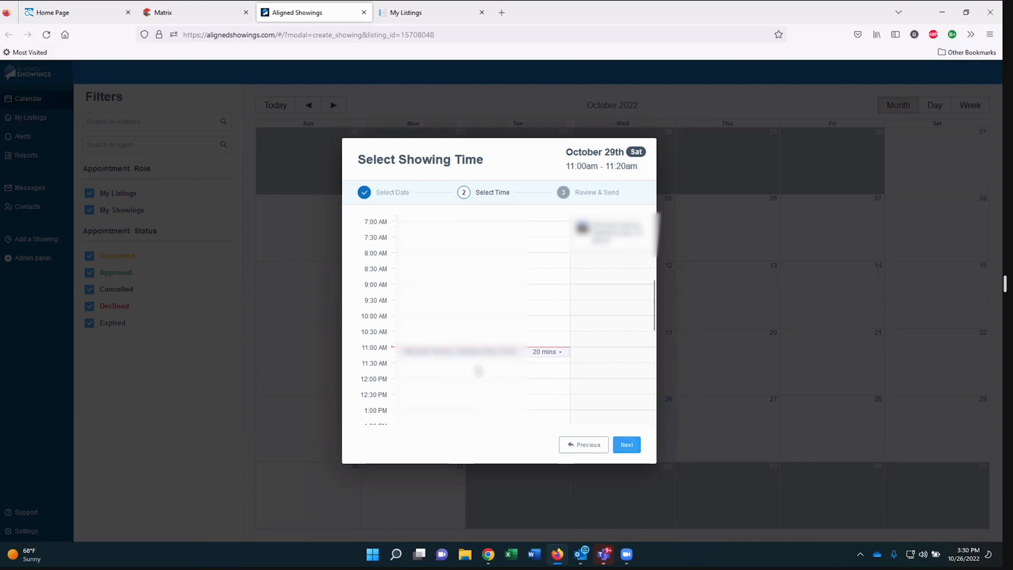
mouse_move(478, 371)
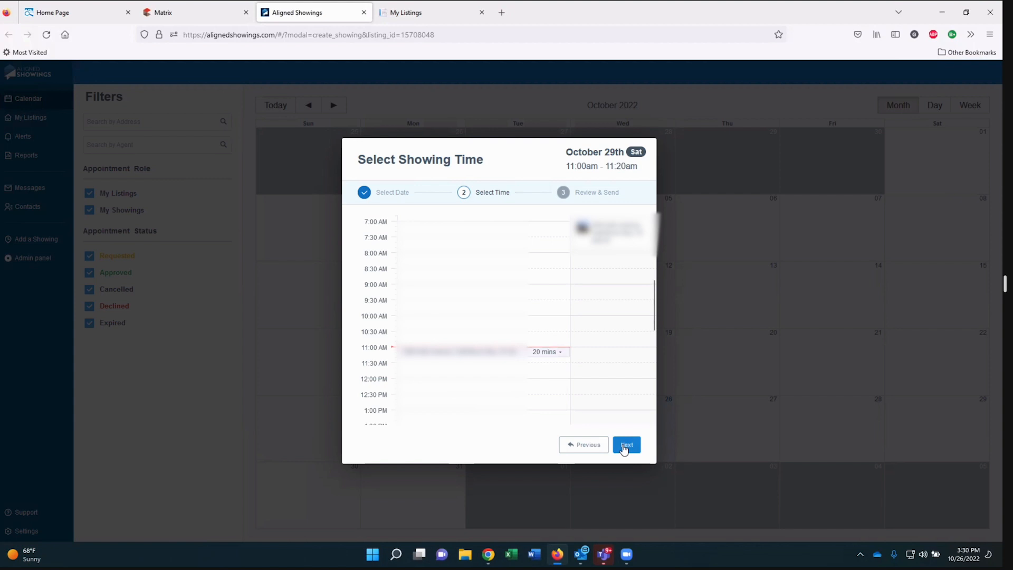
Advance to the Review & Send step for the October 29th 11:00–11:20am request
left_click(626, 444)
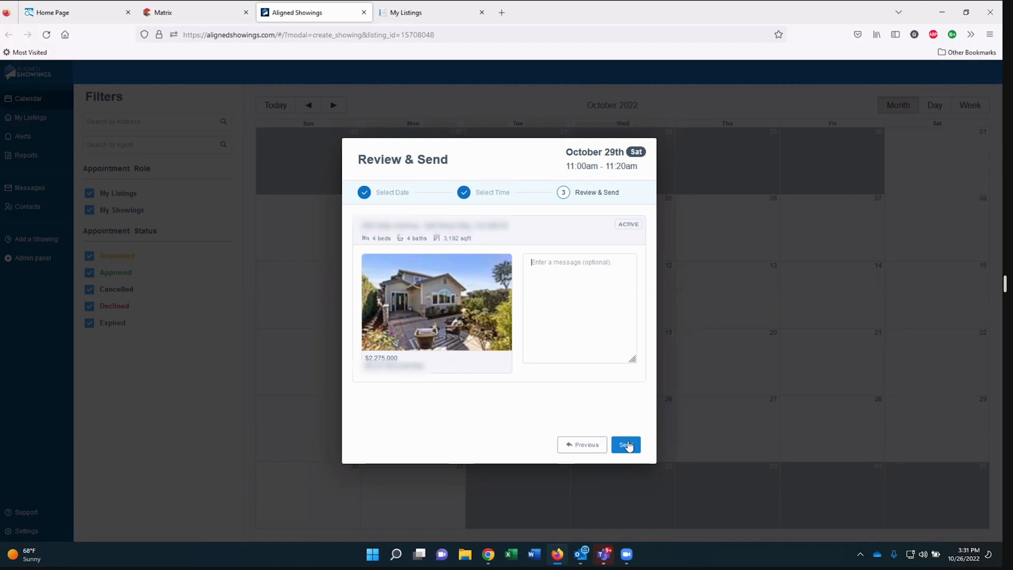
mouse_move(581, 451)
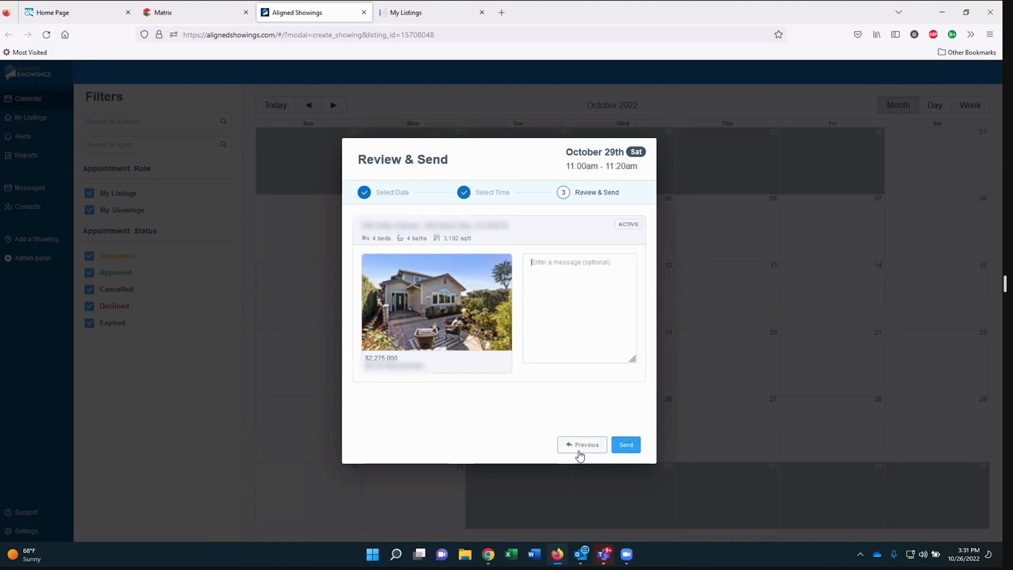
mouse_move(595, 462)
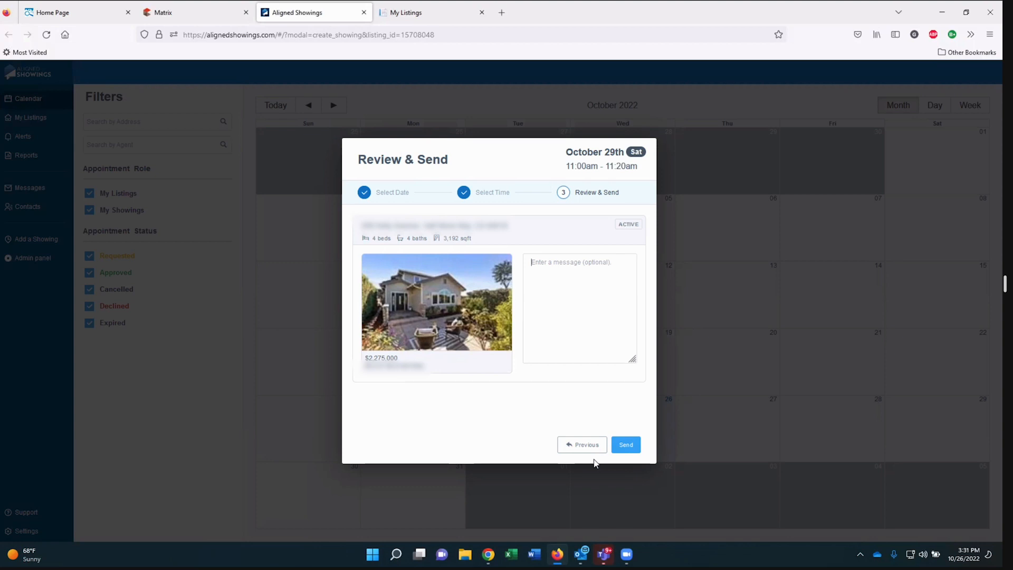
mouse_move(488, 554)
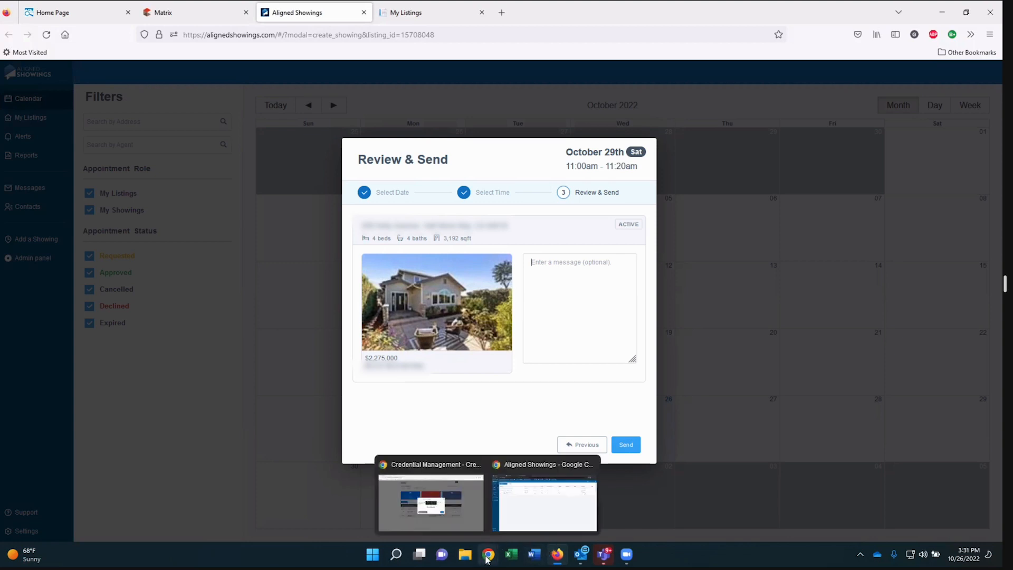
Switch to the listing agent's browser window showing My Listings with 5 new showings
left_click(544, 505)
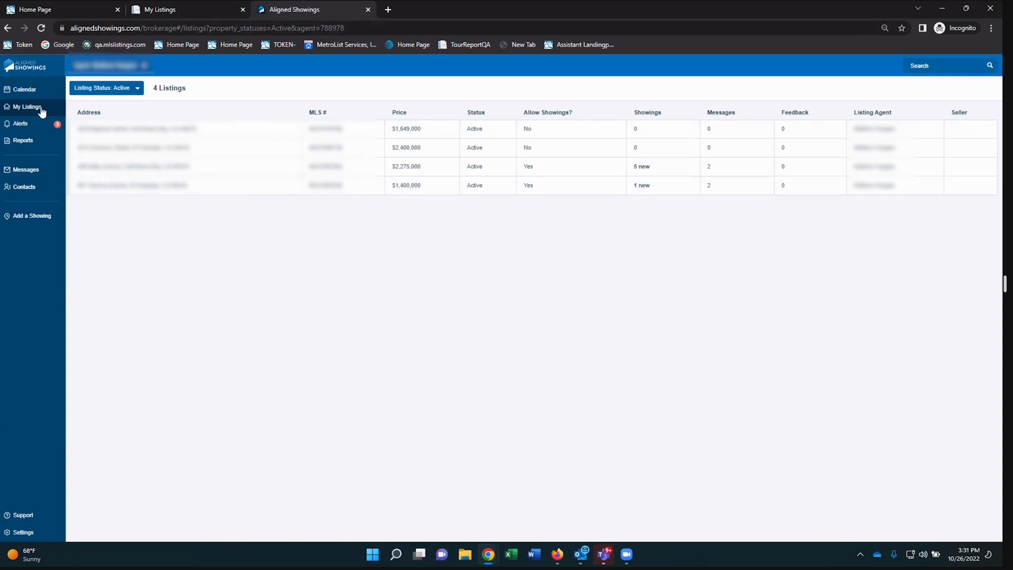
mouse_move(21, 124)
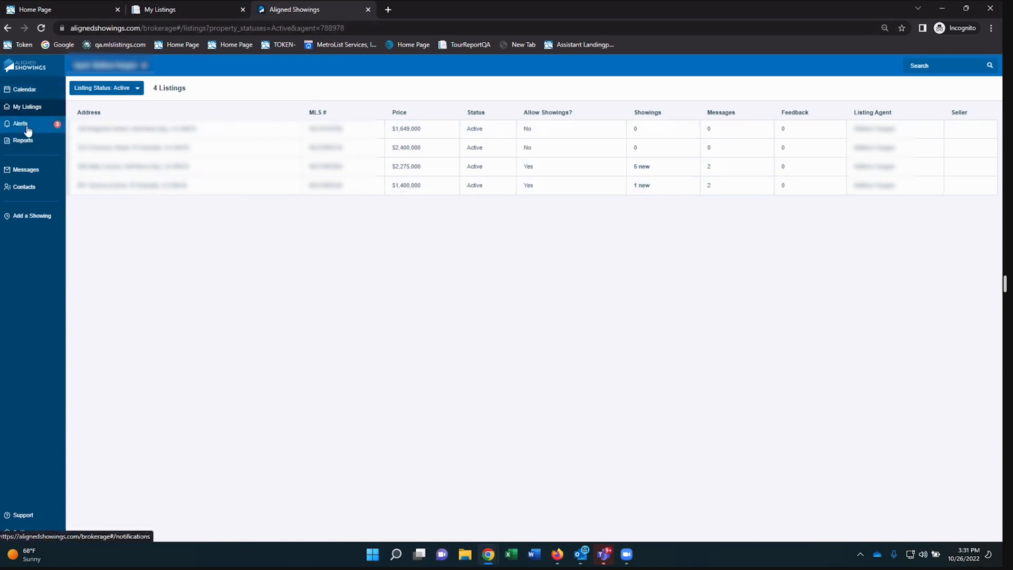
mouse_move(33, 126)
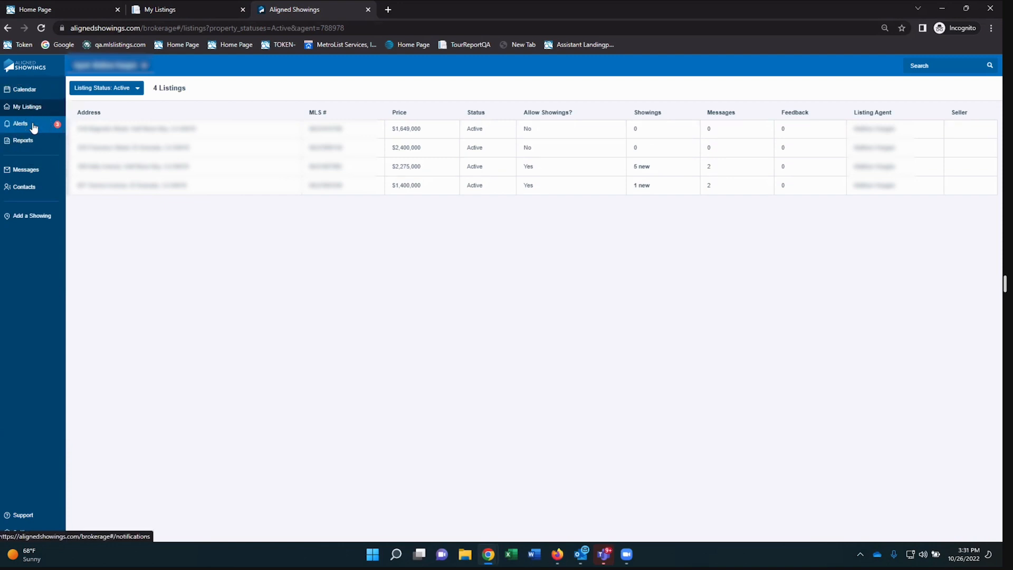
mouse_move(25, 169)
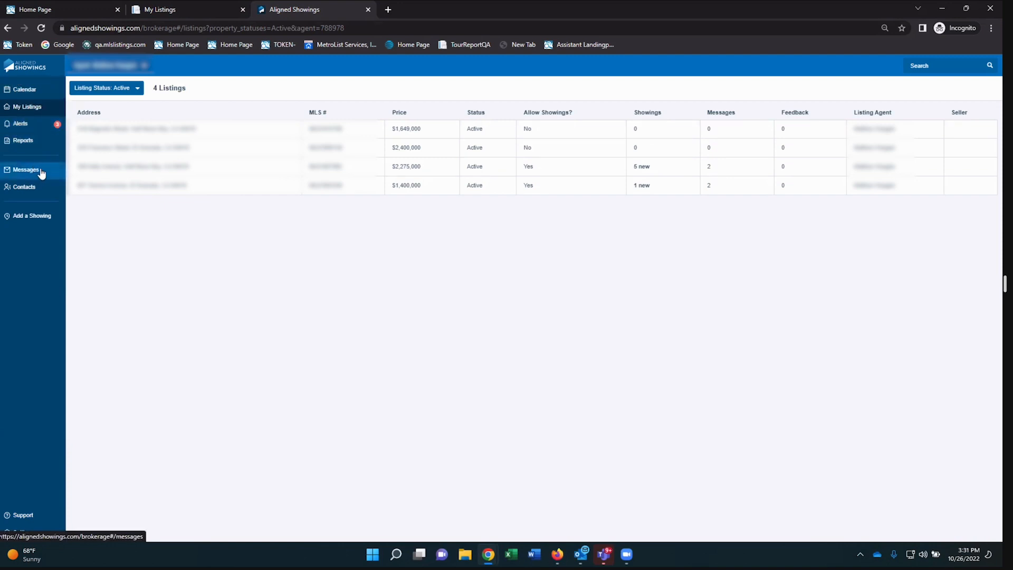
mouse_move(20, 123)
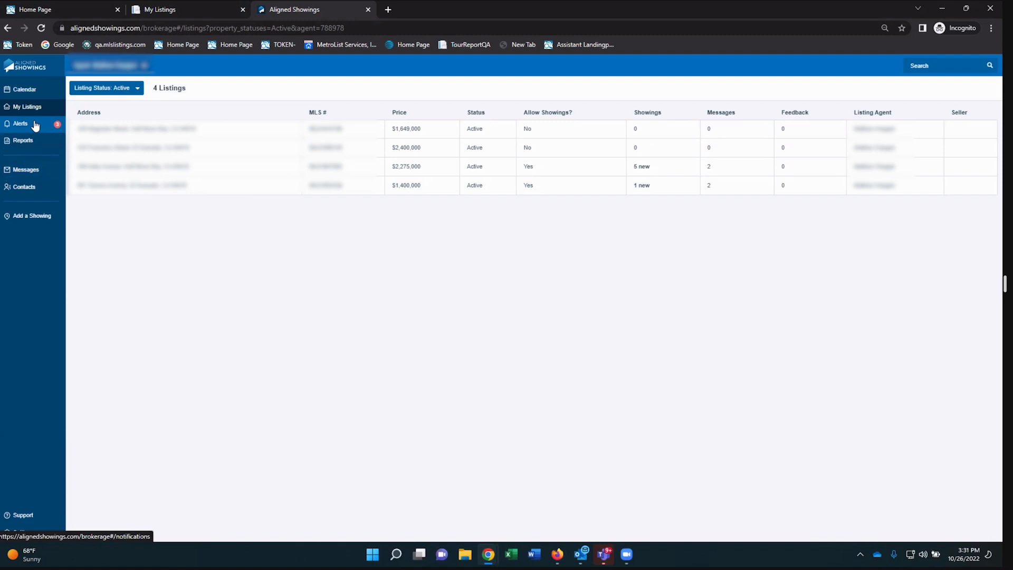
left_click(20, 124)
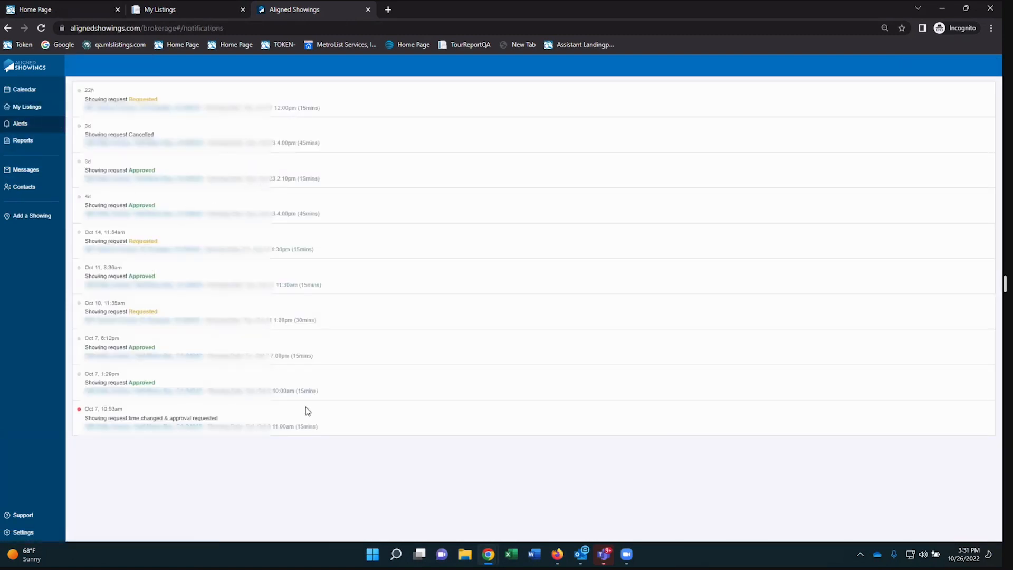
mouse_move(186, 386)
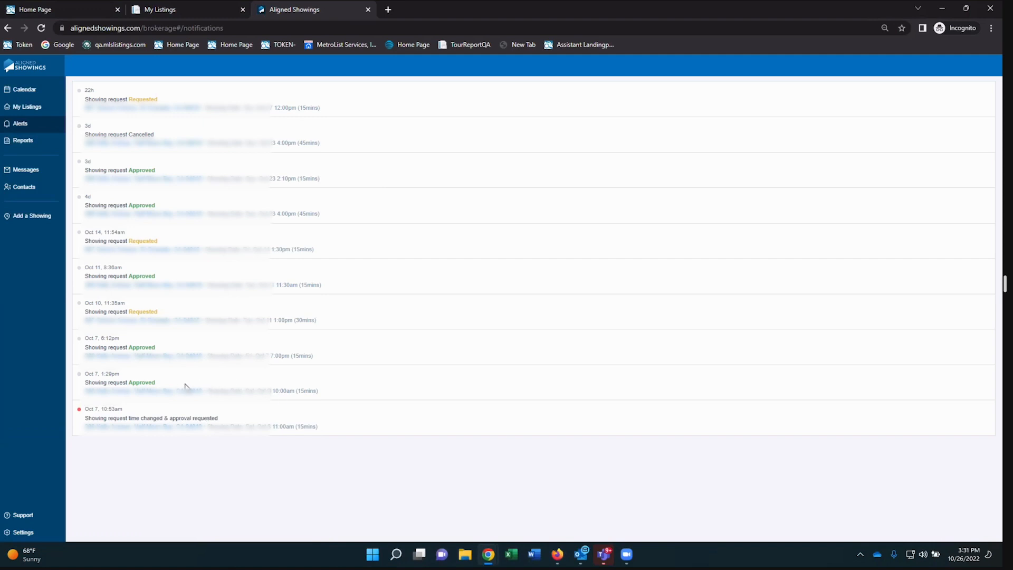
mouse_move(129, 430)
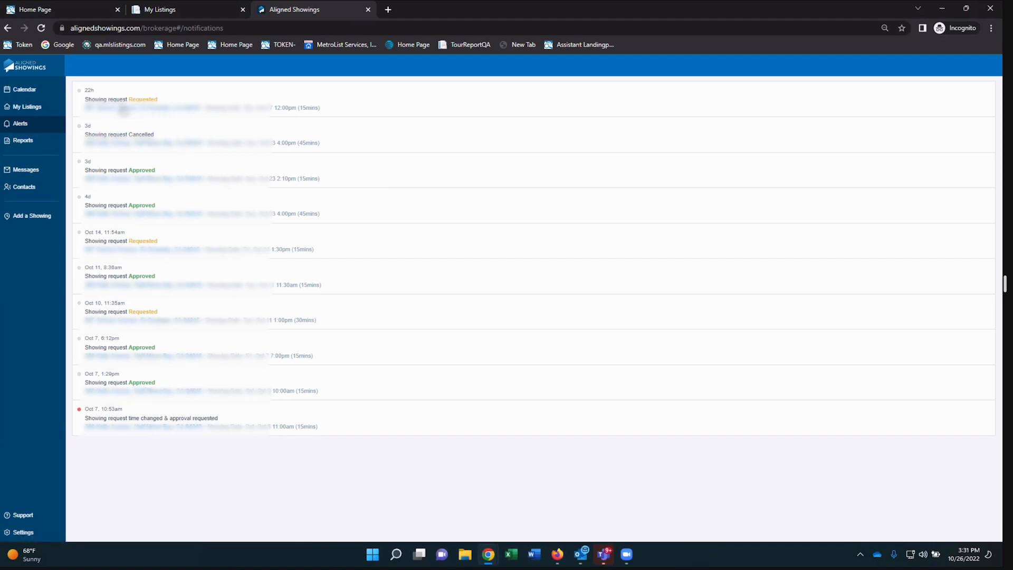
mouse_move(150, 122)
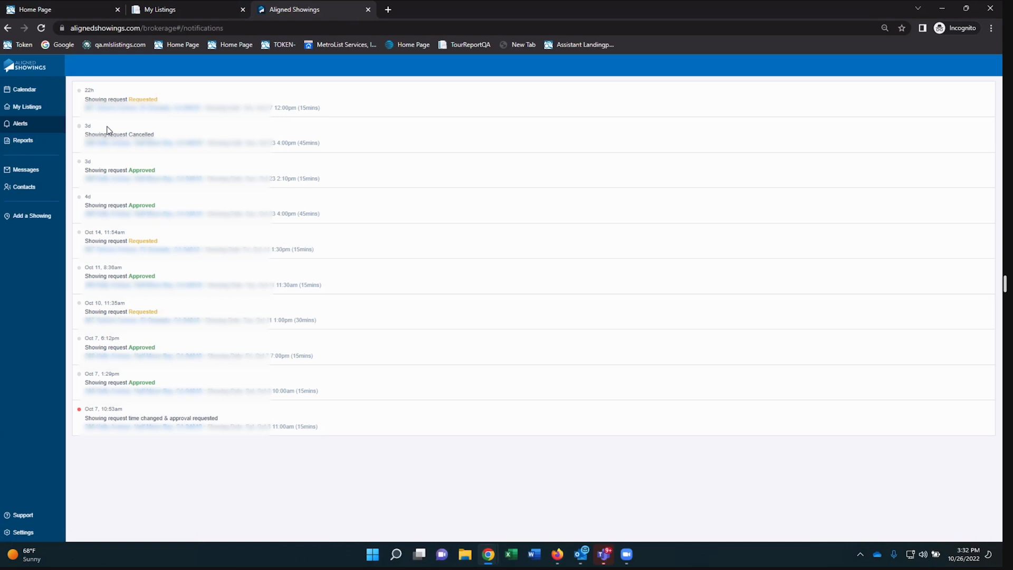
mouse_move(209, 123)
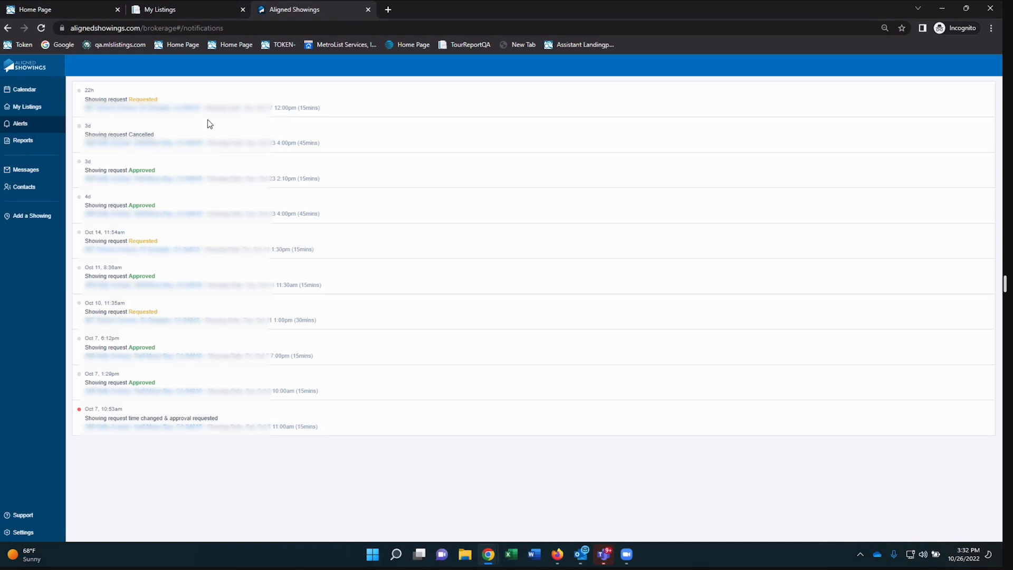
mouse_move(151, 131)
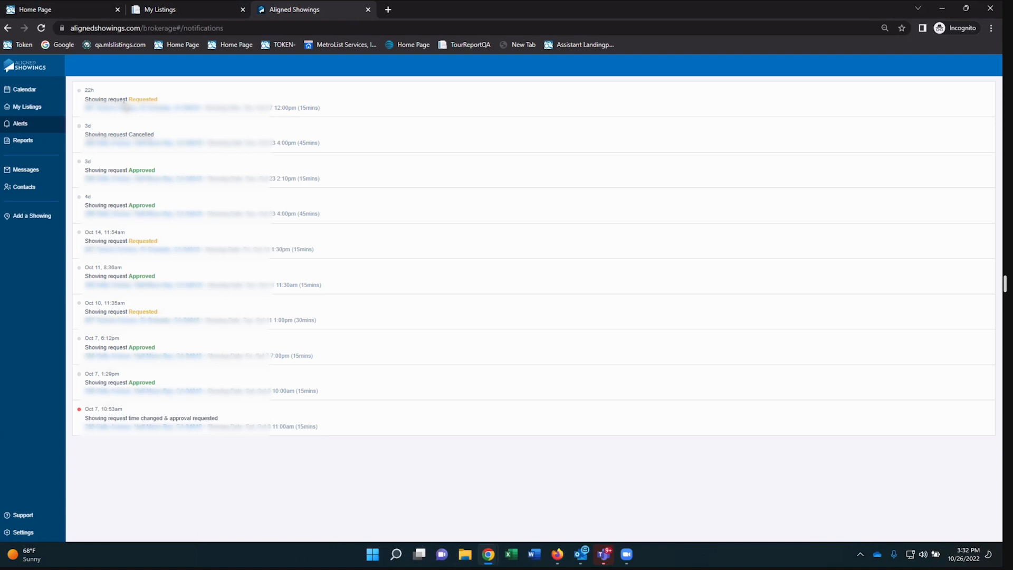
mouse_move(387, 114)
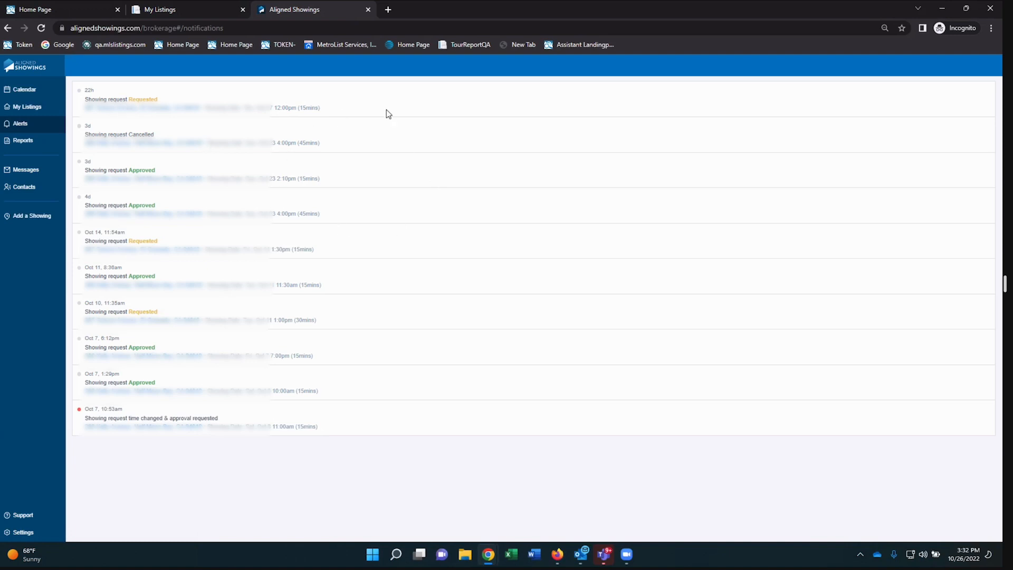
mouse_move(109, 177)
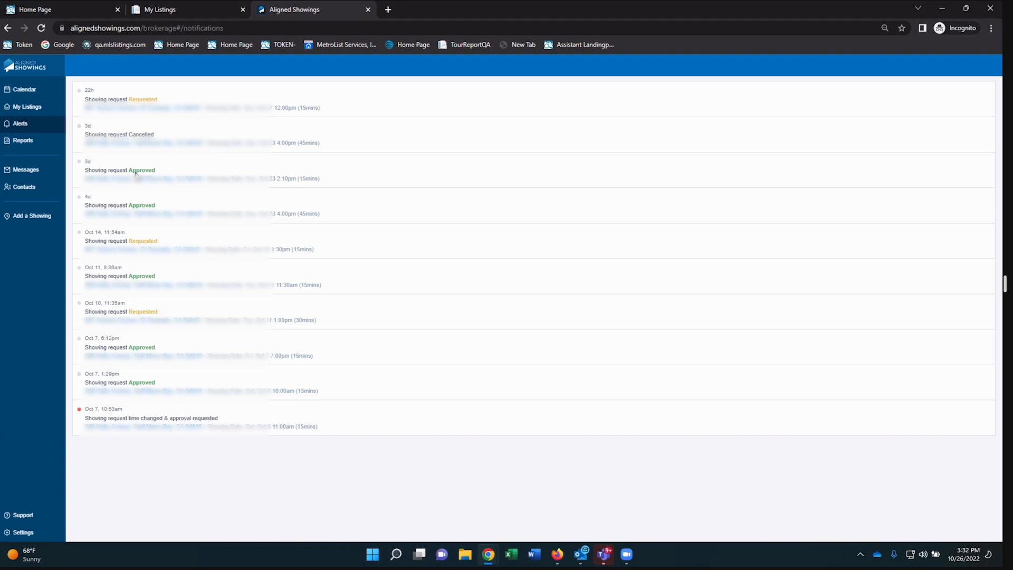
mouse_move(404, 175)
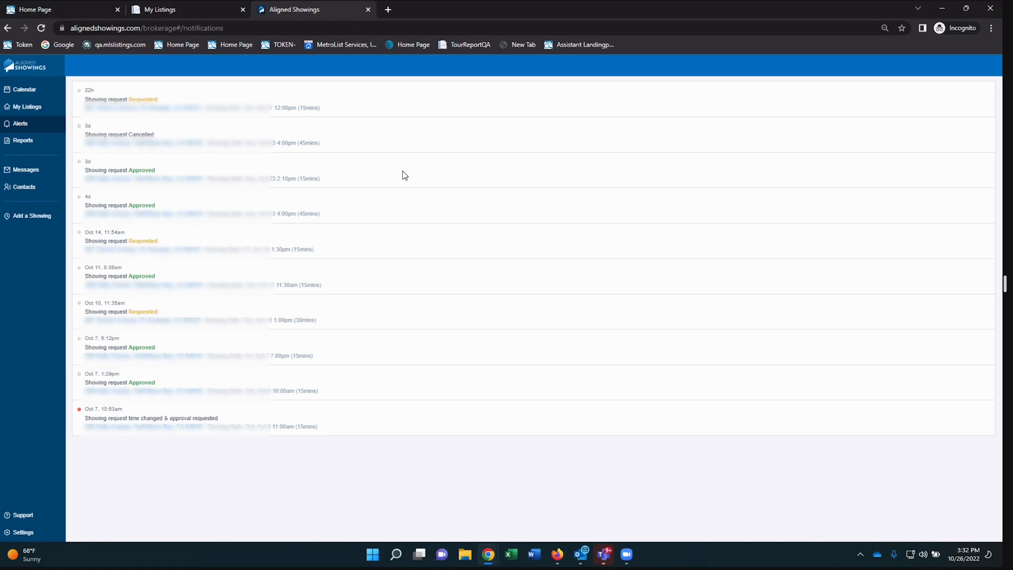
mouse_move(160, 240)
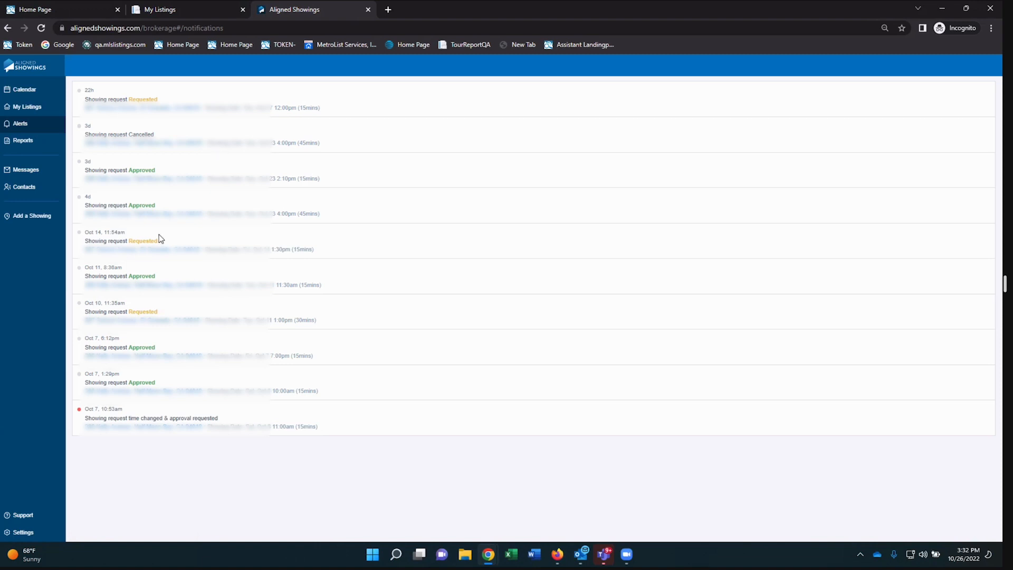
mouse_move(27, 106)
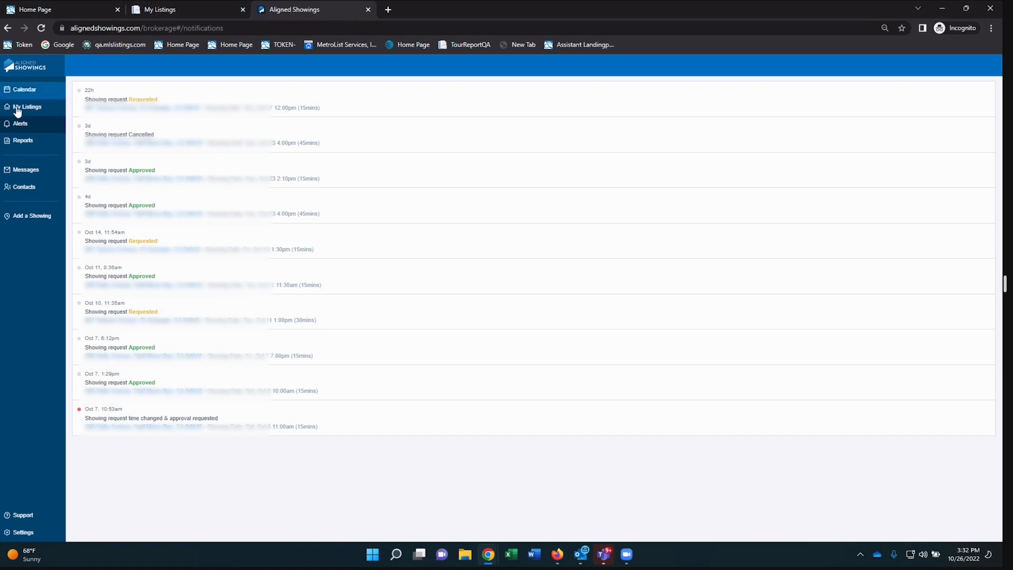
mouse_move(19, 123)
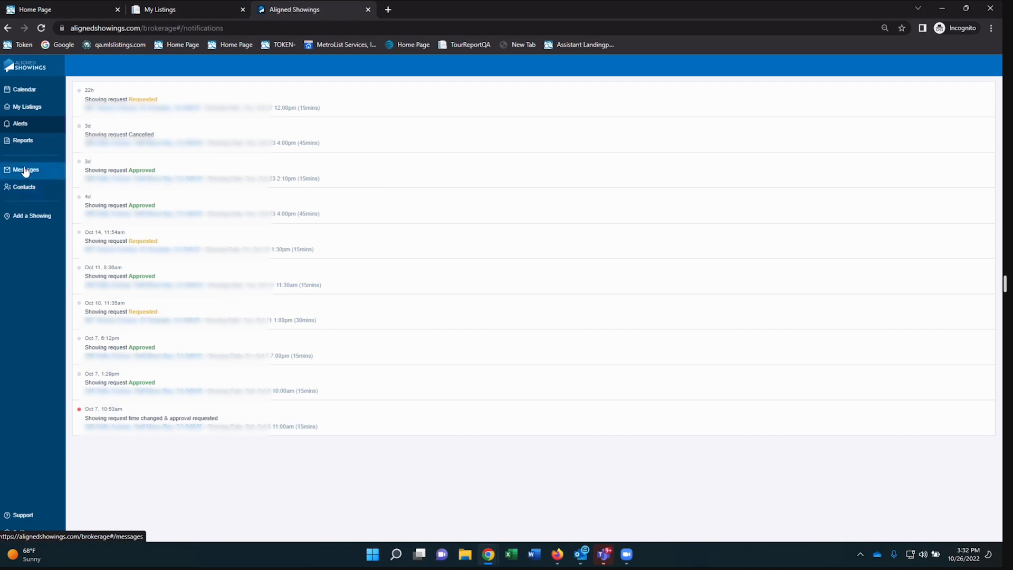
View Messages with the approved Thu, Oct 27 12:00pm showing conversation
left_click(26, 169)
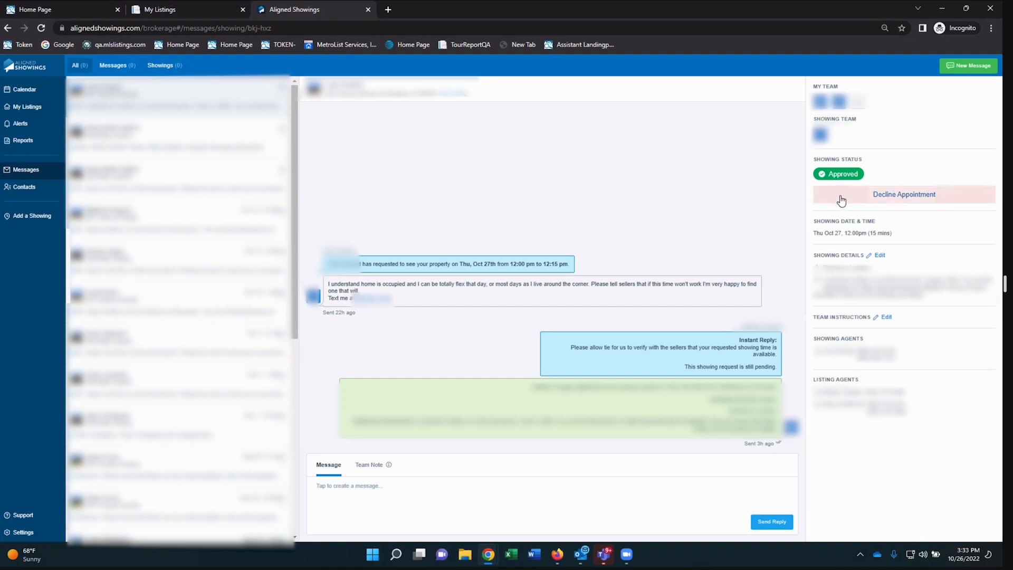
mouse_move(952, 204)
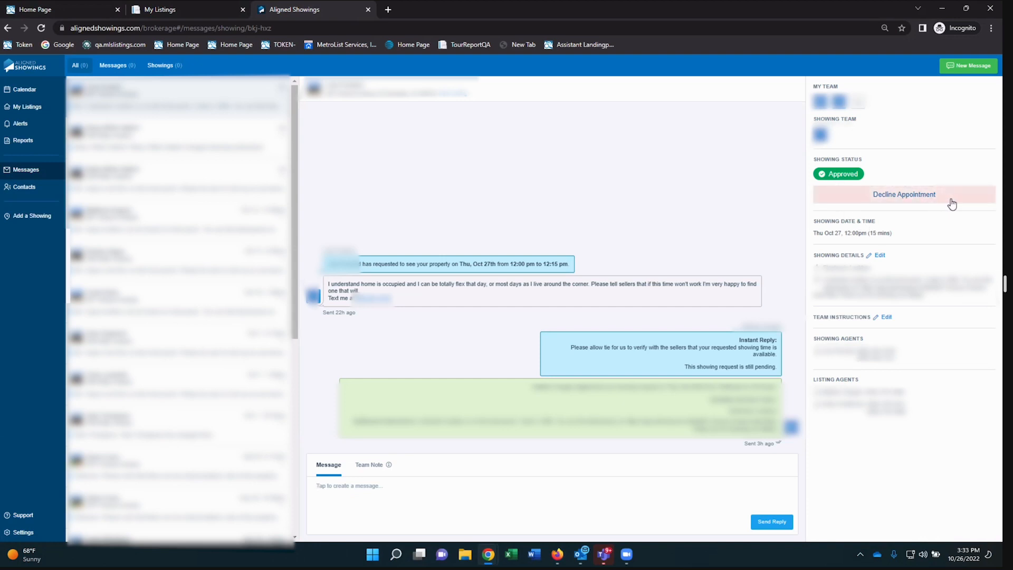
mouse_move(859, 182)
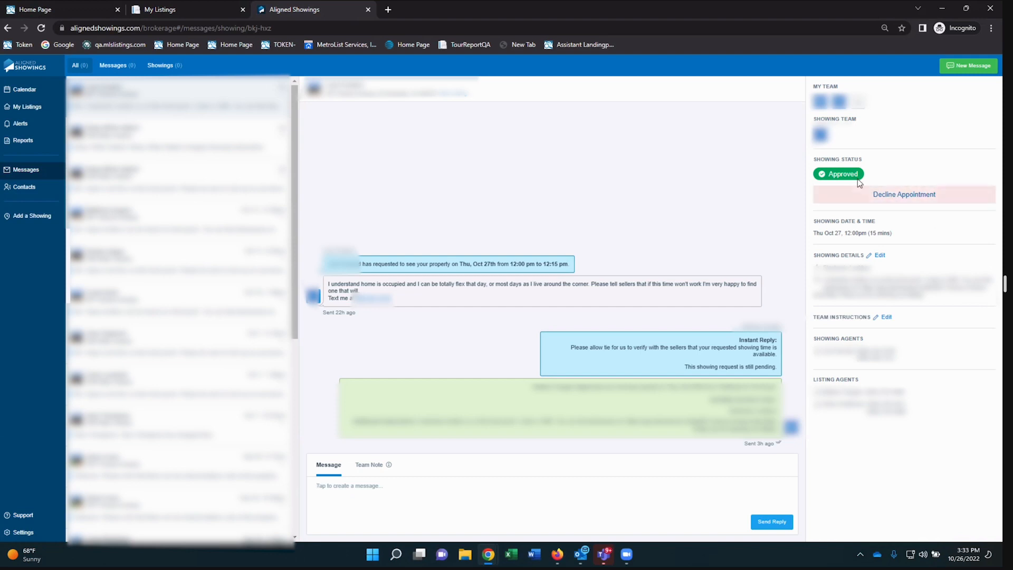
mouse_move(954, 198)
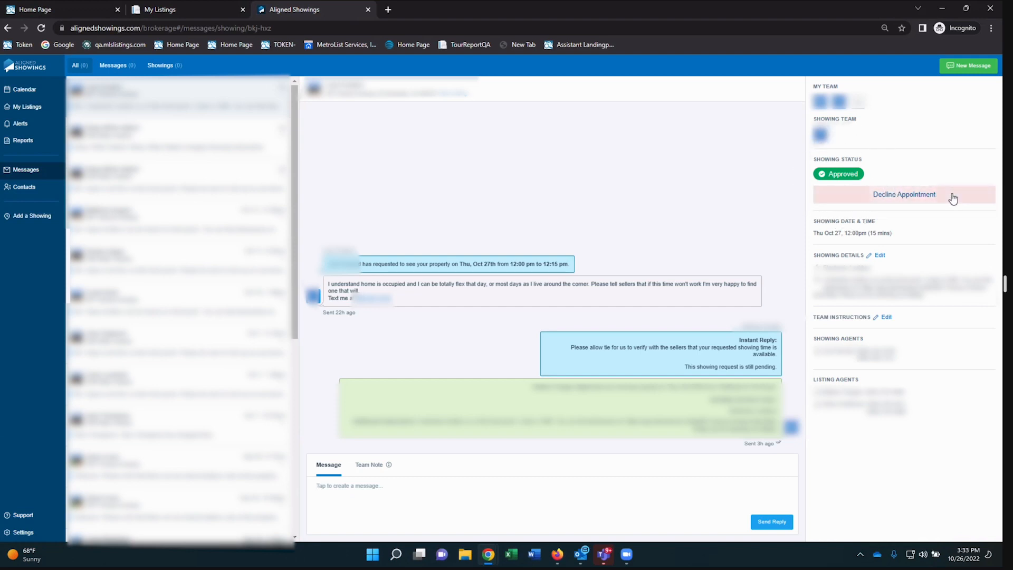
mouse_move(688, 153)
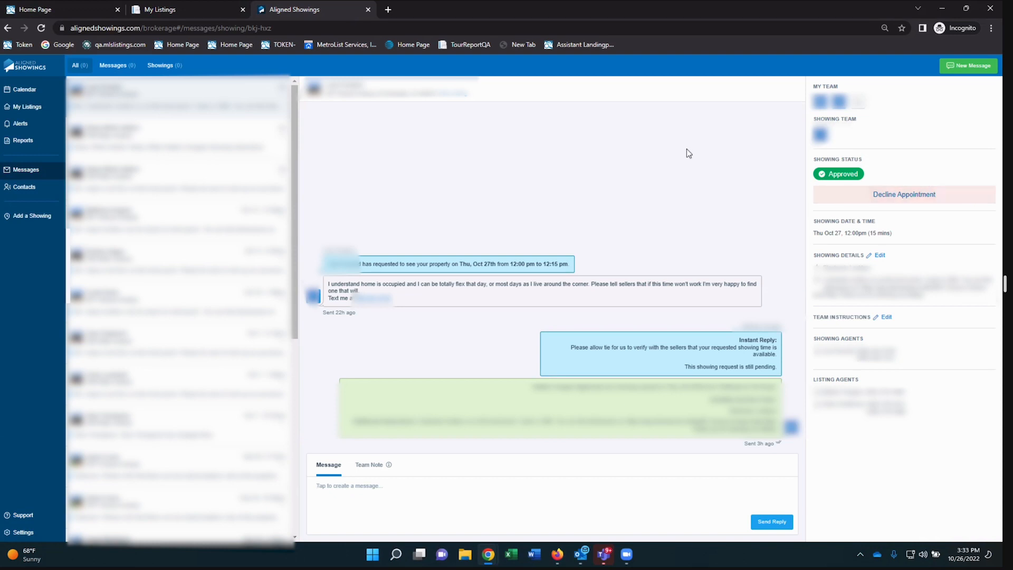
mouse_move(47, 131)
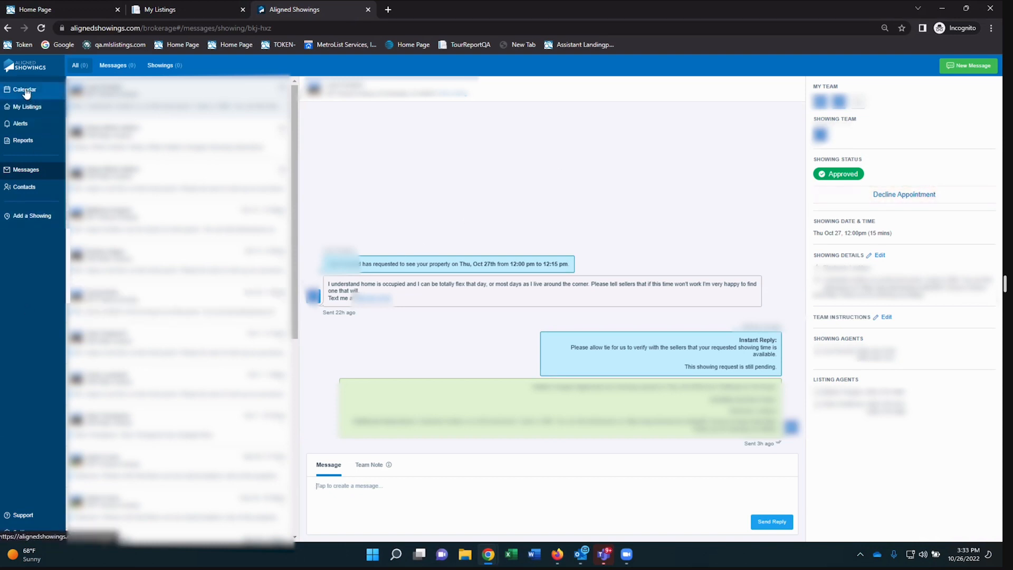
View the October 2022 month calendar of appointments with role and status filters
left_click(25, 89)
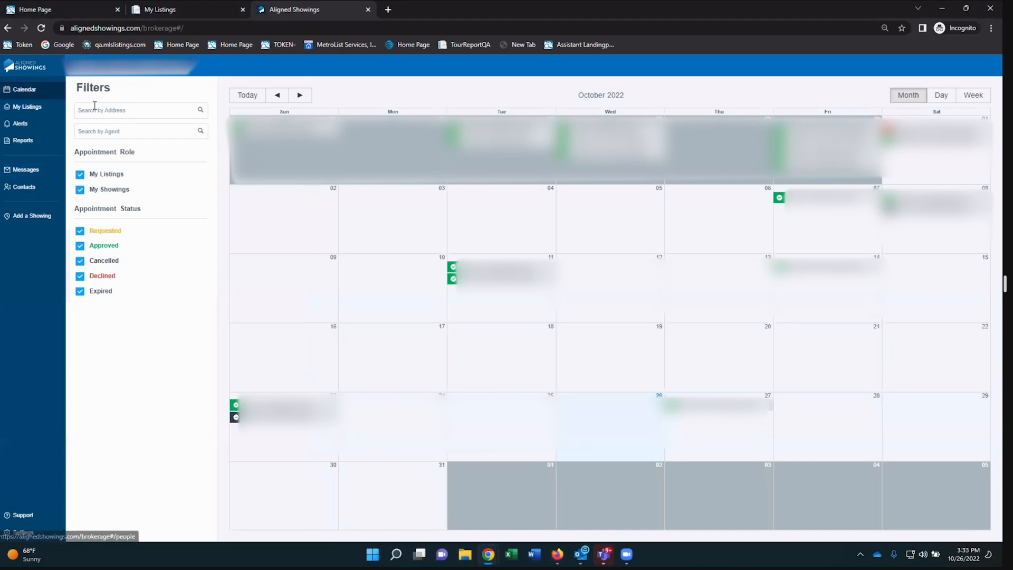
mouse_move(172, 287)
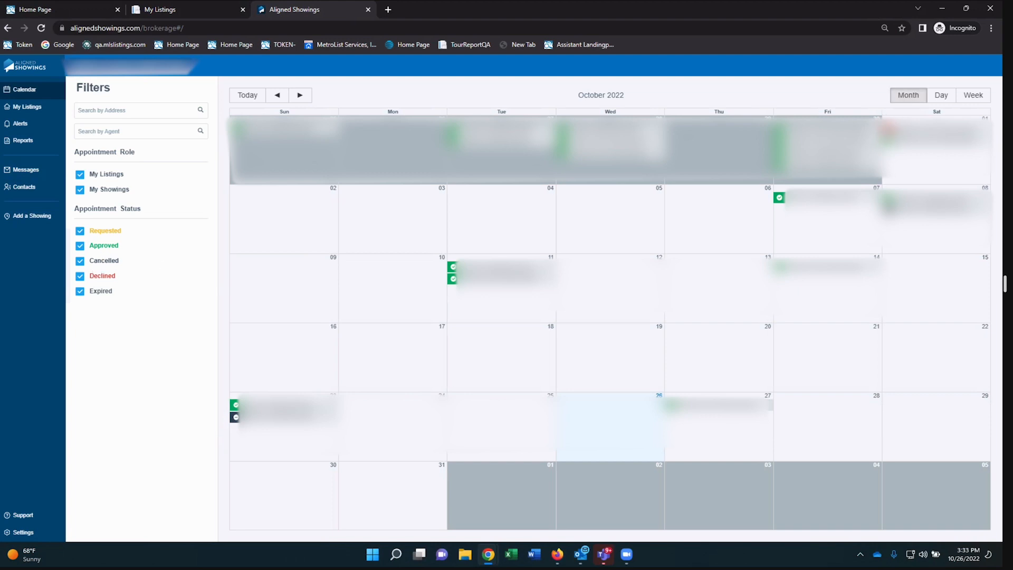
mouse_move(124, 173)
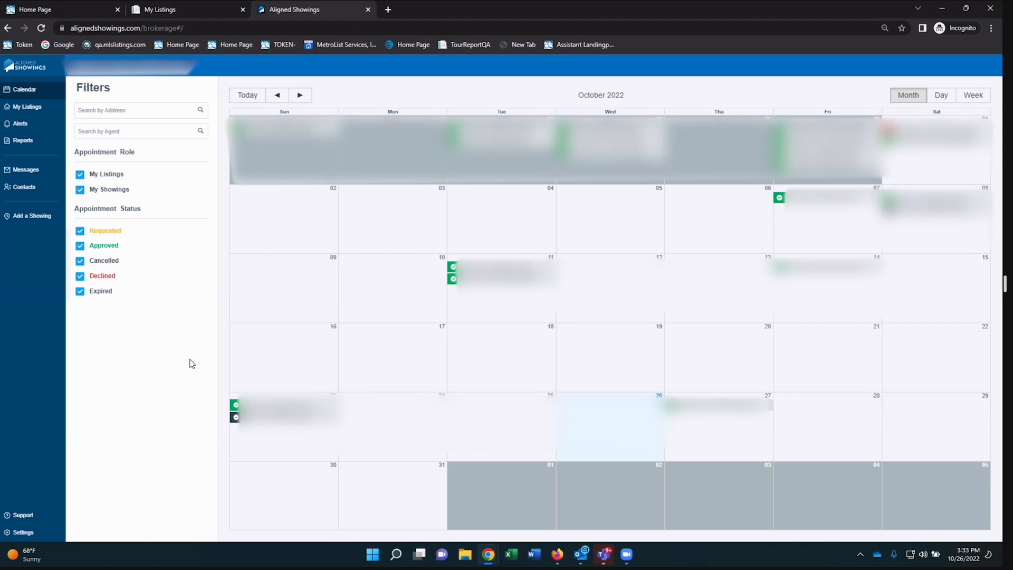
mouse_move(128, 246)
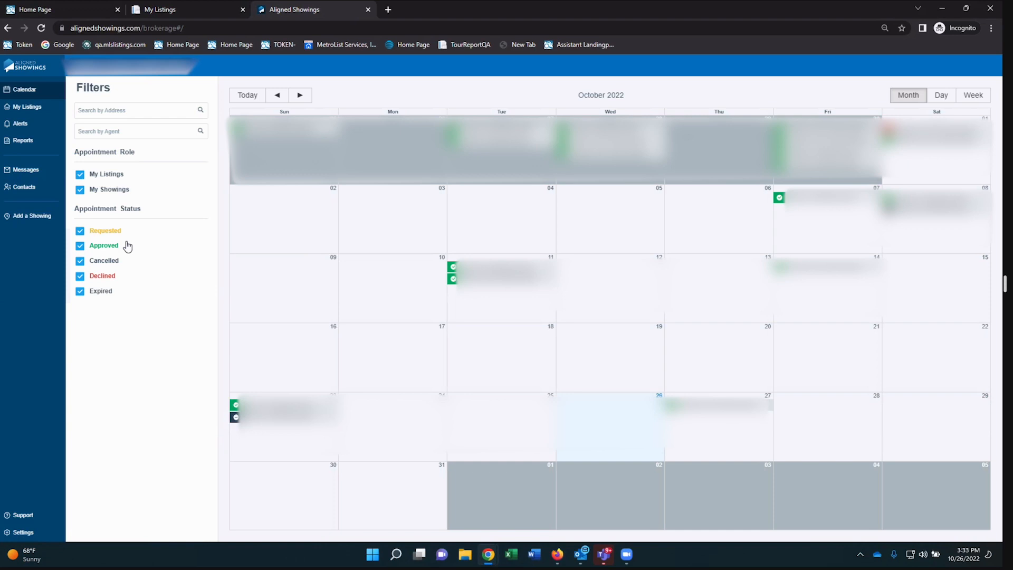
mouse_move(144, 240)
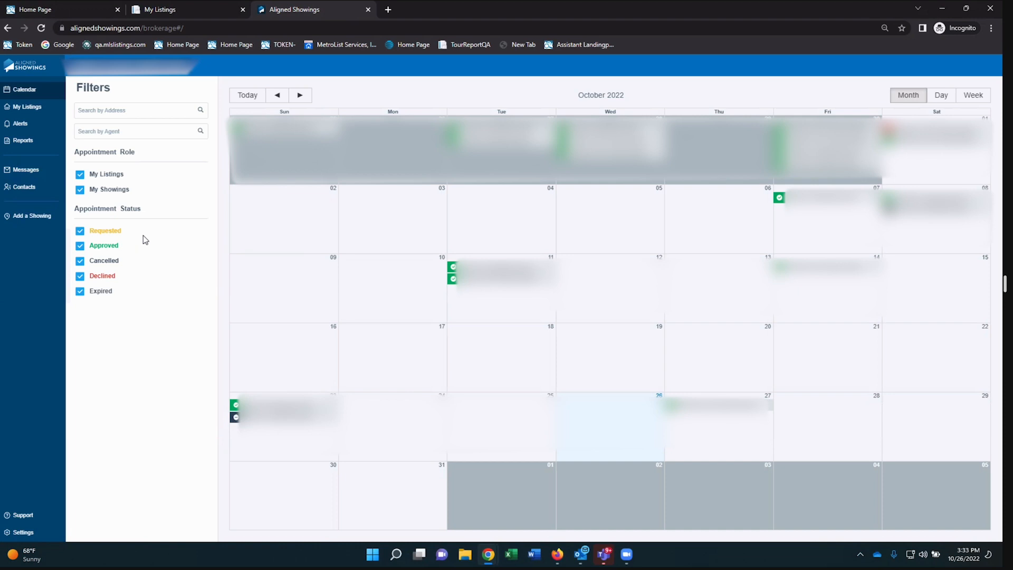
mouse_move(30, 156)
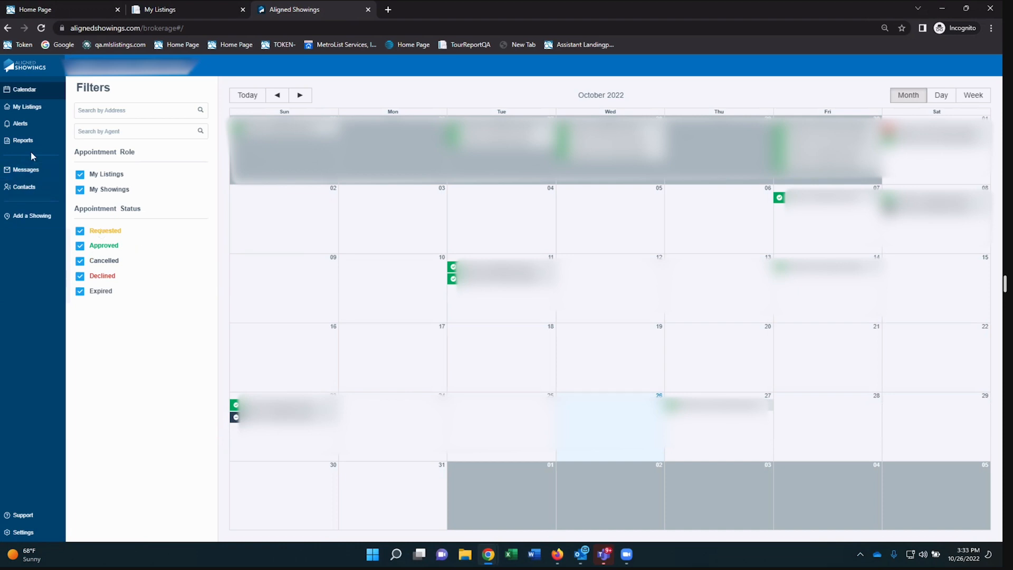
mouse_move(22, 140)
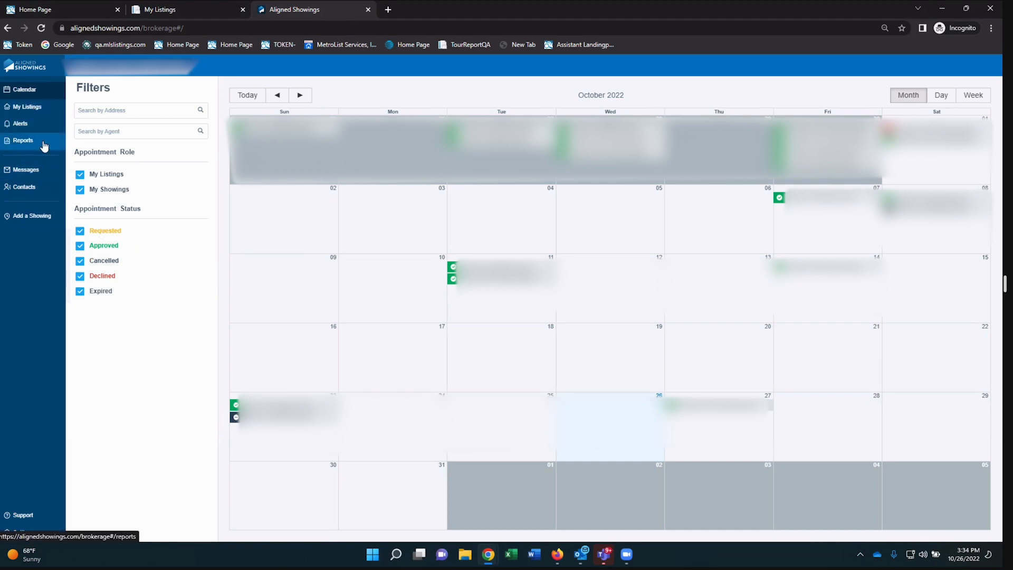
View the Recent Showing Activity report charting approved showings by date and listing
left_click(22, 141)
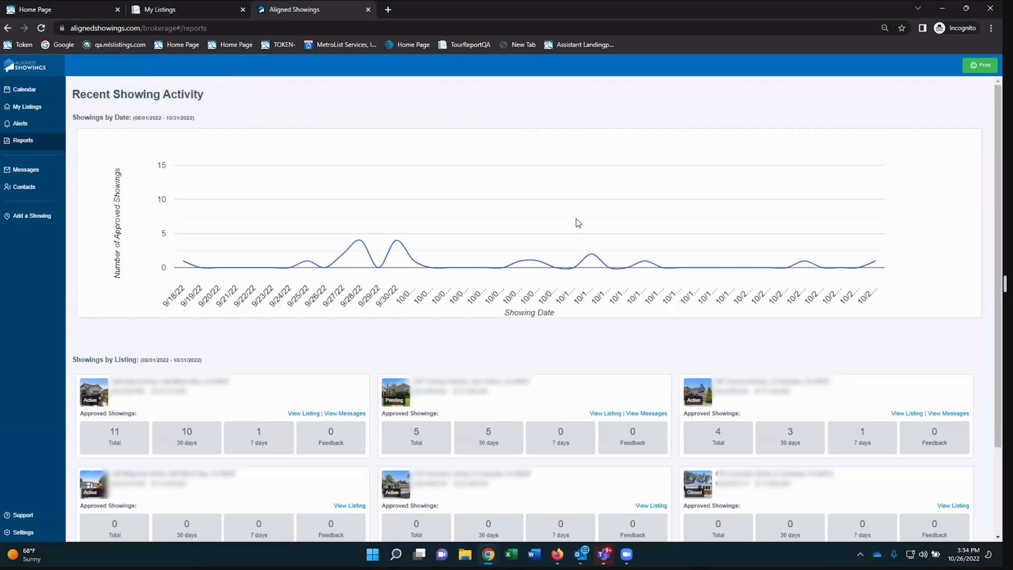
mouse_move(637, 232)
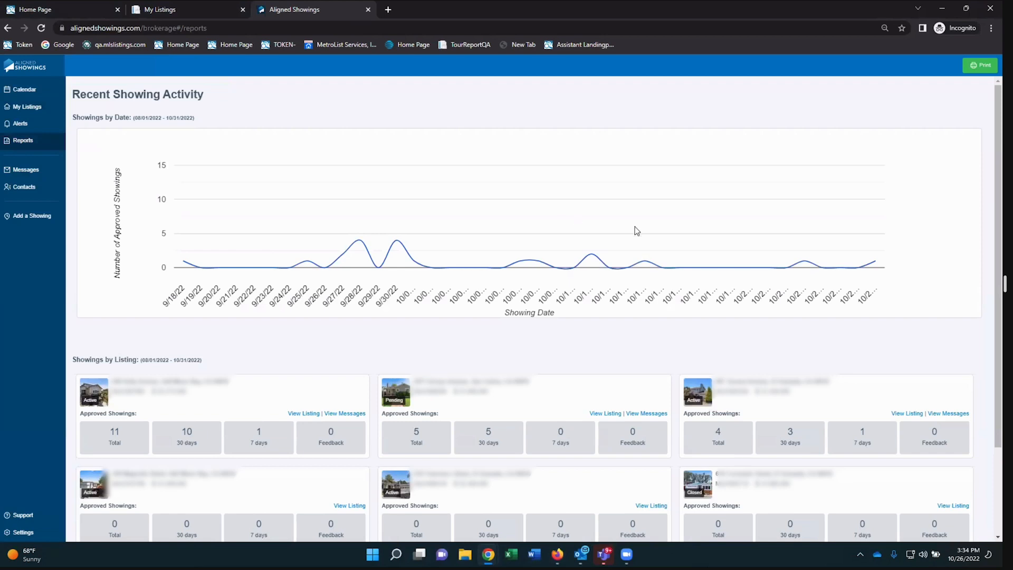
mouse_move(952, 328)
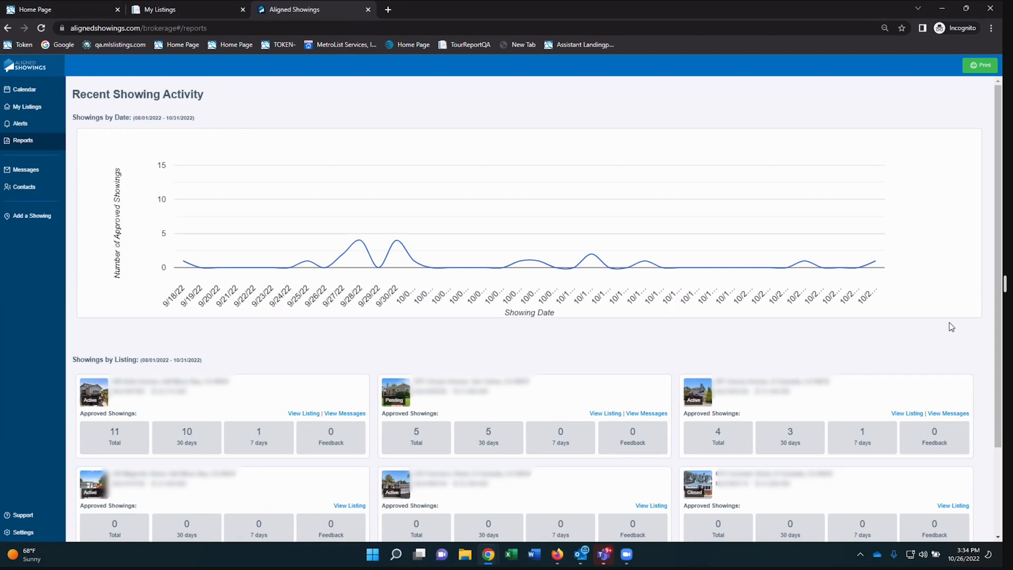
mouse_move(126, 453)
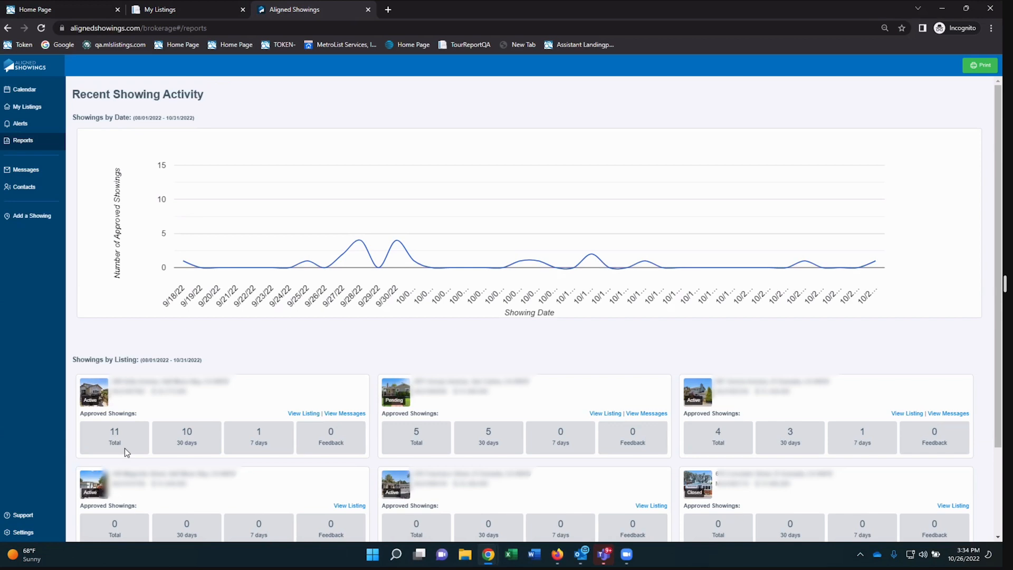
mouse_move(987, 330)
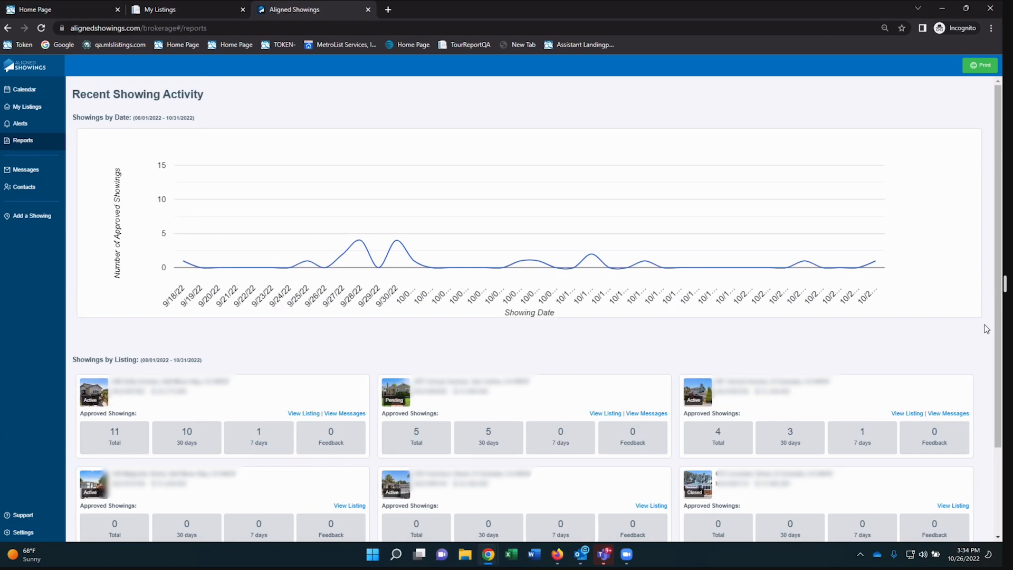